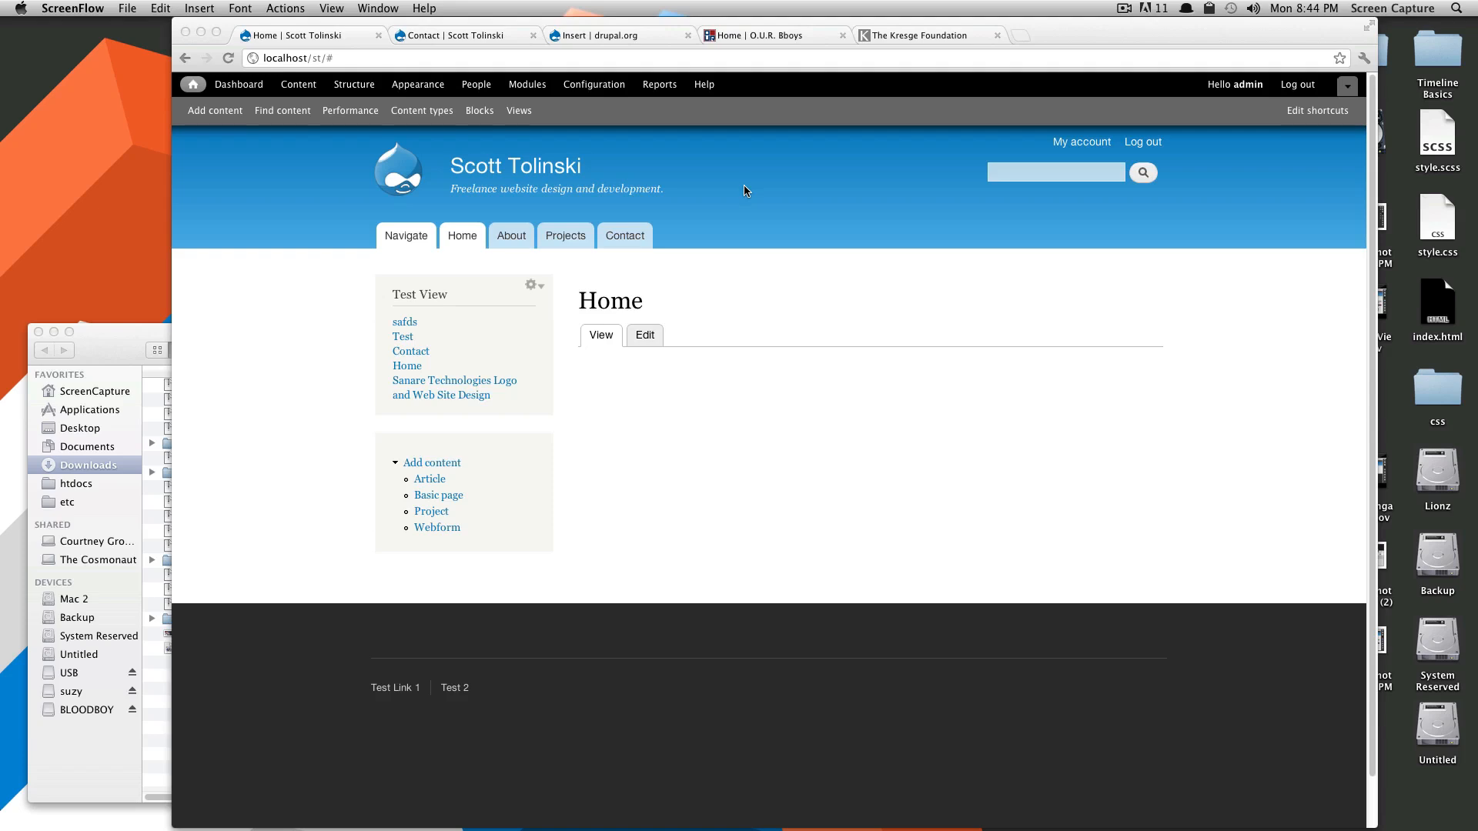
{"action": "mouse_move", "coordinate": [758, 226]}
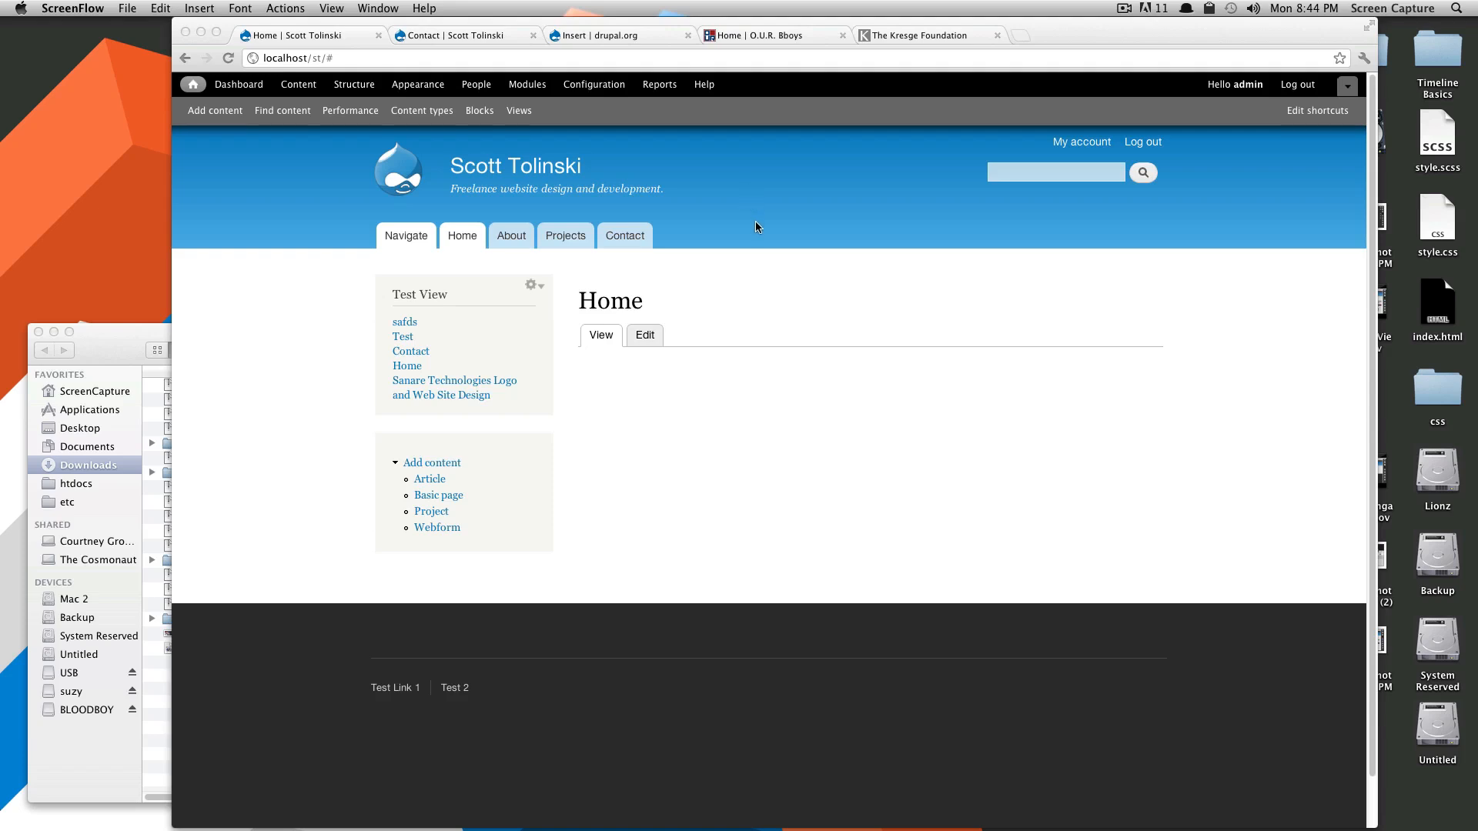
{"action": "mouse_move", "coordinate": [755, 234]}
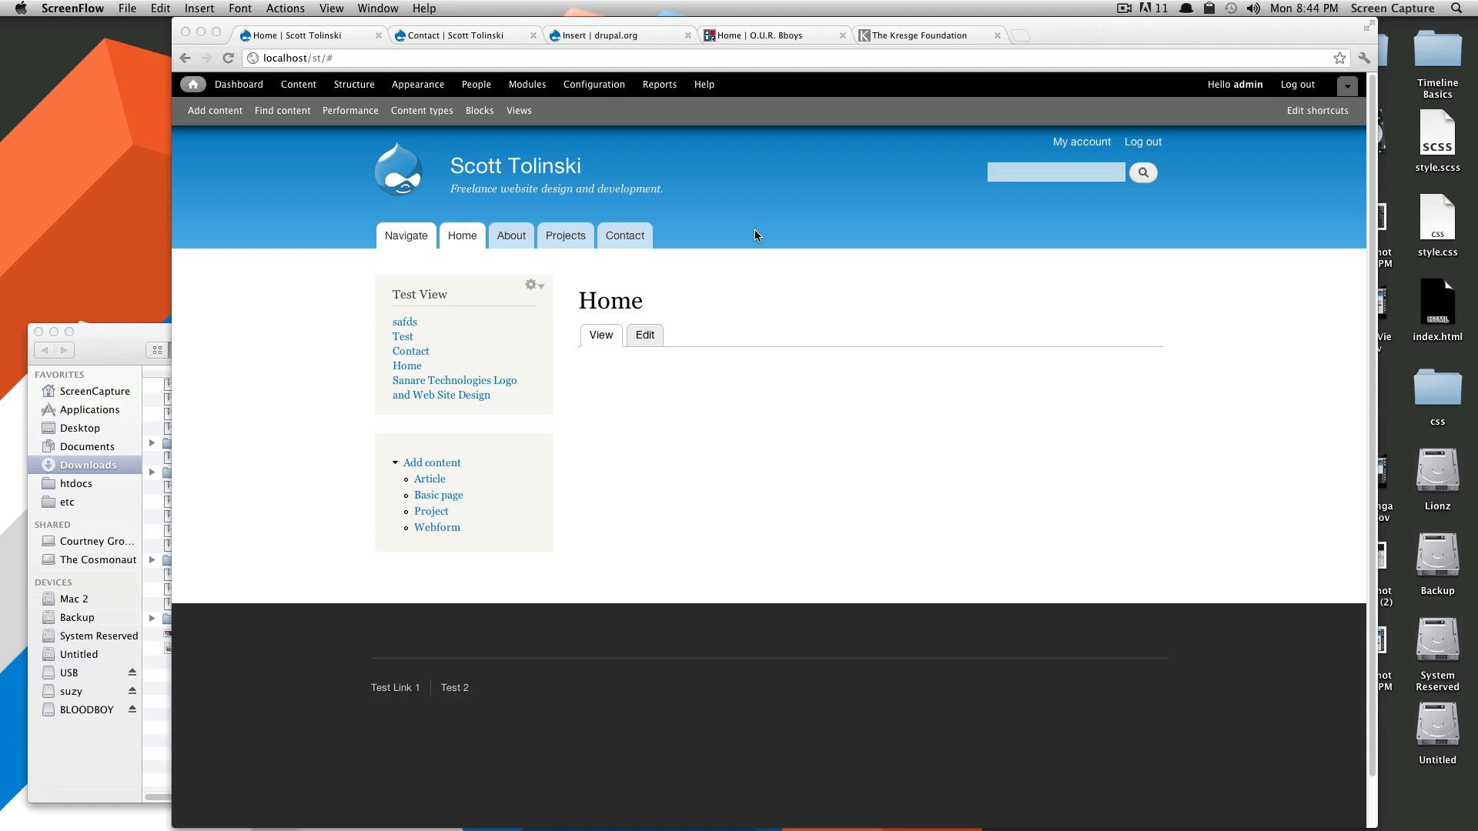
{"action": "mouse_move", "coordinate": [736, 261]}
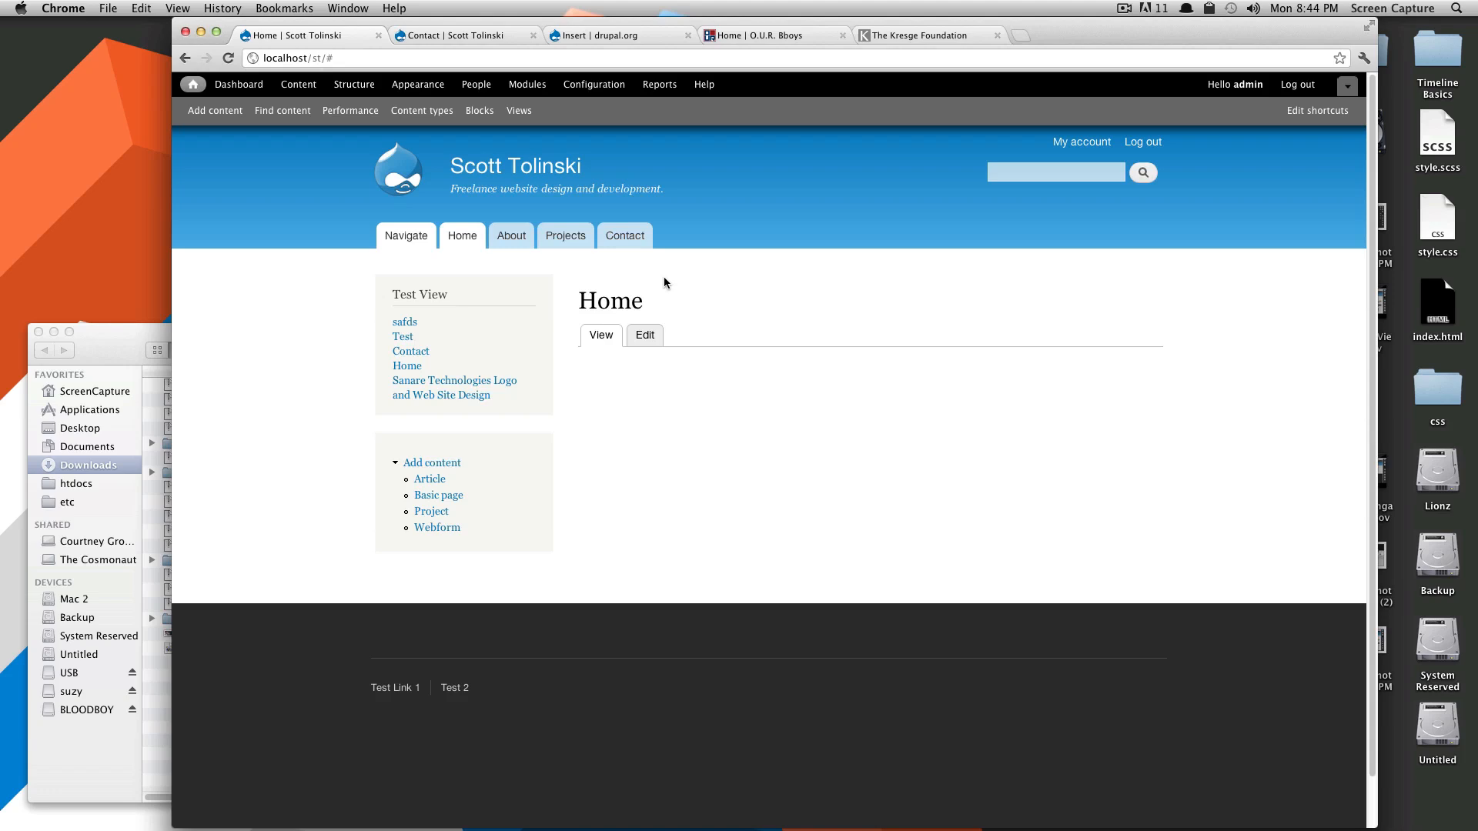
{"action": "mouse_move", "coordinate": [611, 285]}
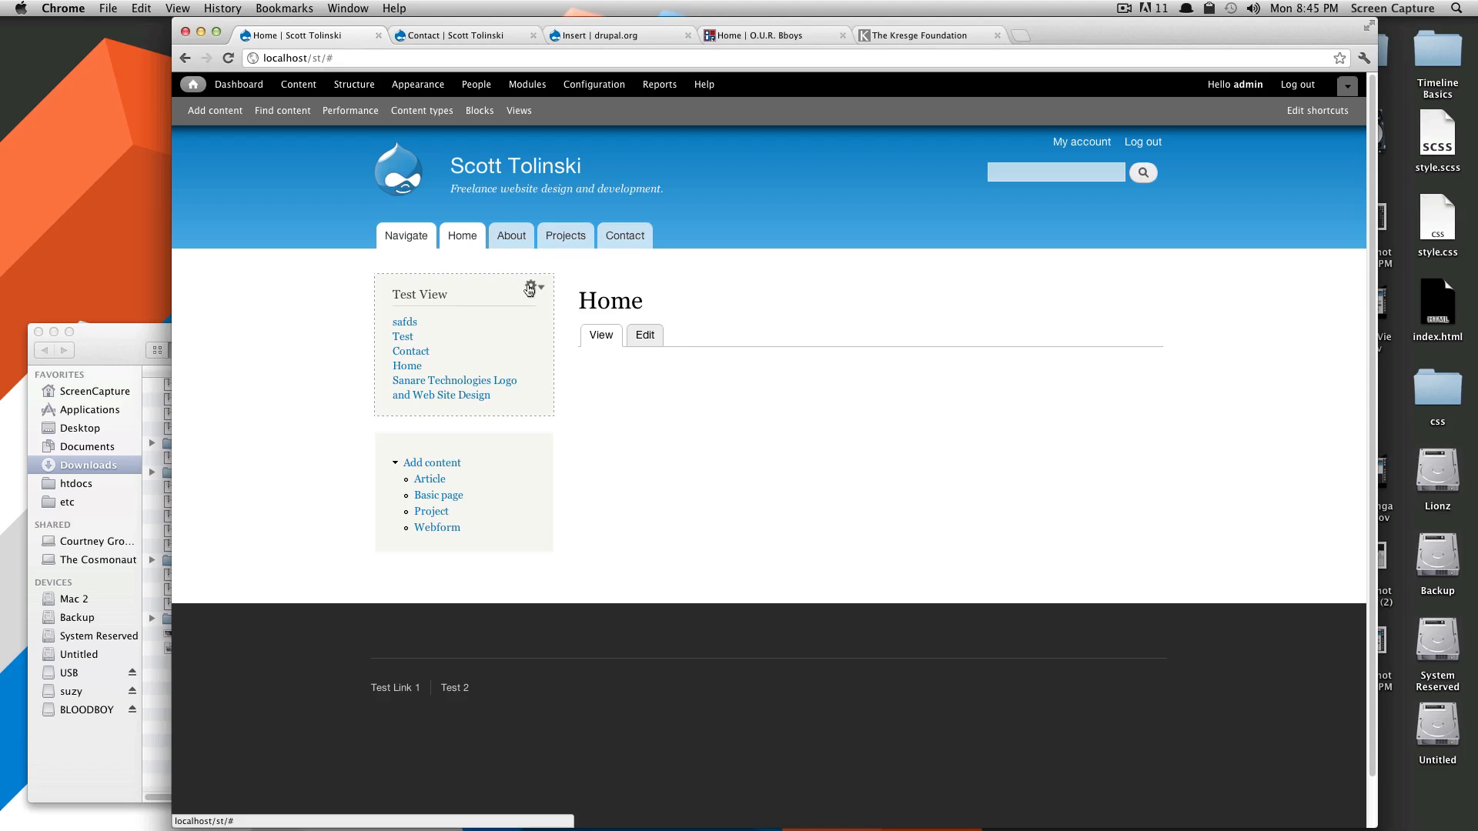
Step: Reveal the Test View sidebar block's contextual links via its gear icon
{"action": "left_click", "coordinate": [532, 286]}
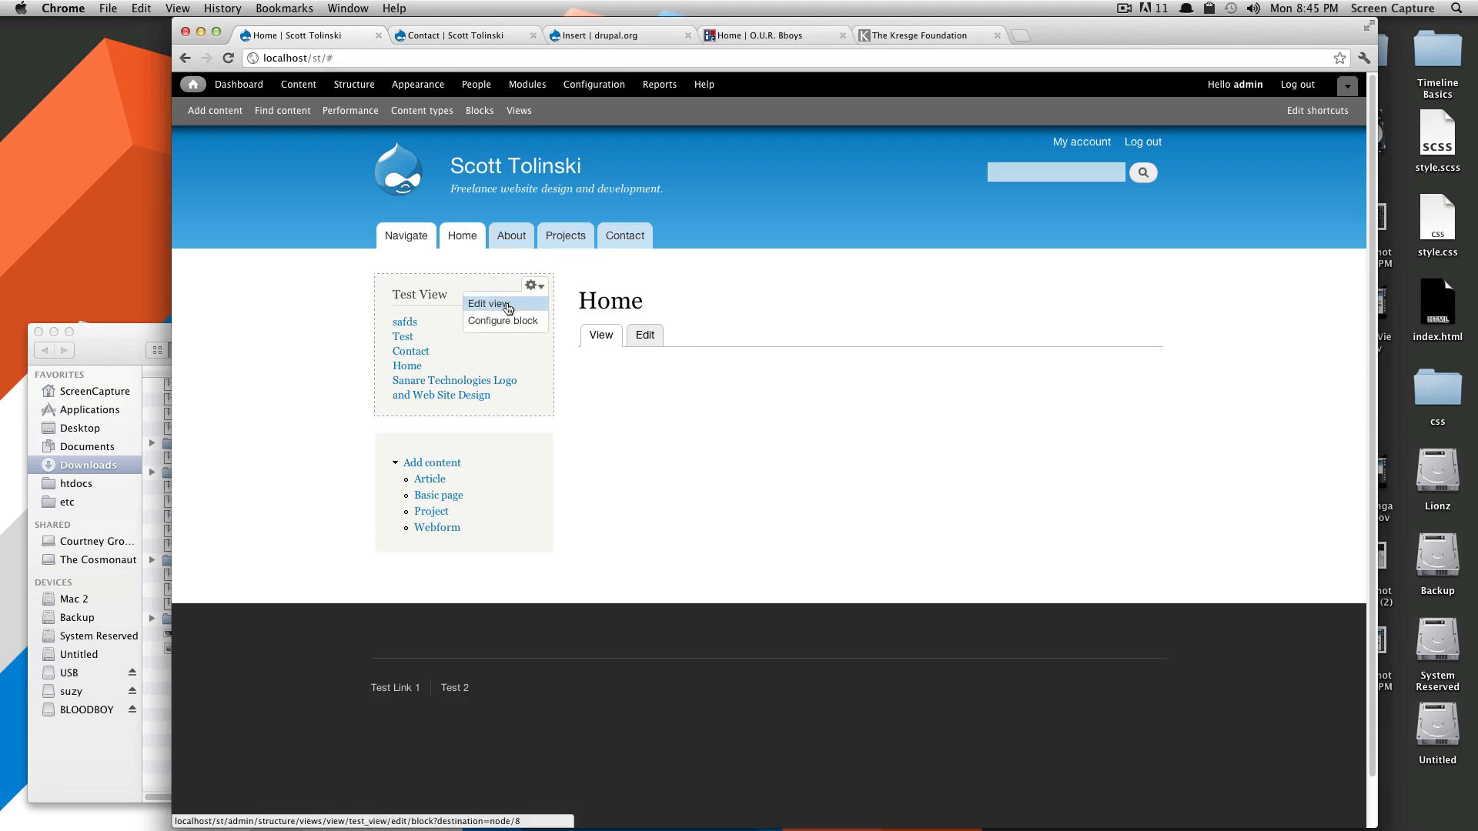
Step: Enter the Test View editor and scroll to its filter criteria and content preview
{"action": "left_click", "coordinate": [488, 304]}
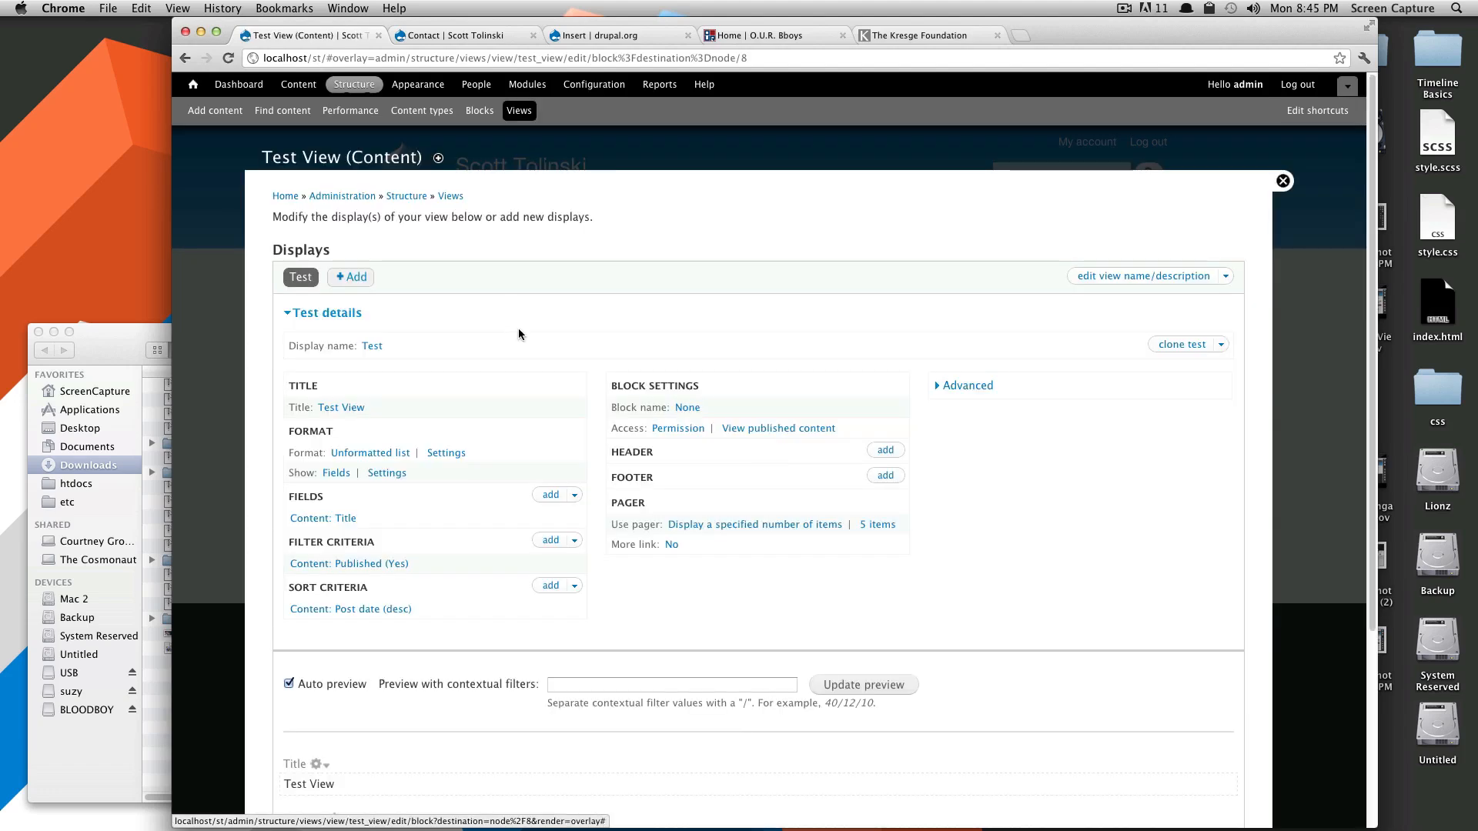
{"action": "mouse_move", "coordinate": [1053, 323]}
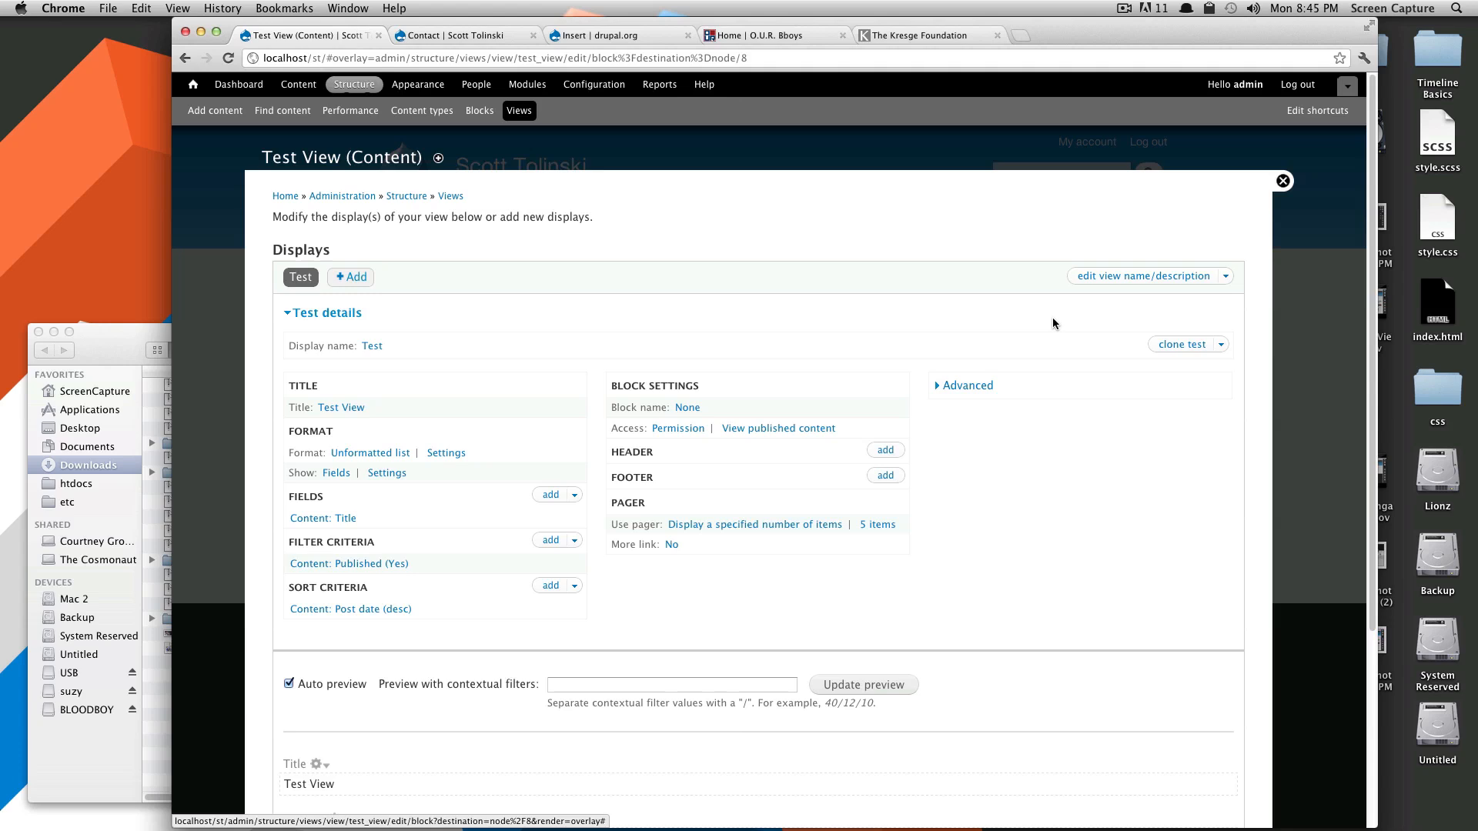
{"action": "scroll", "scroll_direction": "down", "scroll_amount": 3}
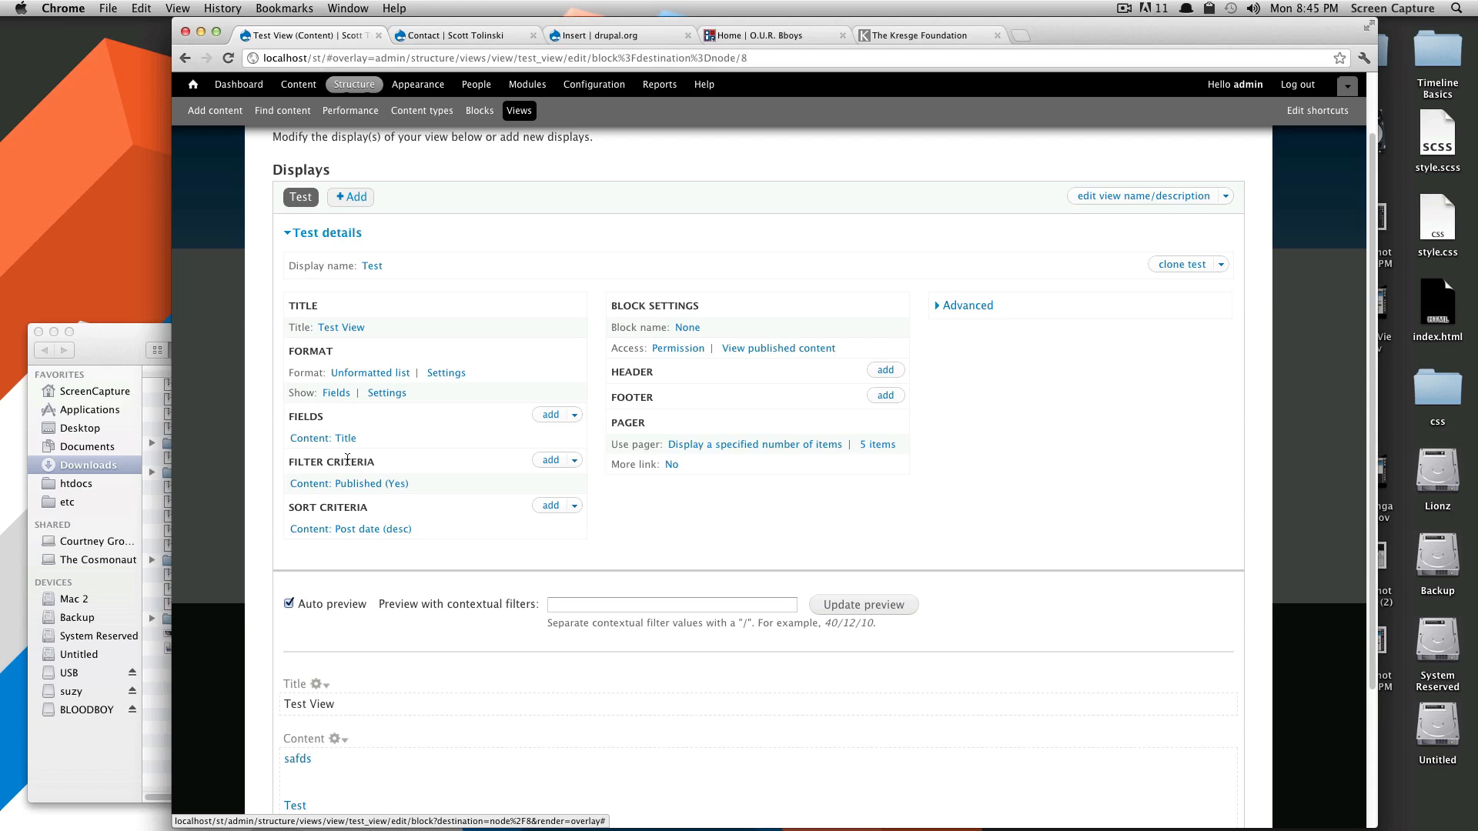
{"action": "scroll", "scroll_direction": "down", "scroll_amount": 3}
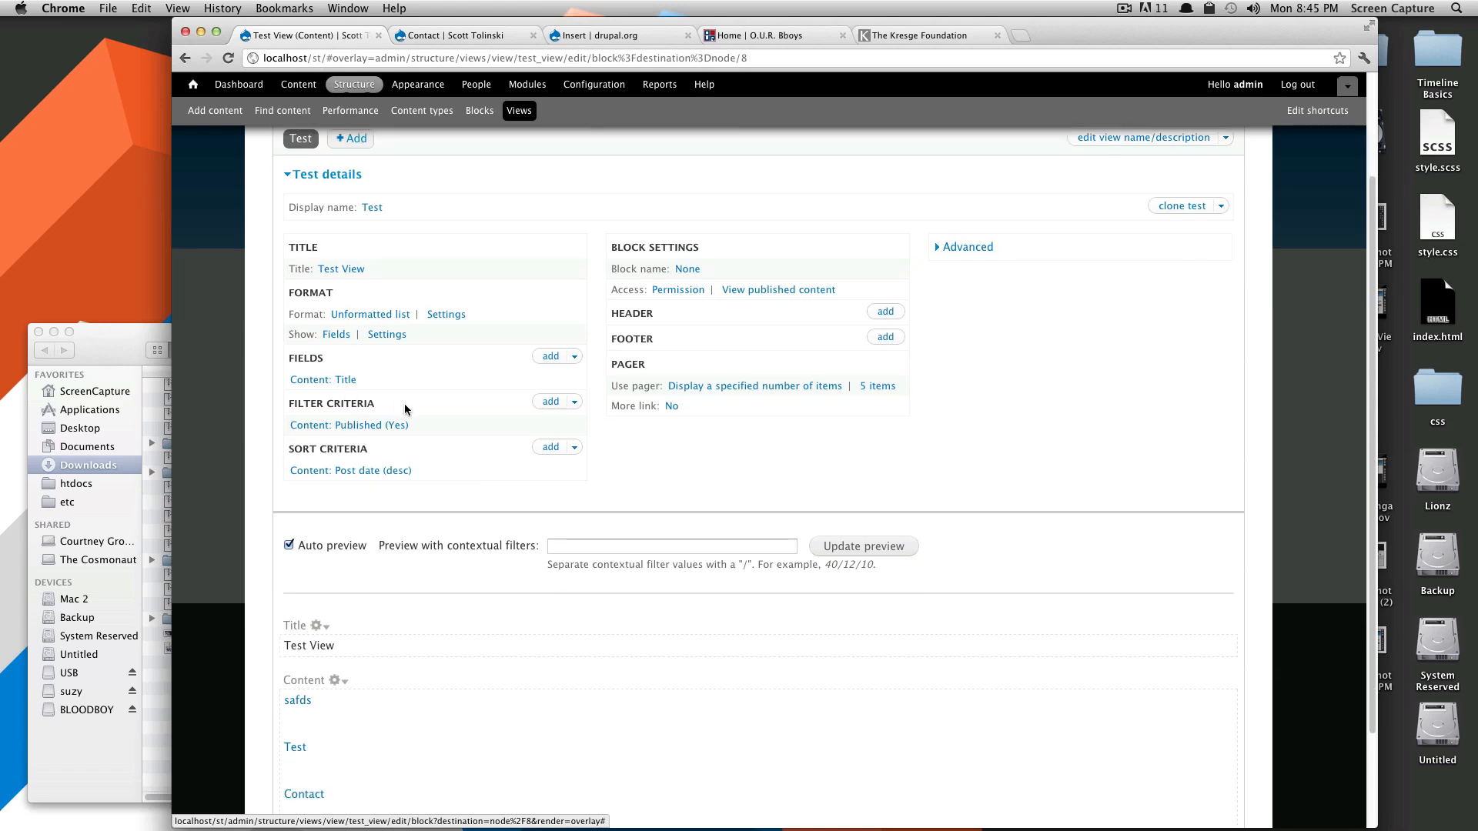
{"action": "scroll", "scroll_direction": "down", "scroll_amount": 3}
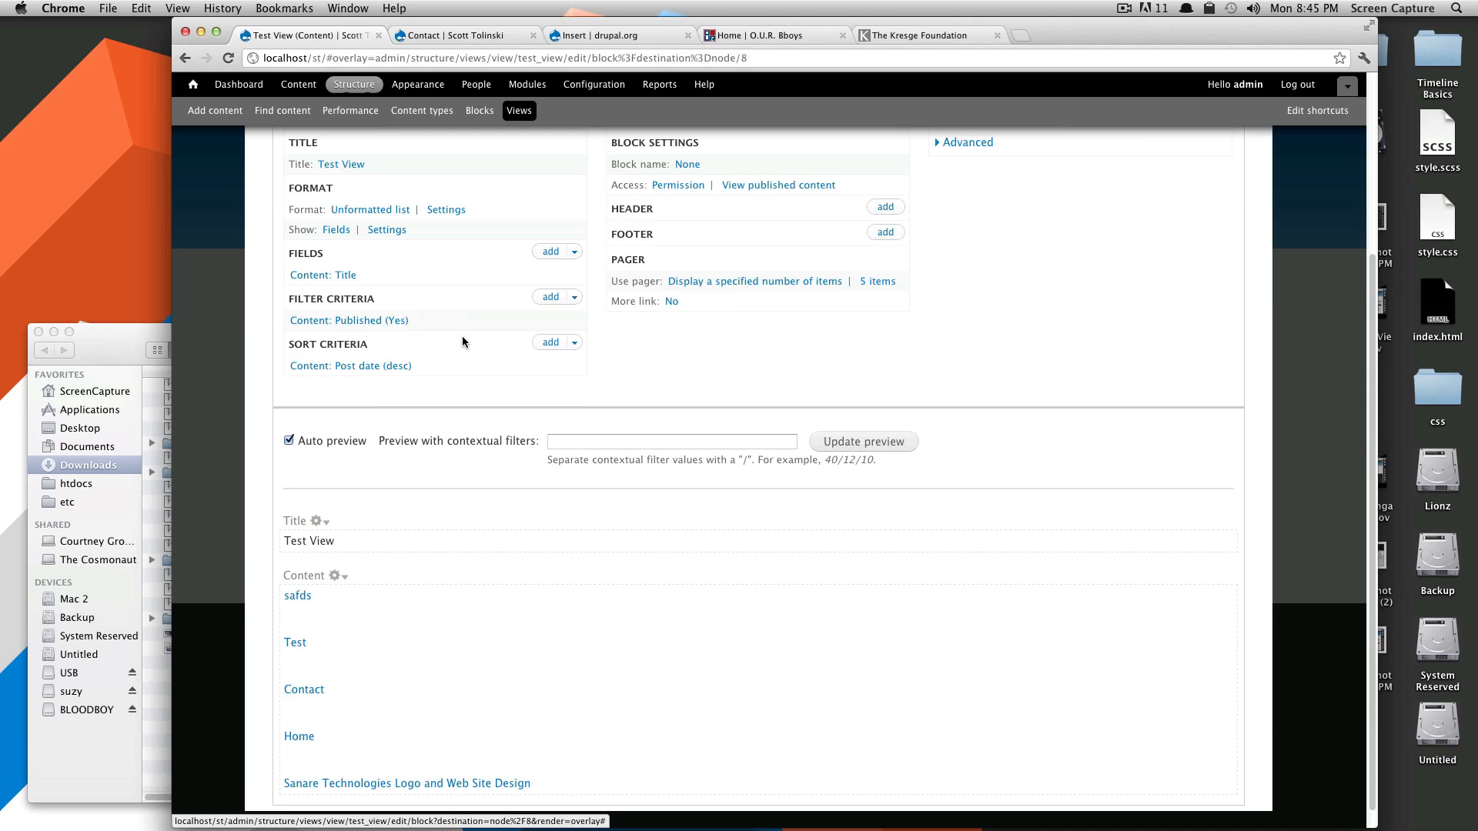
{"action": "mouse_move", "coordinate": [439, 325]}
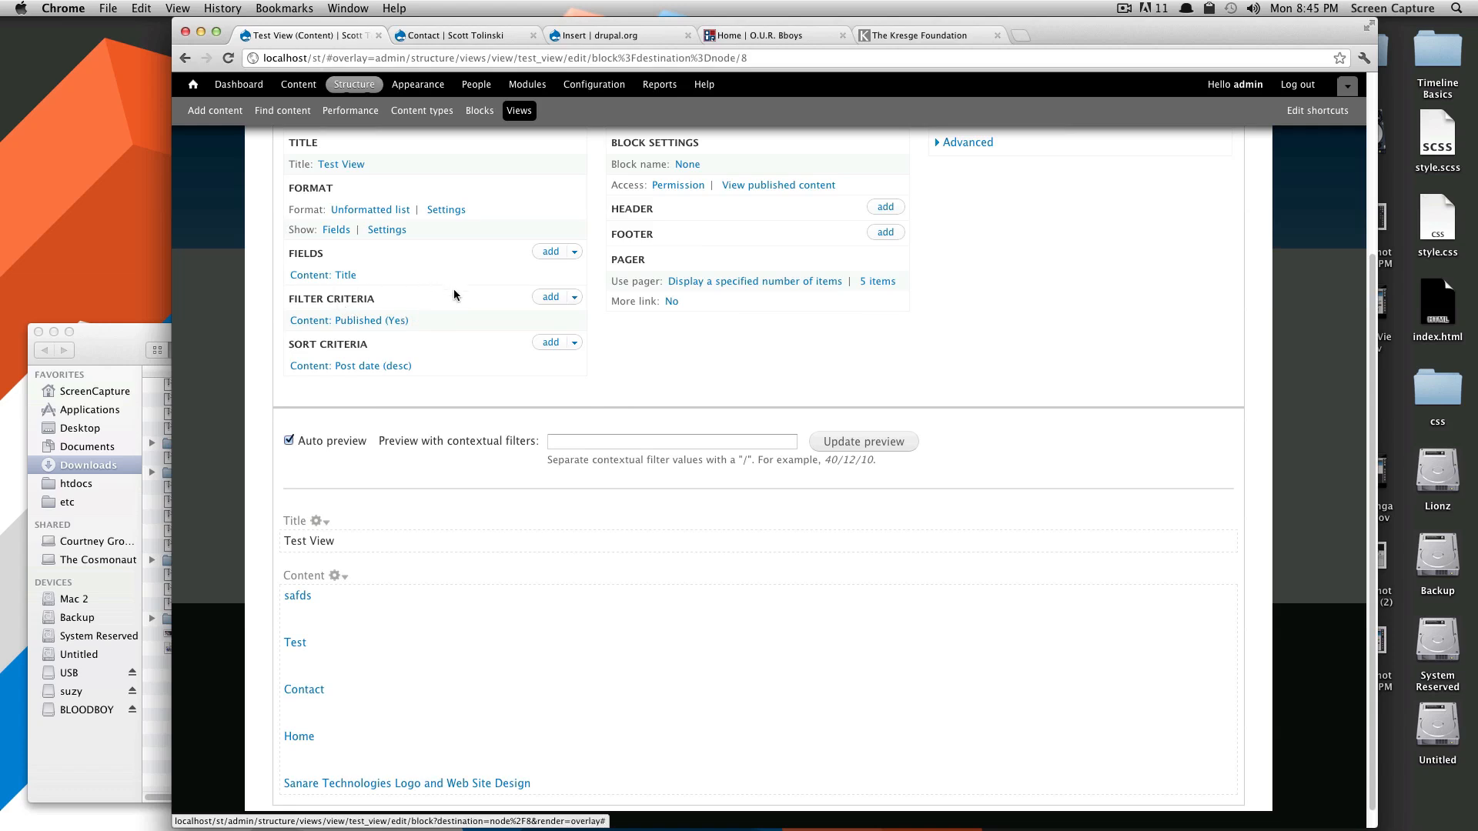
{"action": "mouse_move", "coordinate": [531, 305]}
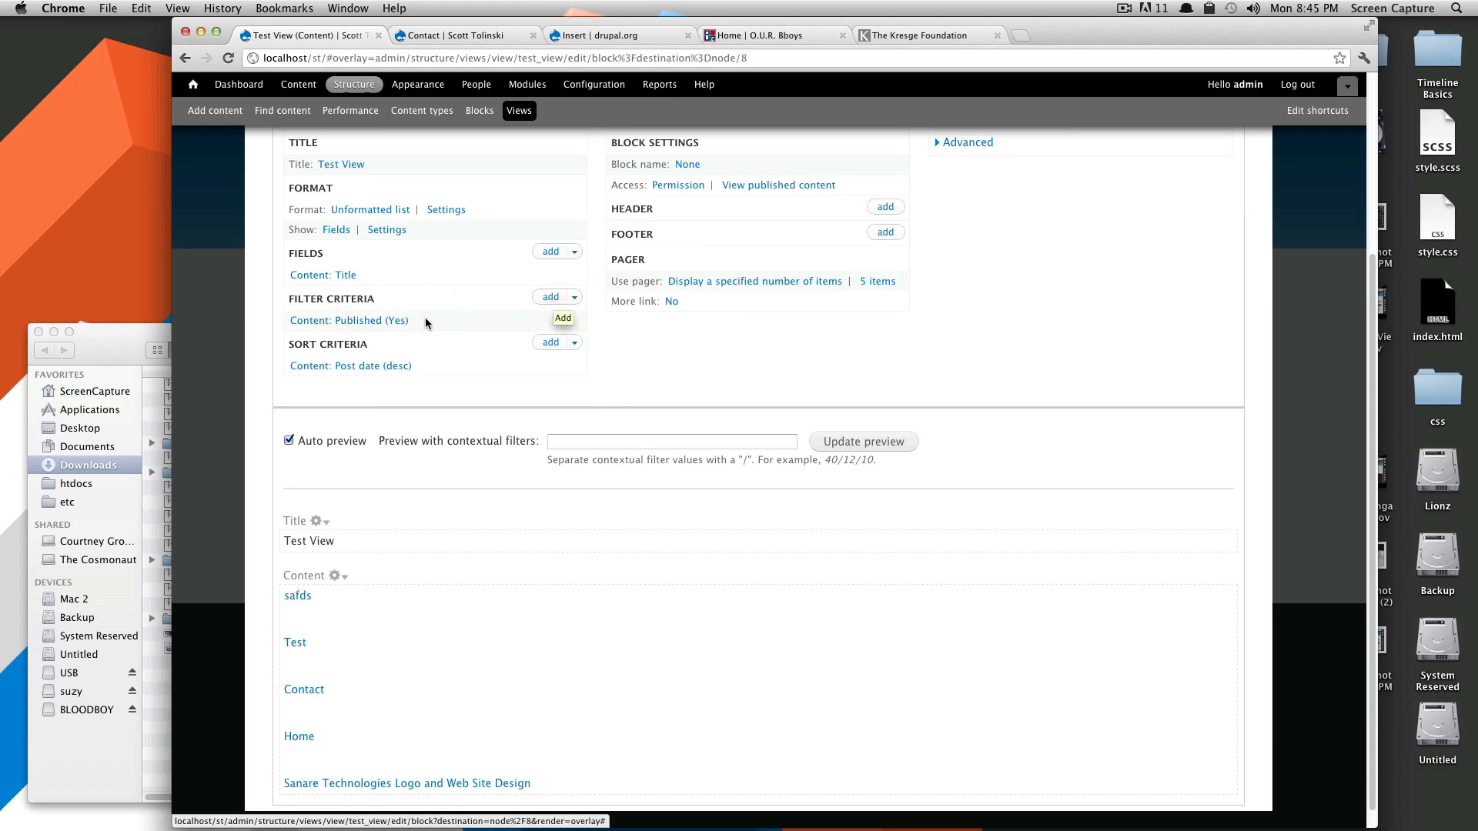
{"action": "mouse_move", "coordinate": [479, 320]}
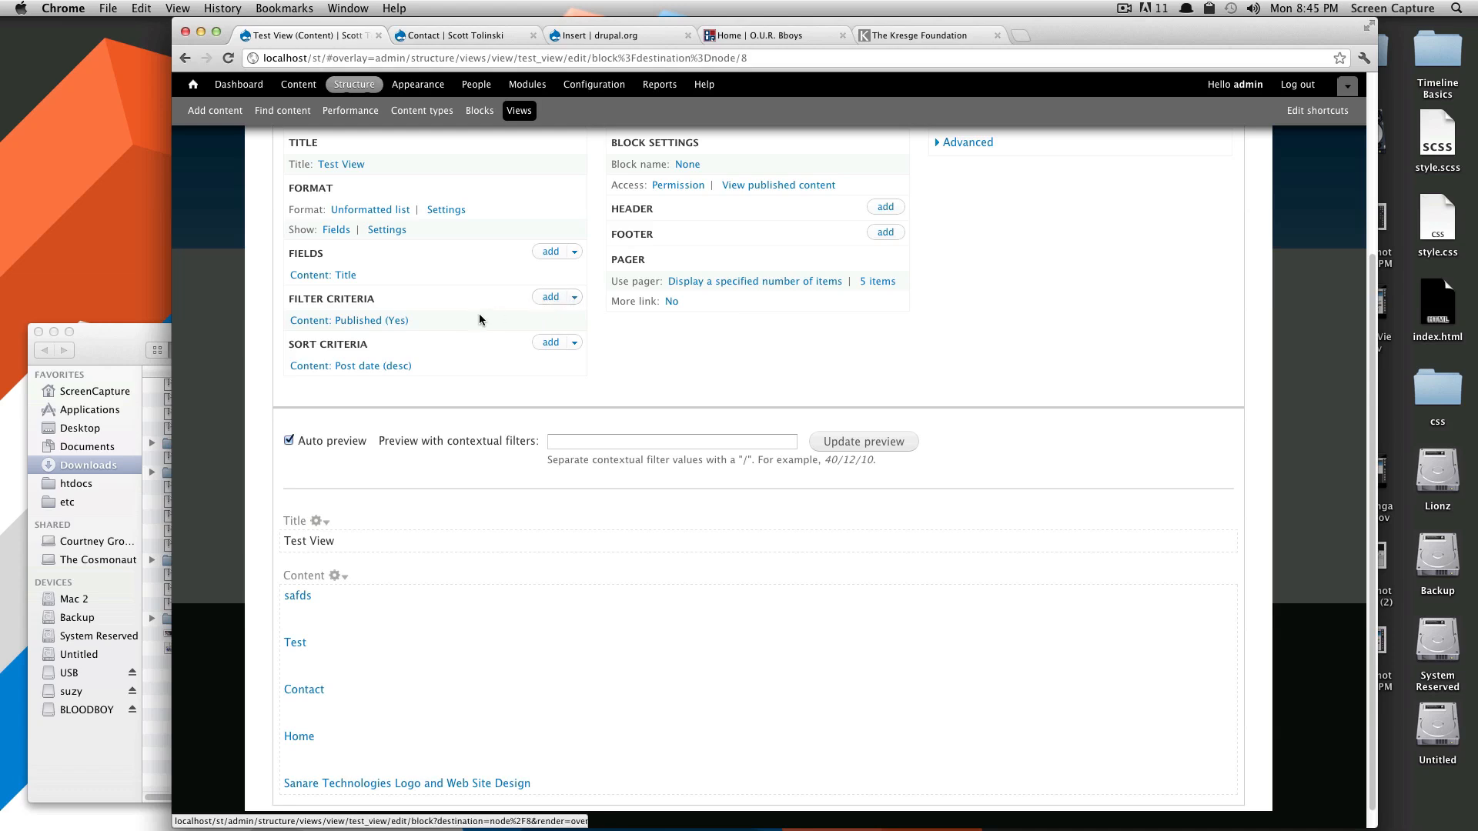
{"action": "mouse_move", "coordinate": [469, 324]}
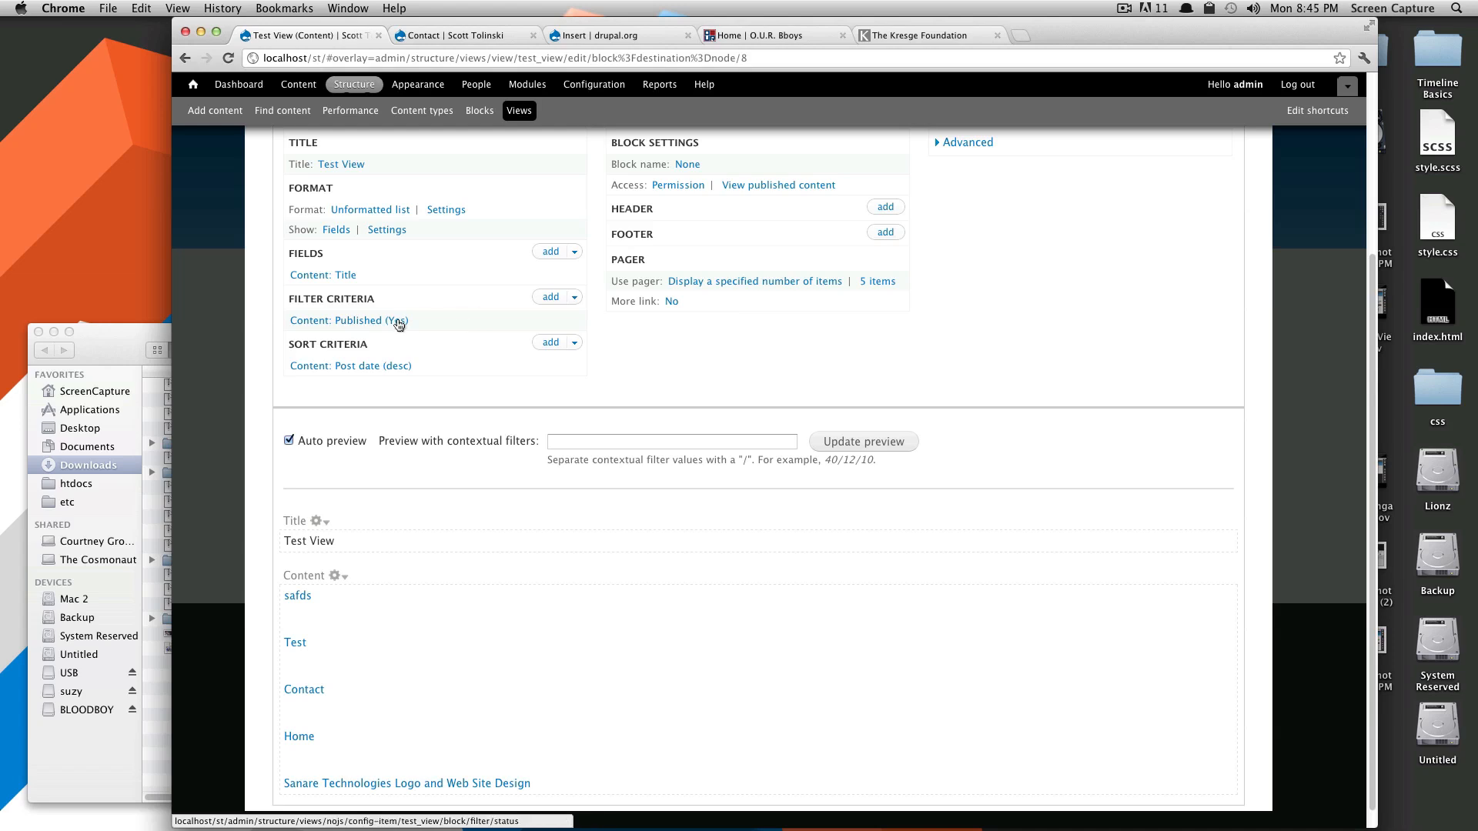
{"action": "left_click", "coordinate": [348, 320]}
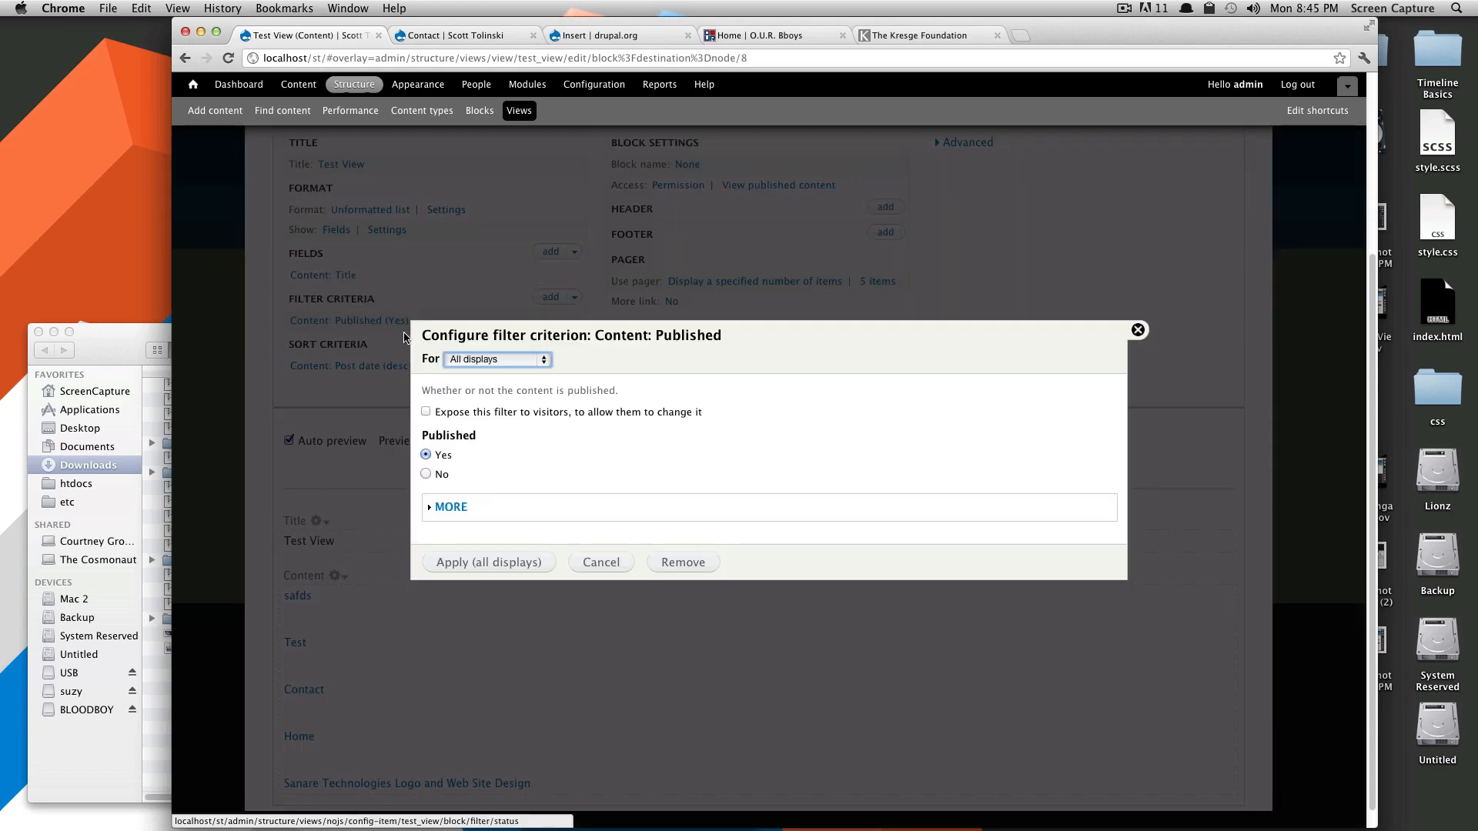
{"action": "left_click", "coordinate": [427, 474]}
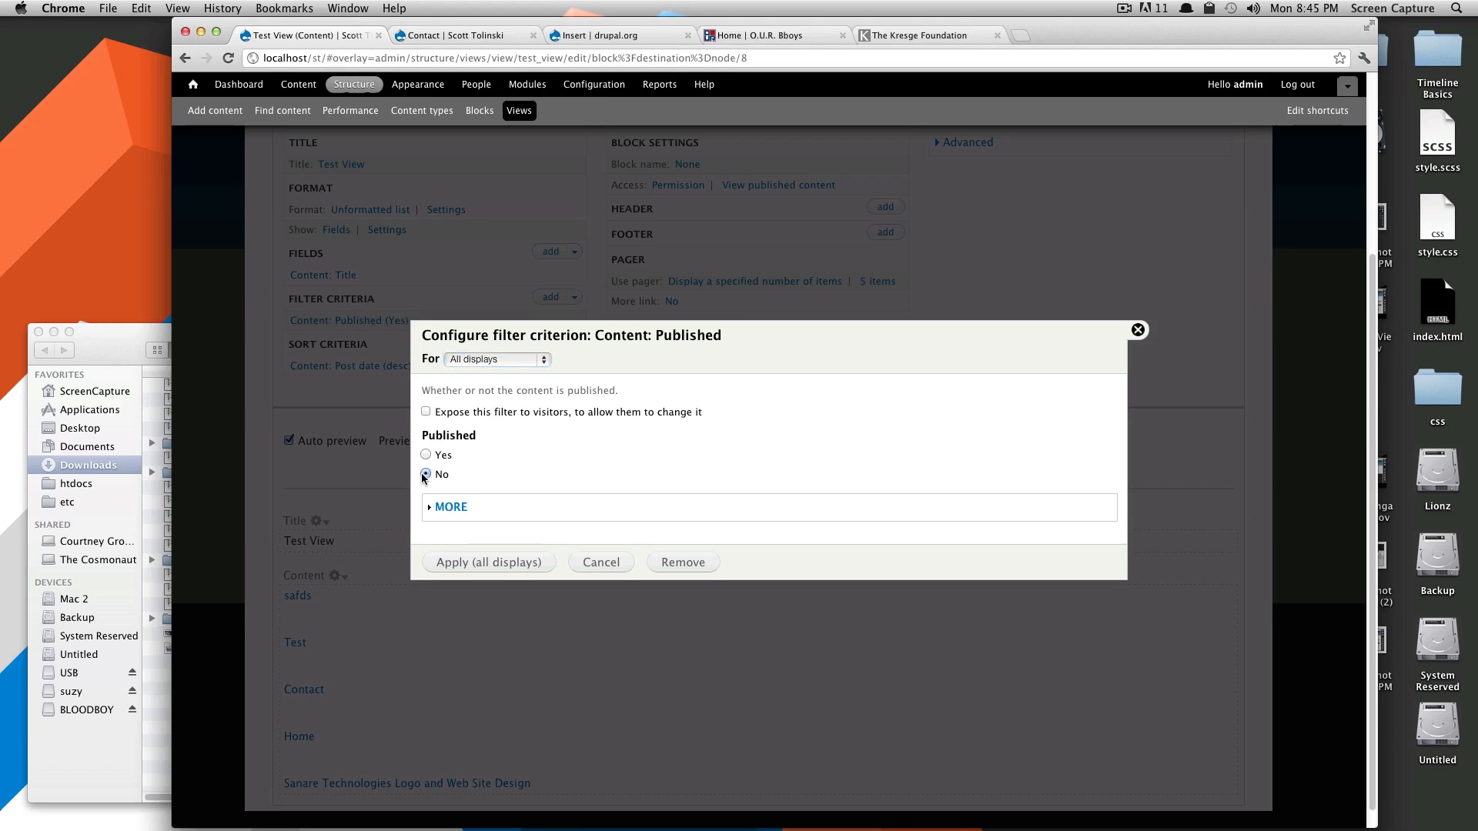
{"action": "left_click", "coordinate": [488, 562]}
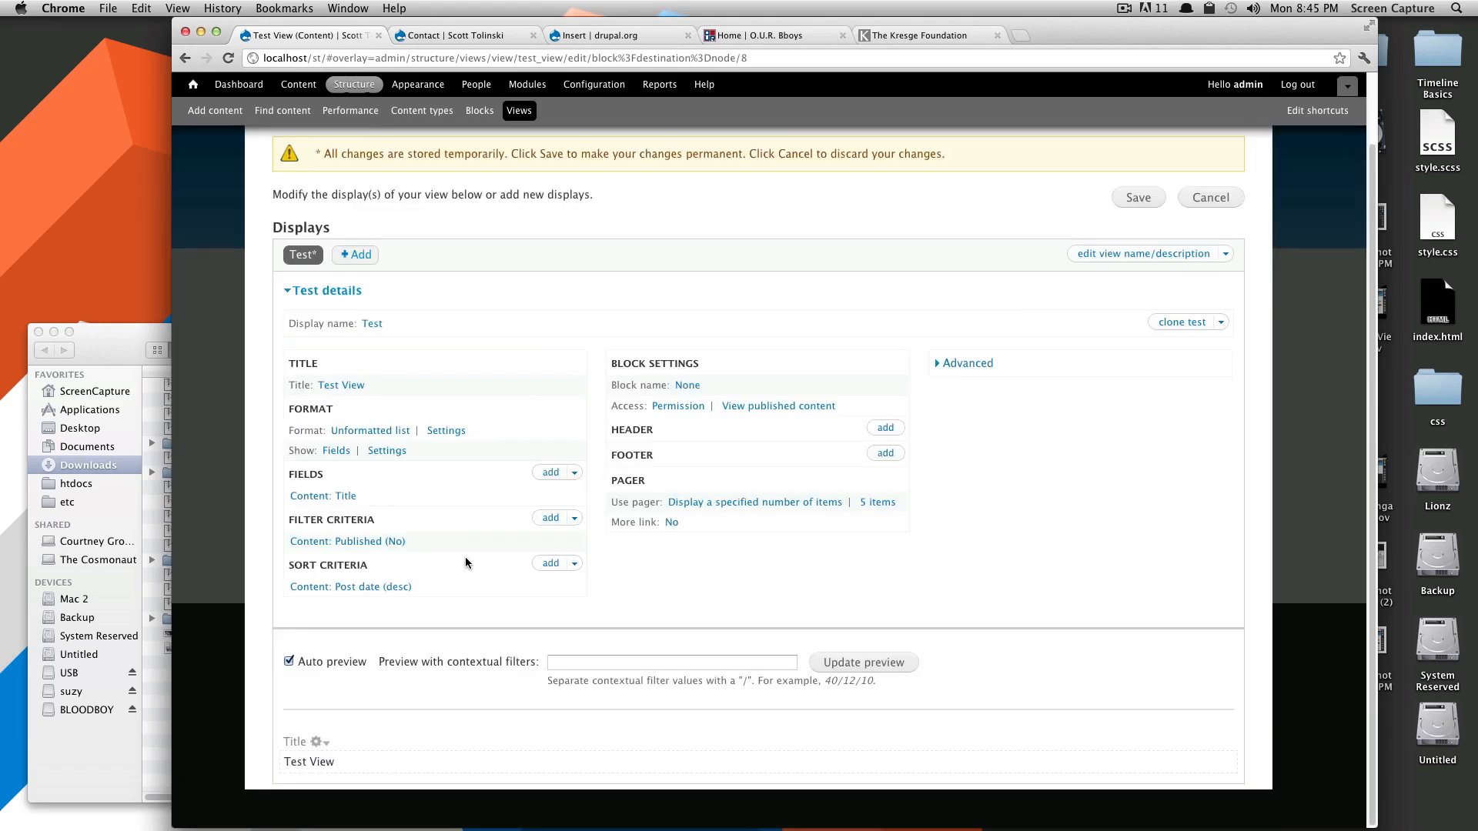
{"action": "mouse_move", "coordinate": [476, 766]}
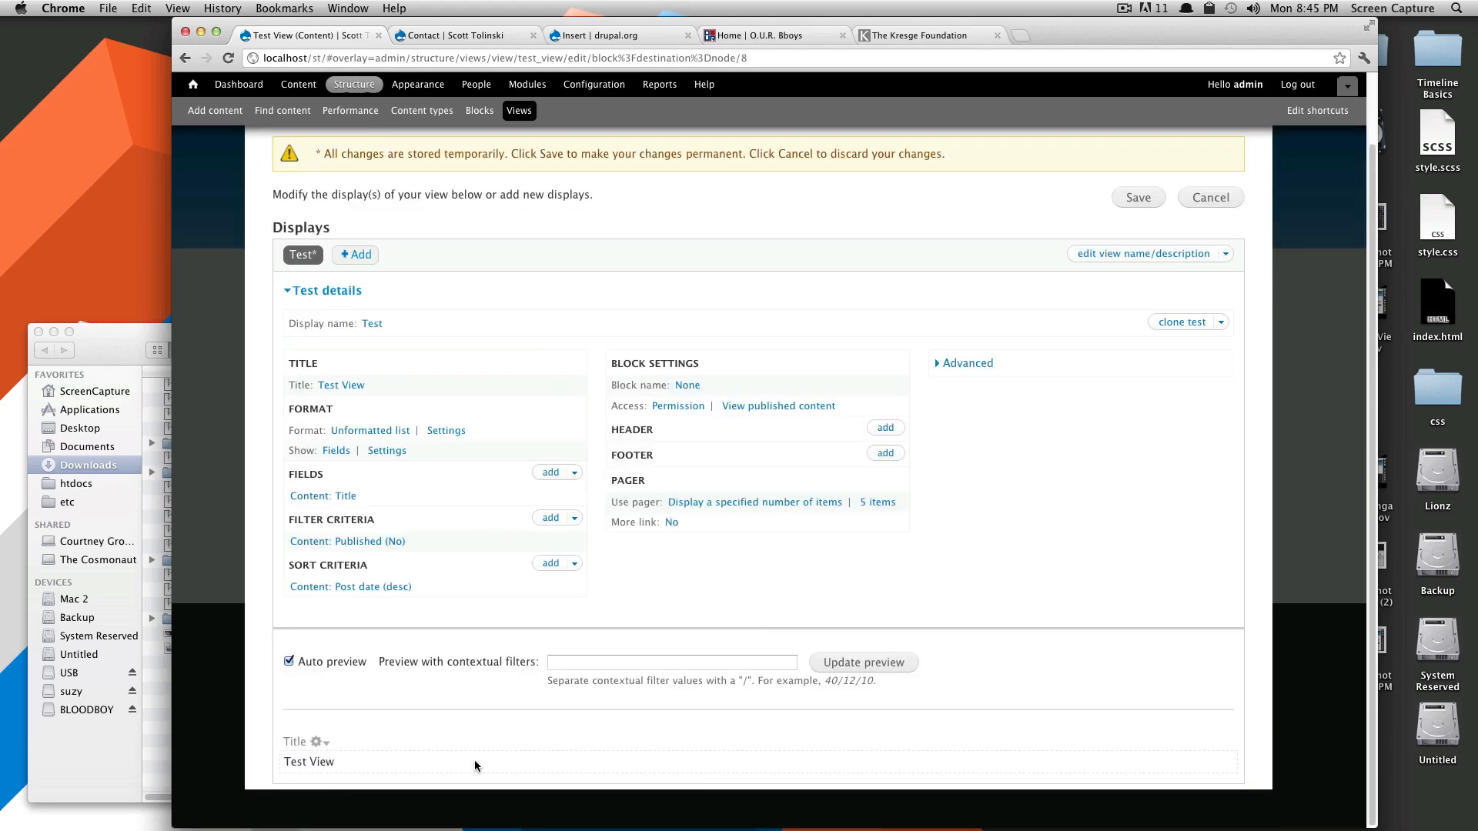
{"action": "mouse_move", "coordinate": [384, 783]}
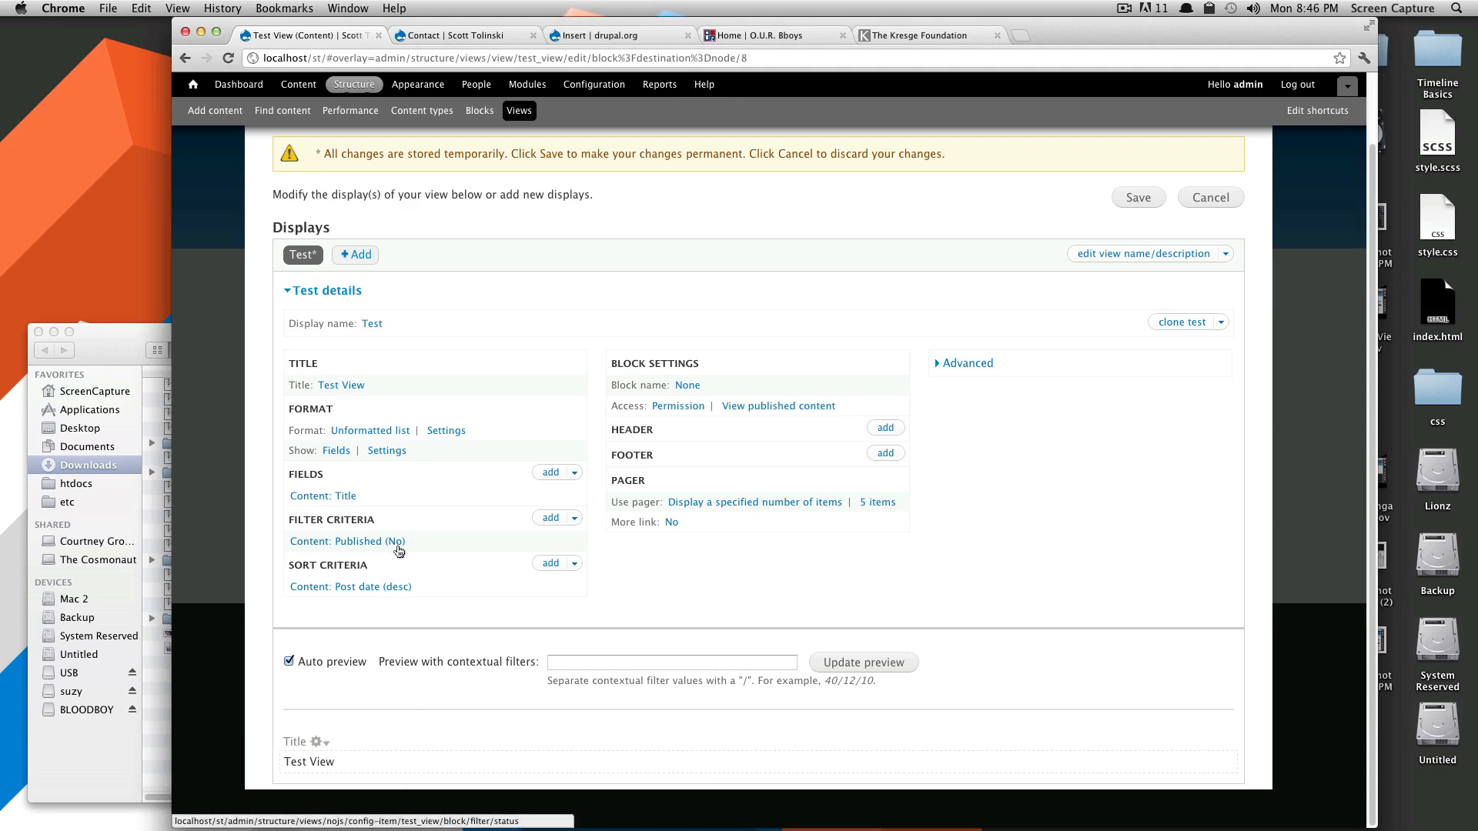
{"action": "left_click", "coordinate": [346, 540]}
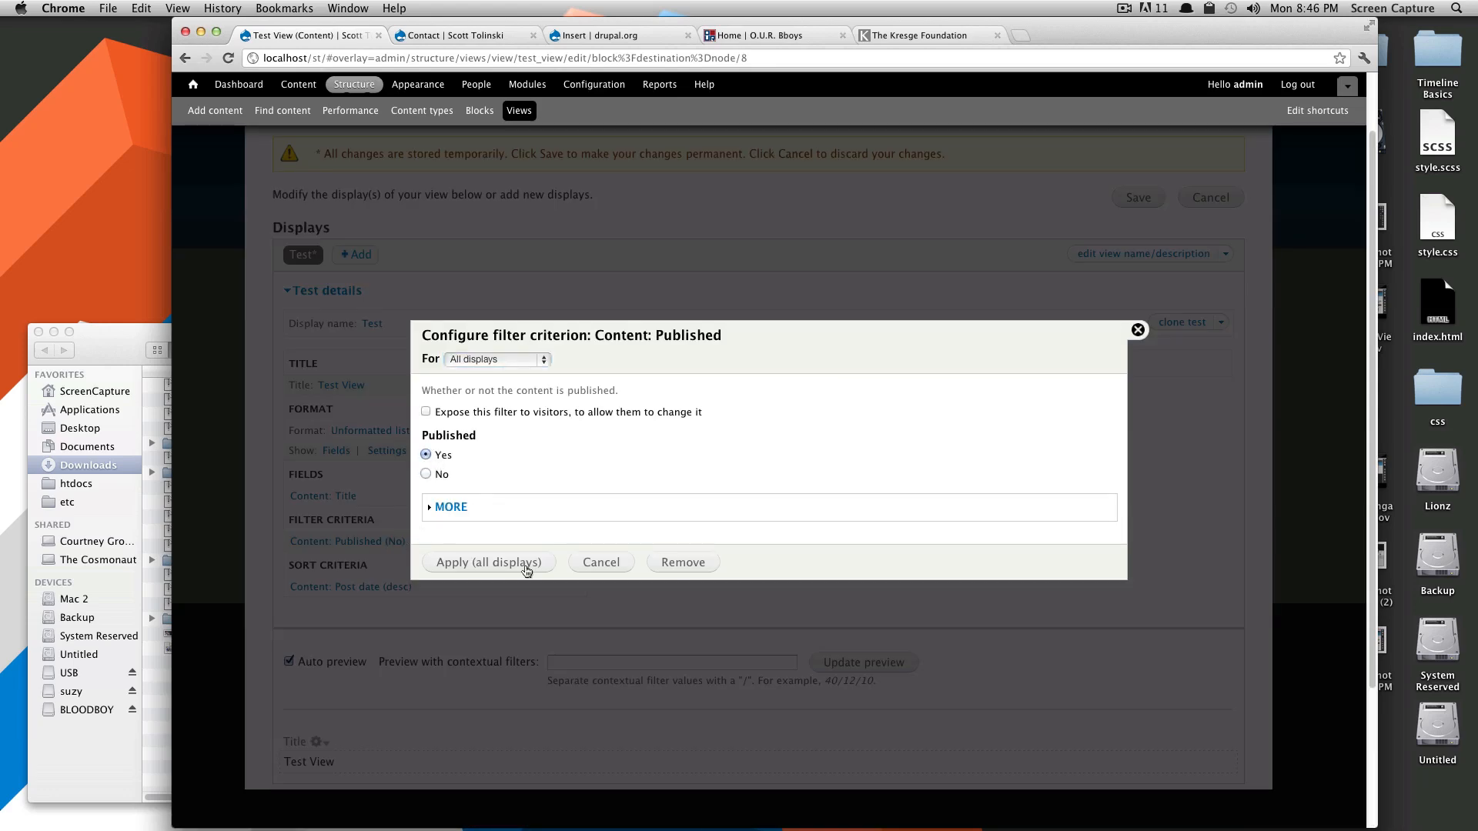
{"action": "left_click", "coordinate": [488, 562]}
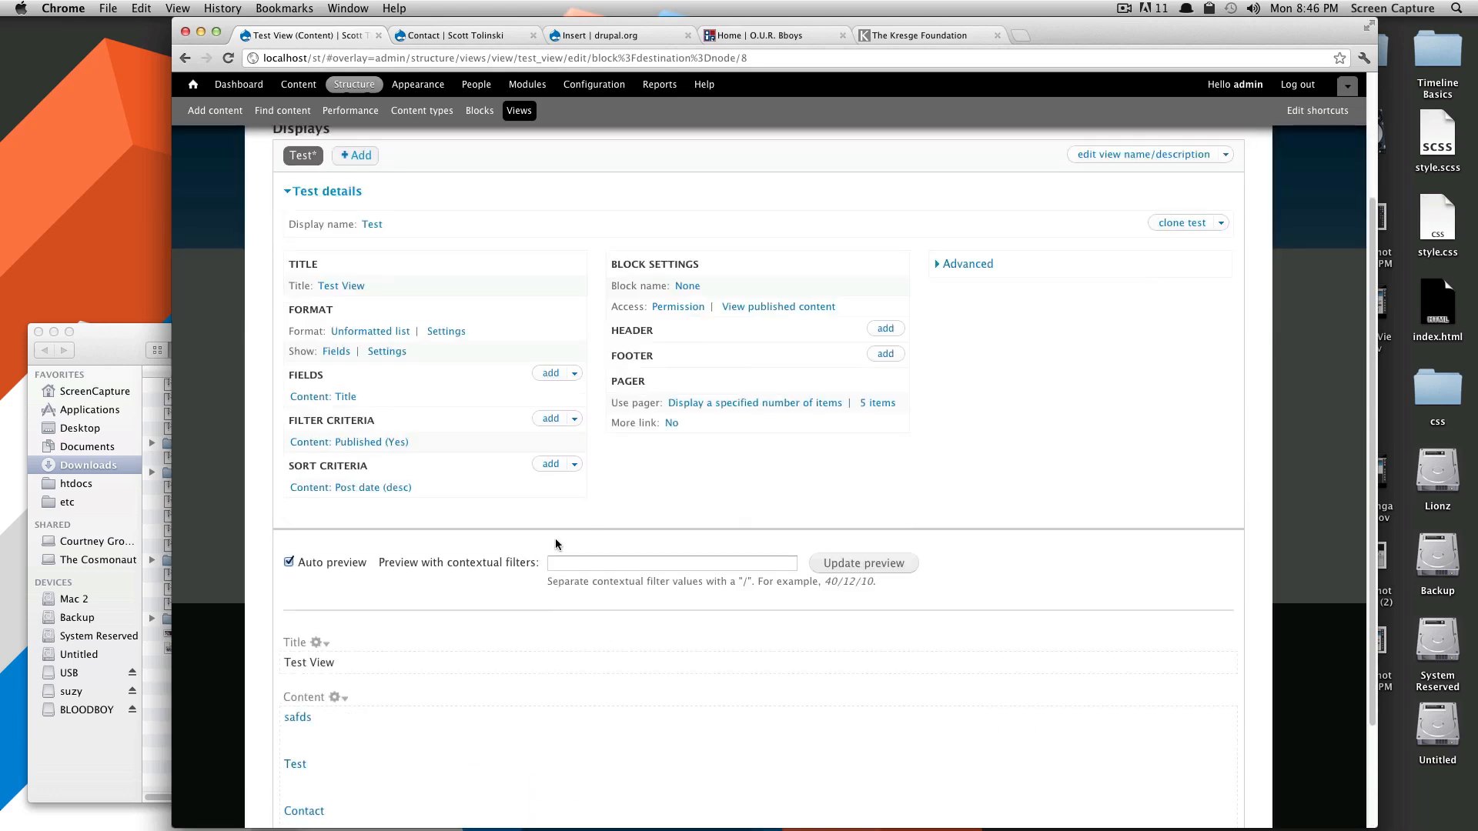
{"action": "scroll", "scroll_direction": "down", "scroll_amount": 3}
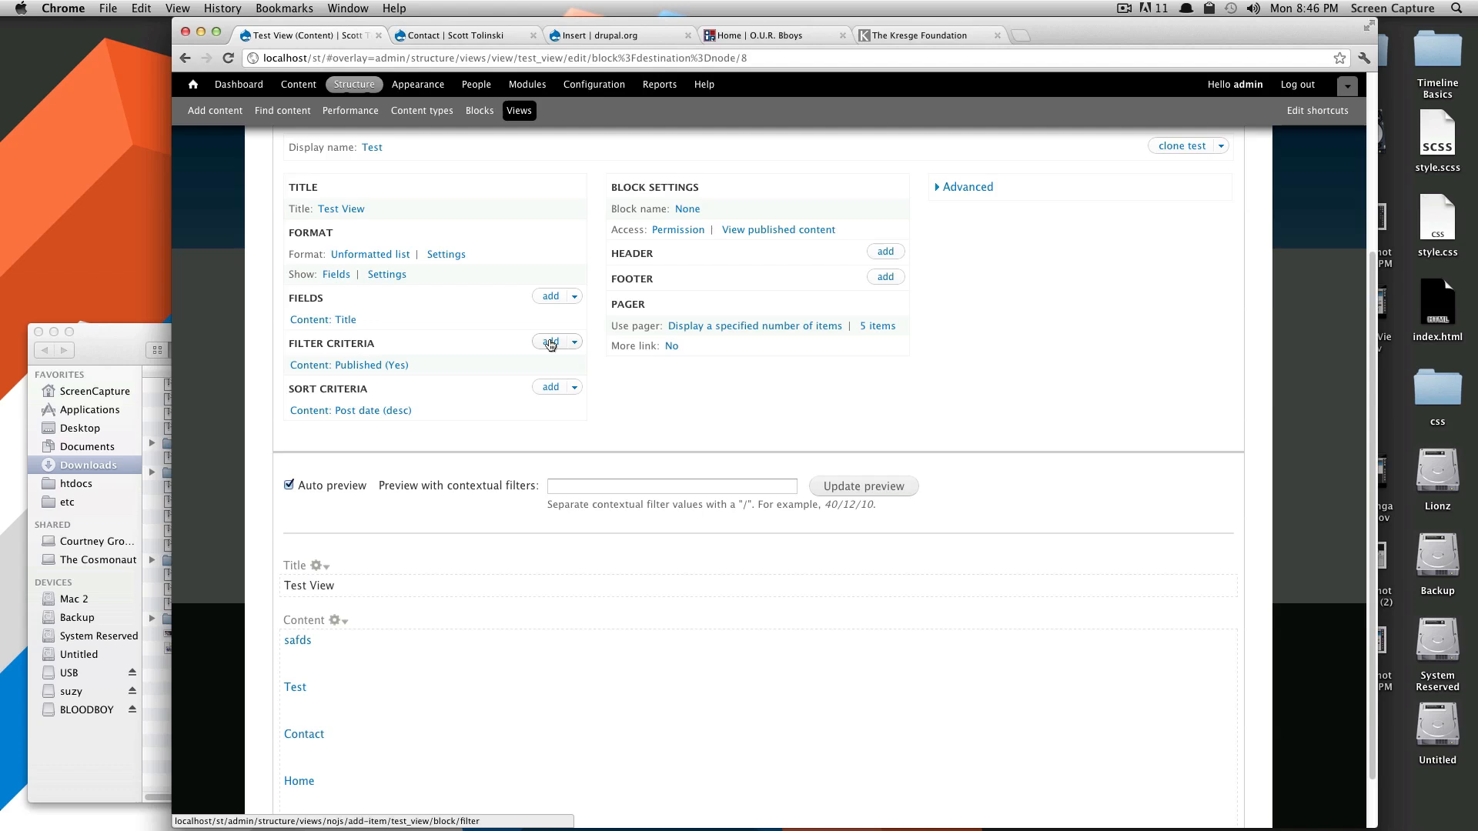
Step: Add a filter criterion and locate 'Content: Type' in the list
{"action": "left_click", "coordinate": [551, 341]}
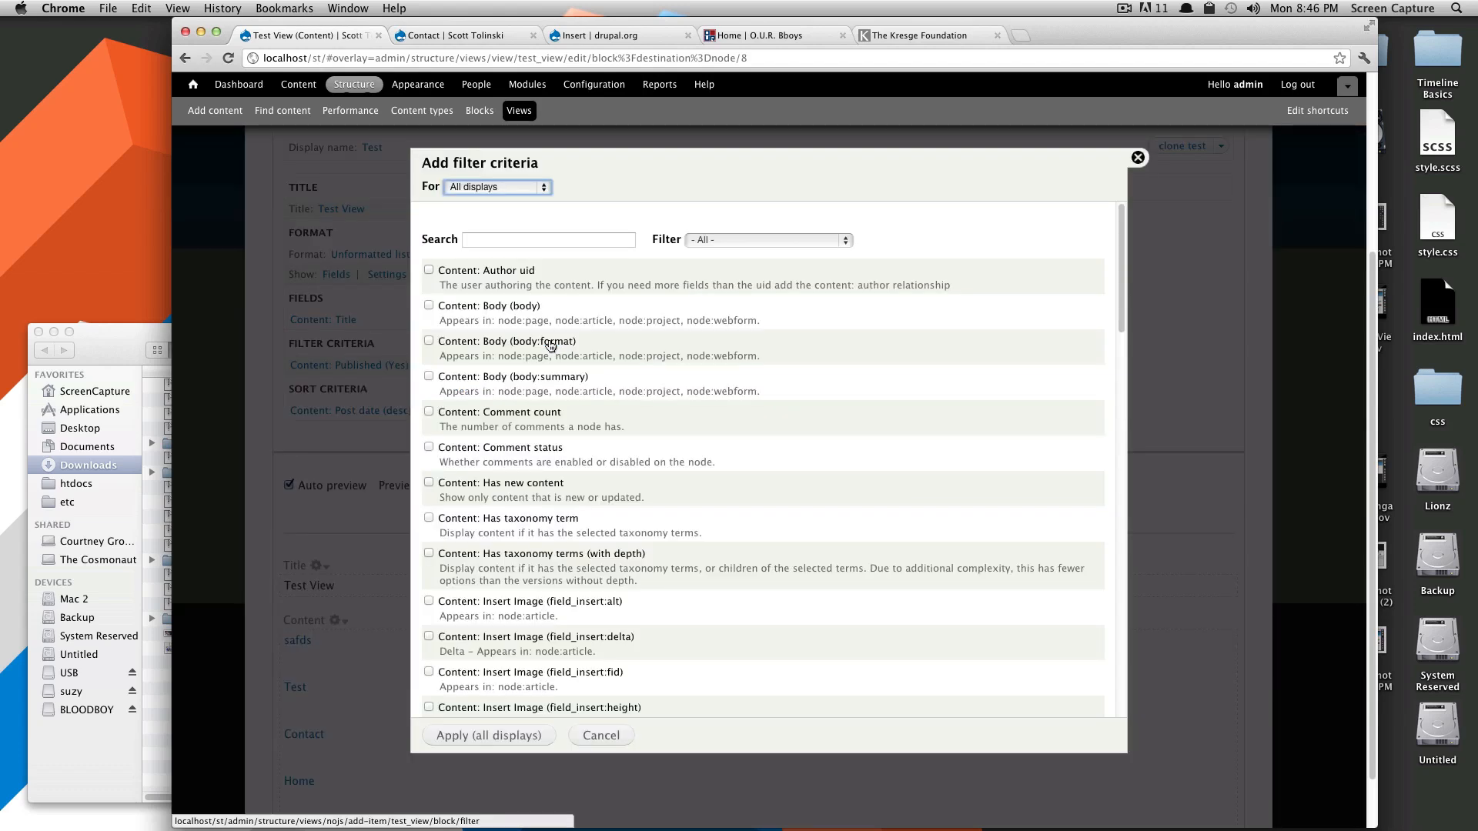
{"action": "mouse_move", "coordinate": [614, 376]}
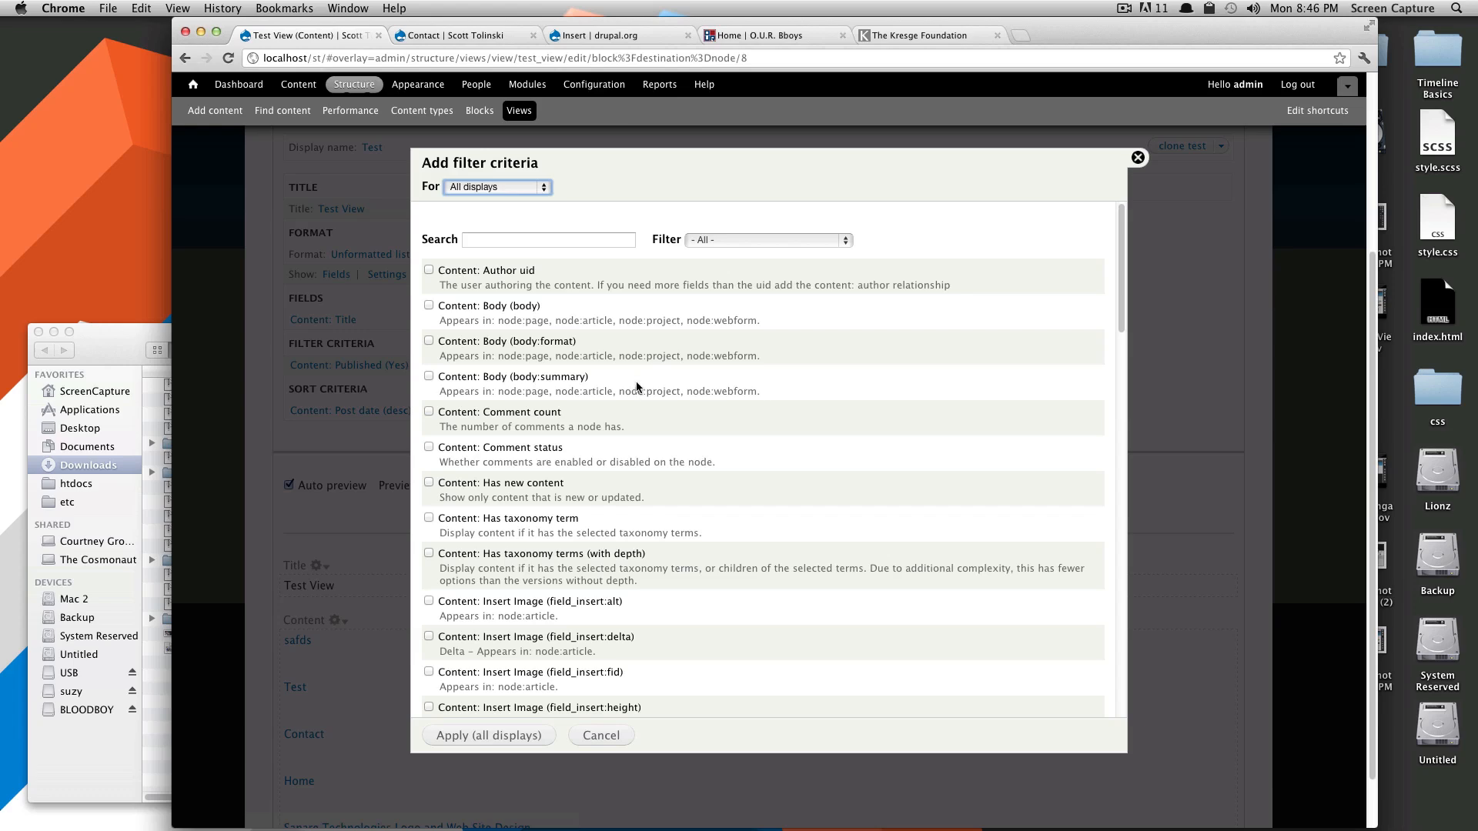
{"action": "scroll", "scroll_direction": "down", "scroll_amount": 3}
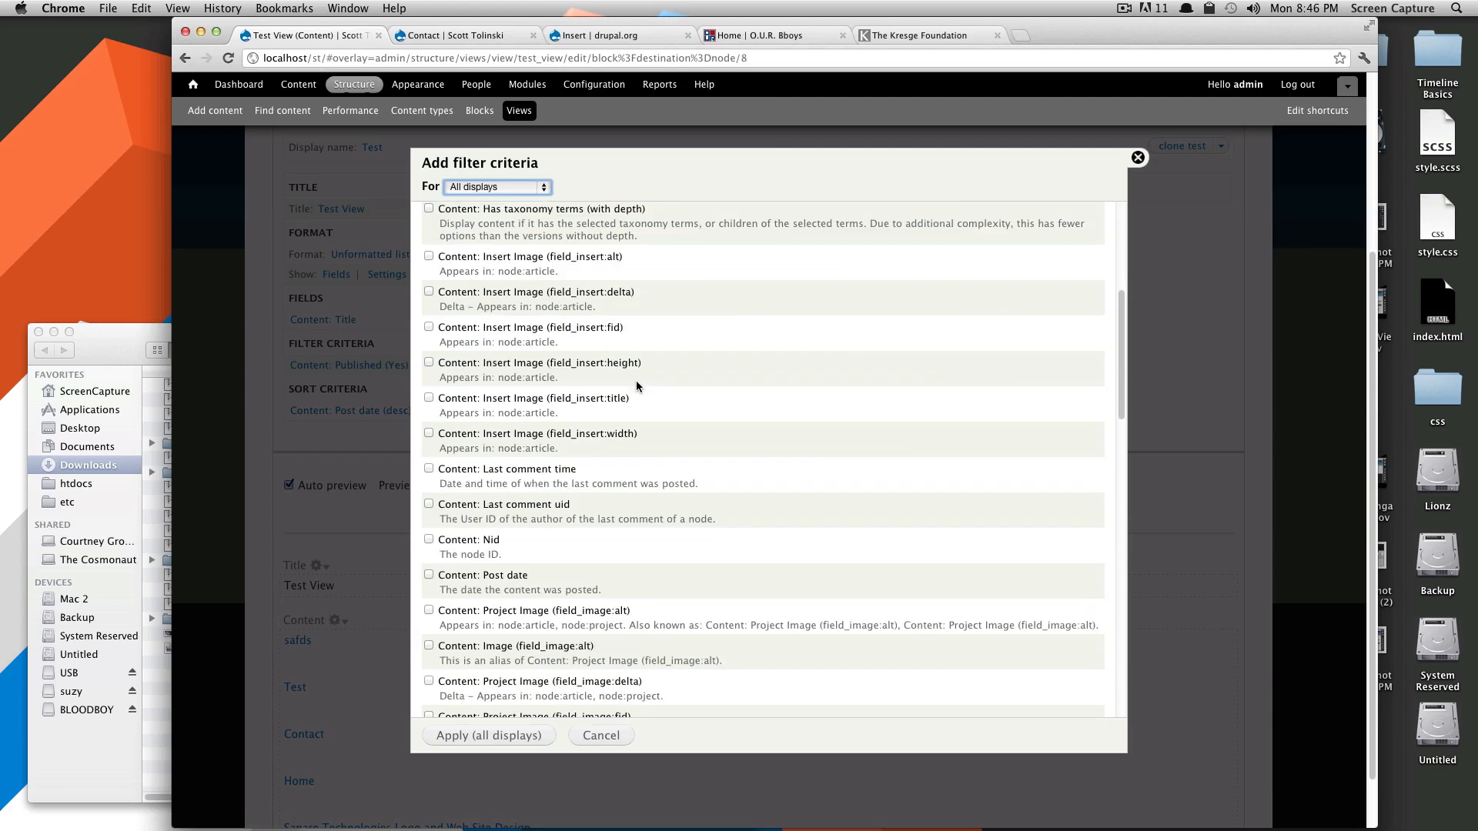
{"action": "scroll", "scroll_direction": "down", "scroll_amount": 3}
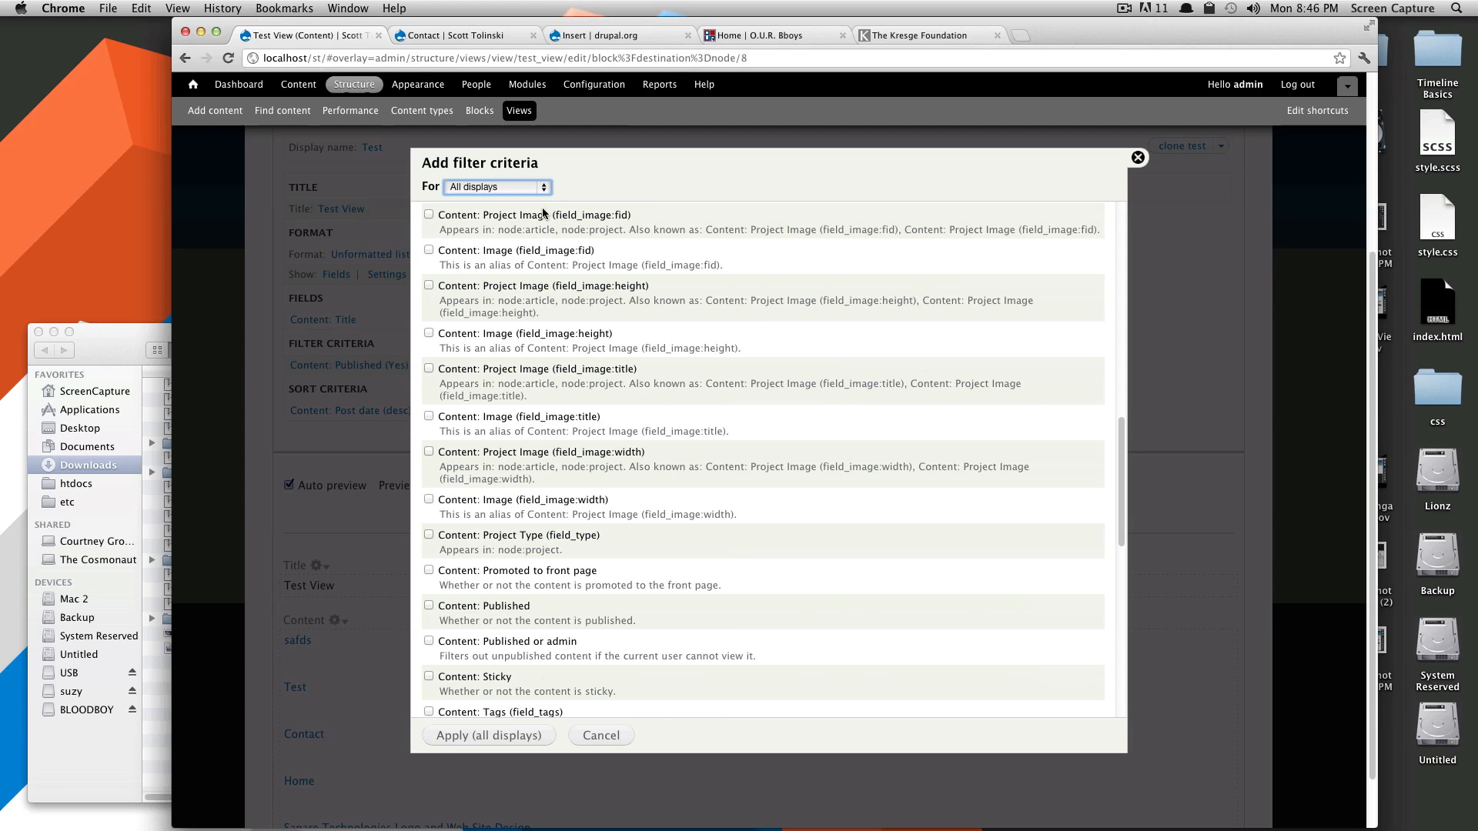
{"action": "scroll", "scroll_direction": "down", "scroll_amount": 3}
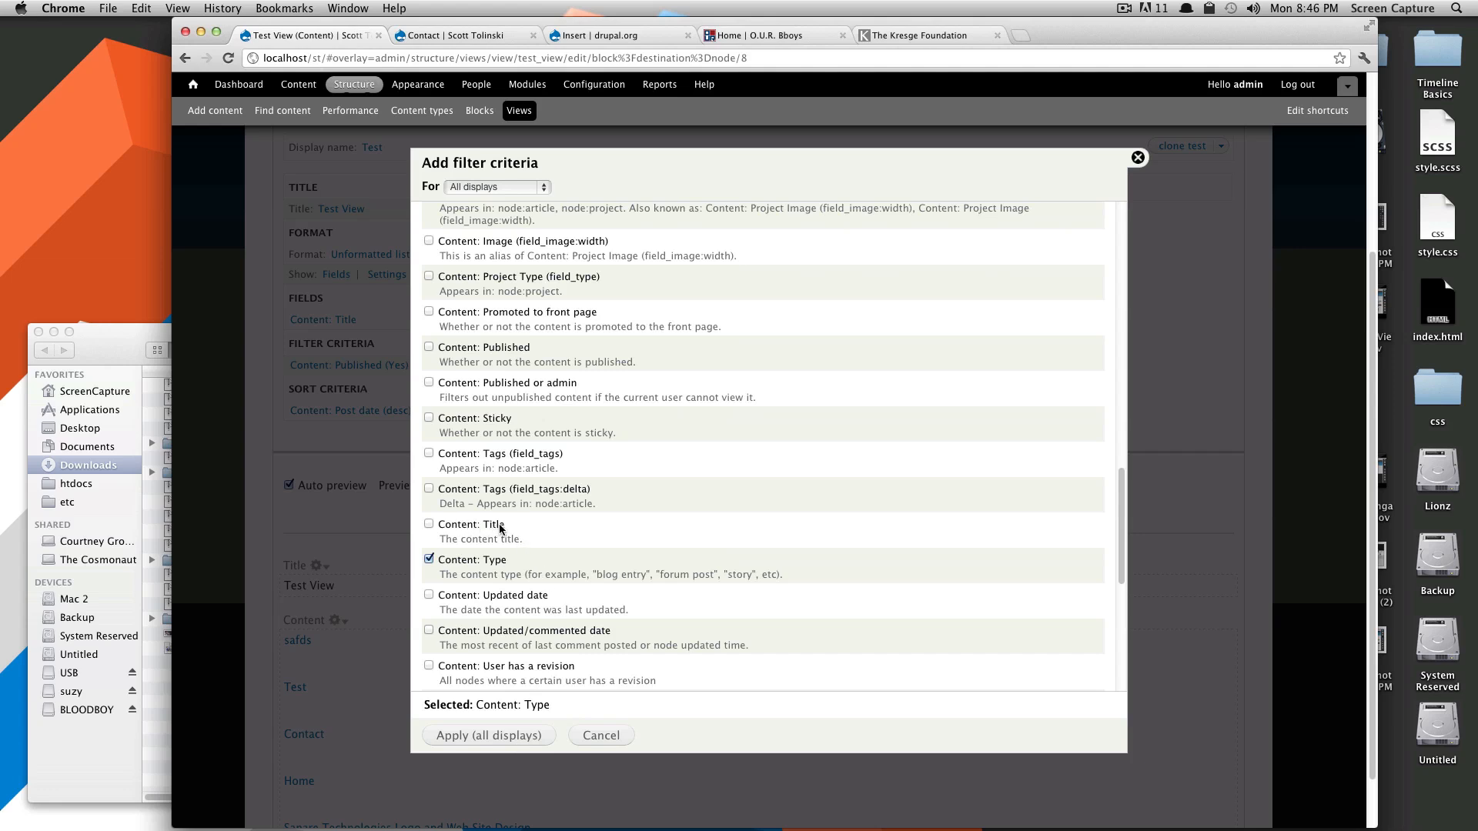
{"action": "mouse_move", "coordinate": [556, 483]}
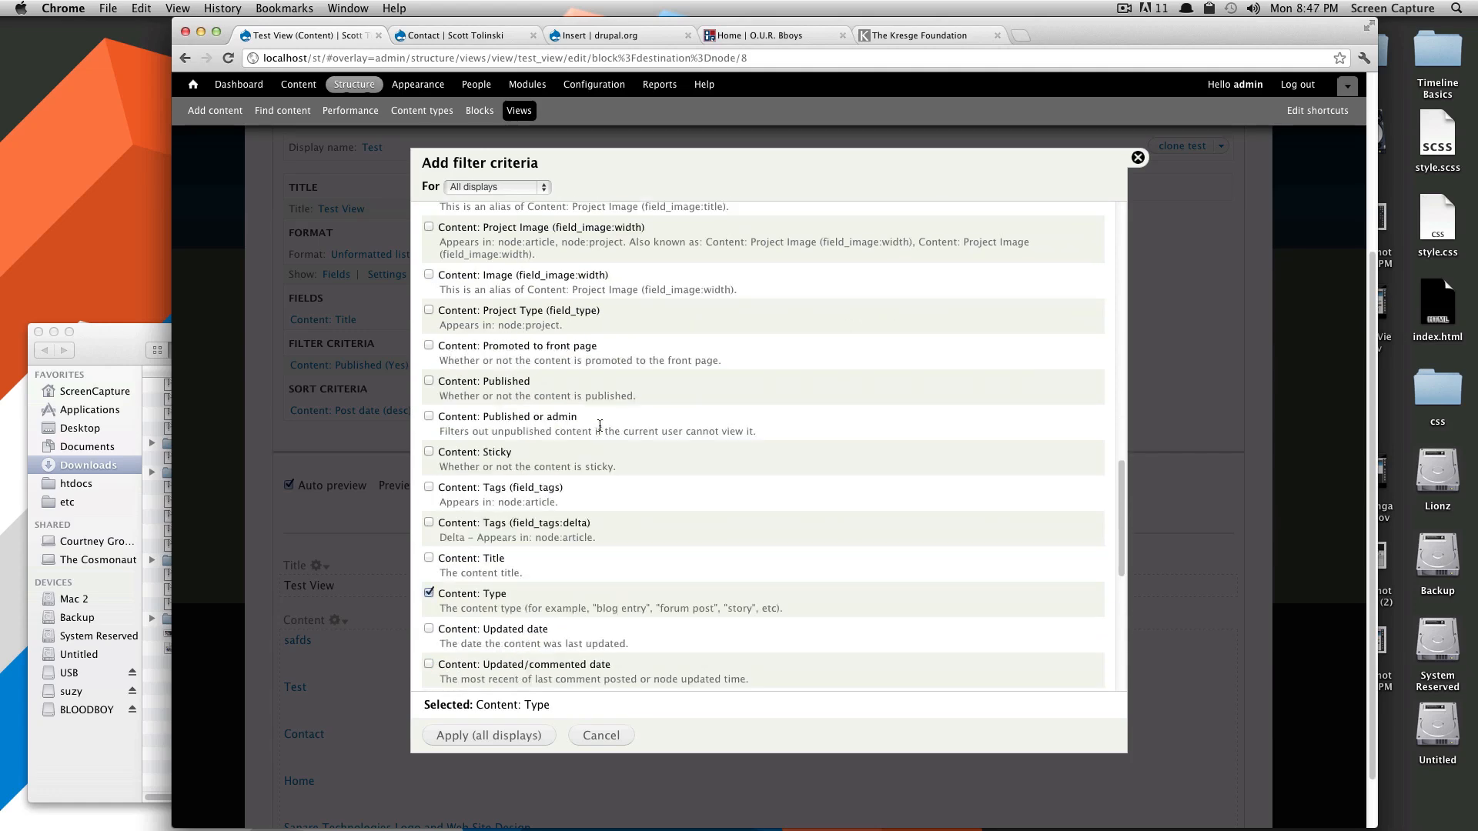
{"action": "scroll", "scroll_direction": "down", "scroll_amount": 3}
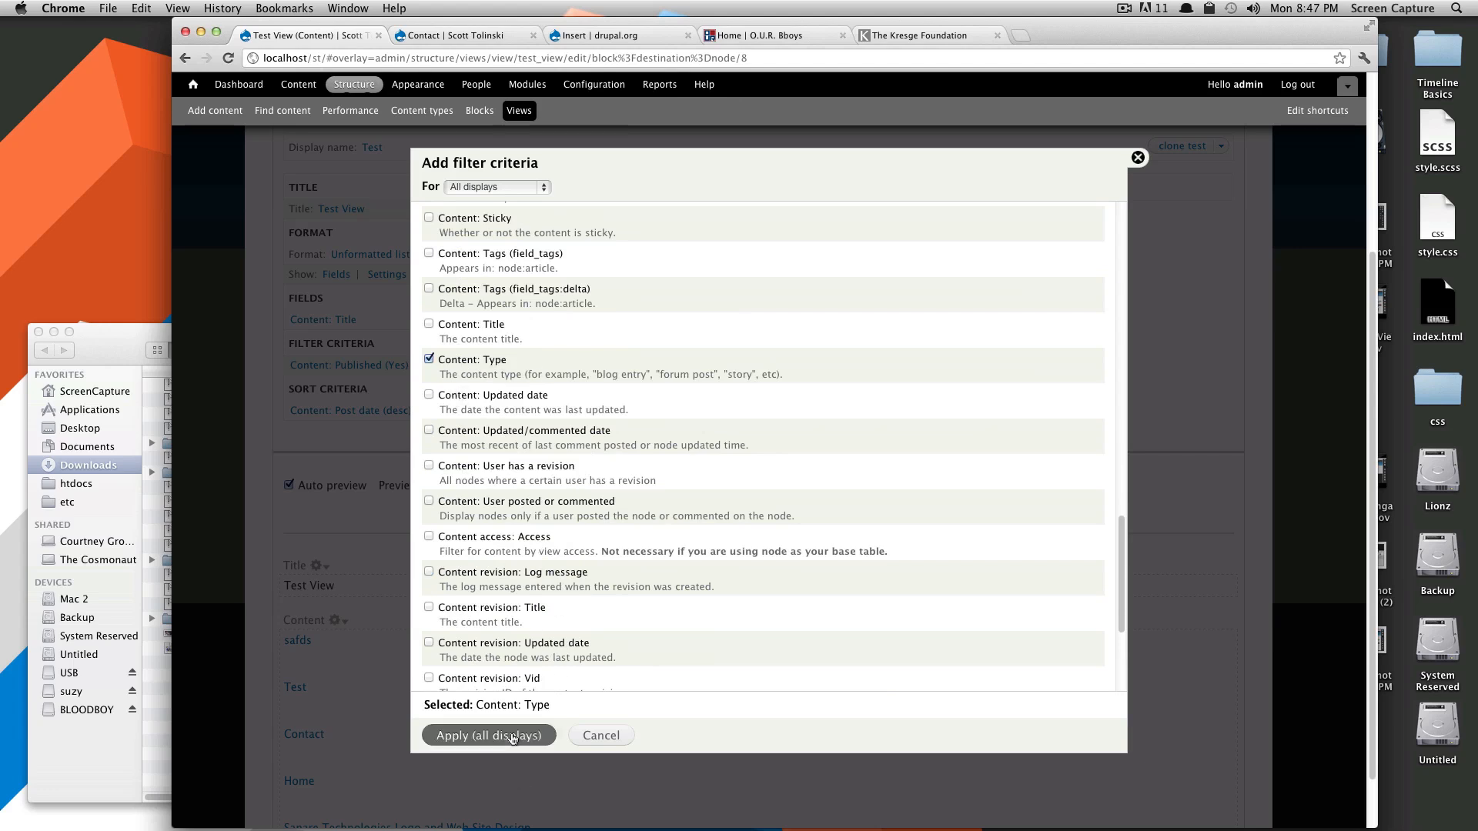
Step: Apply a Content: Type filter set to Basic page across all displays
{"action": "left_click", "coordinate": [488, 735]}
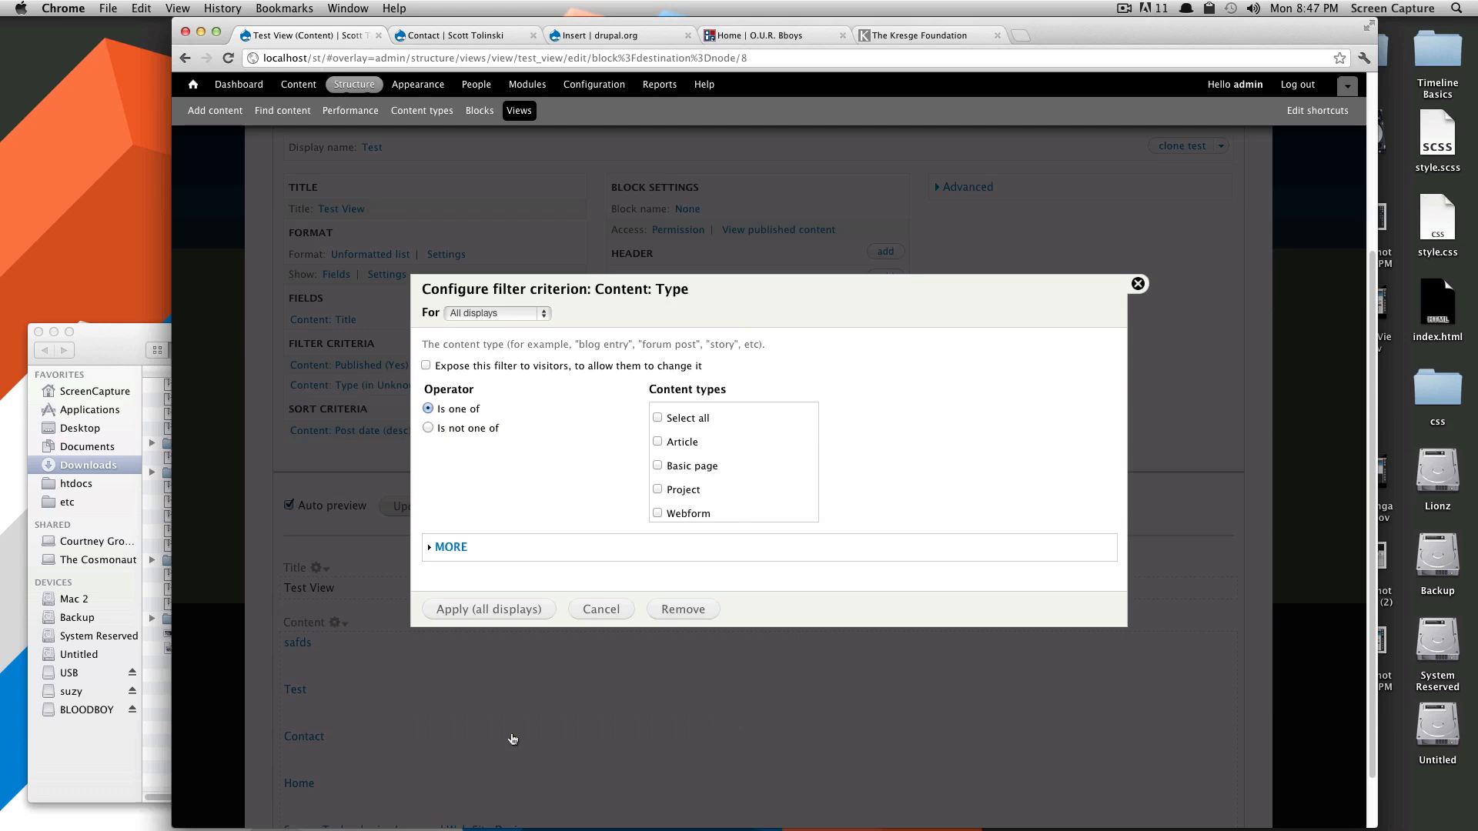
{"action": "left_click", "coordinate": [428, 408]}
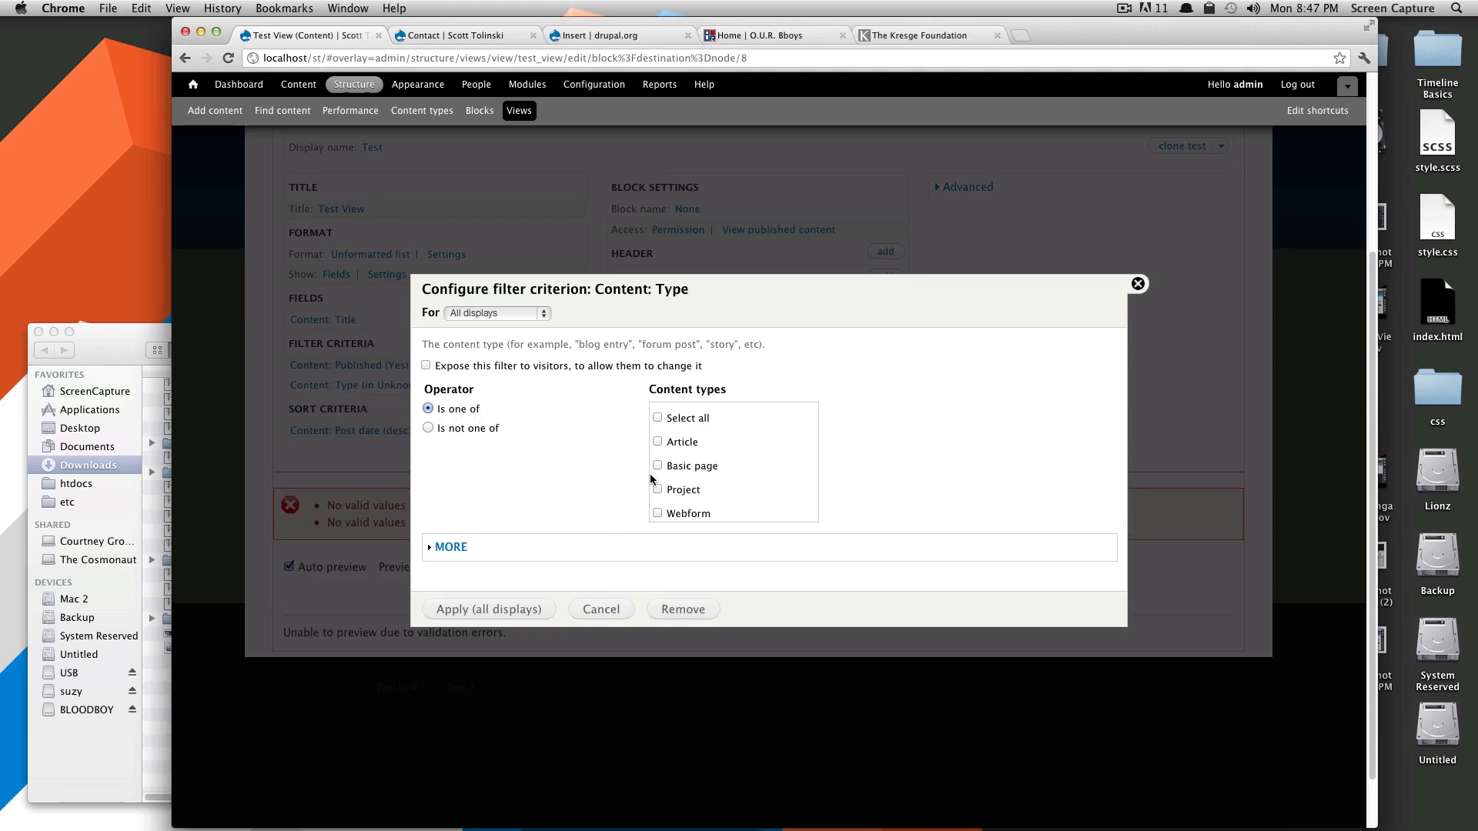
{"action": "left_click", "coordinate": [657, 465]}
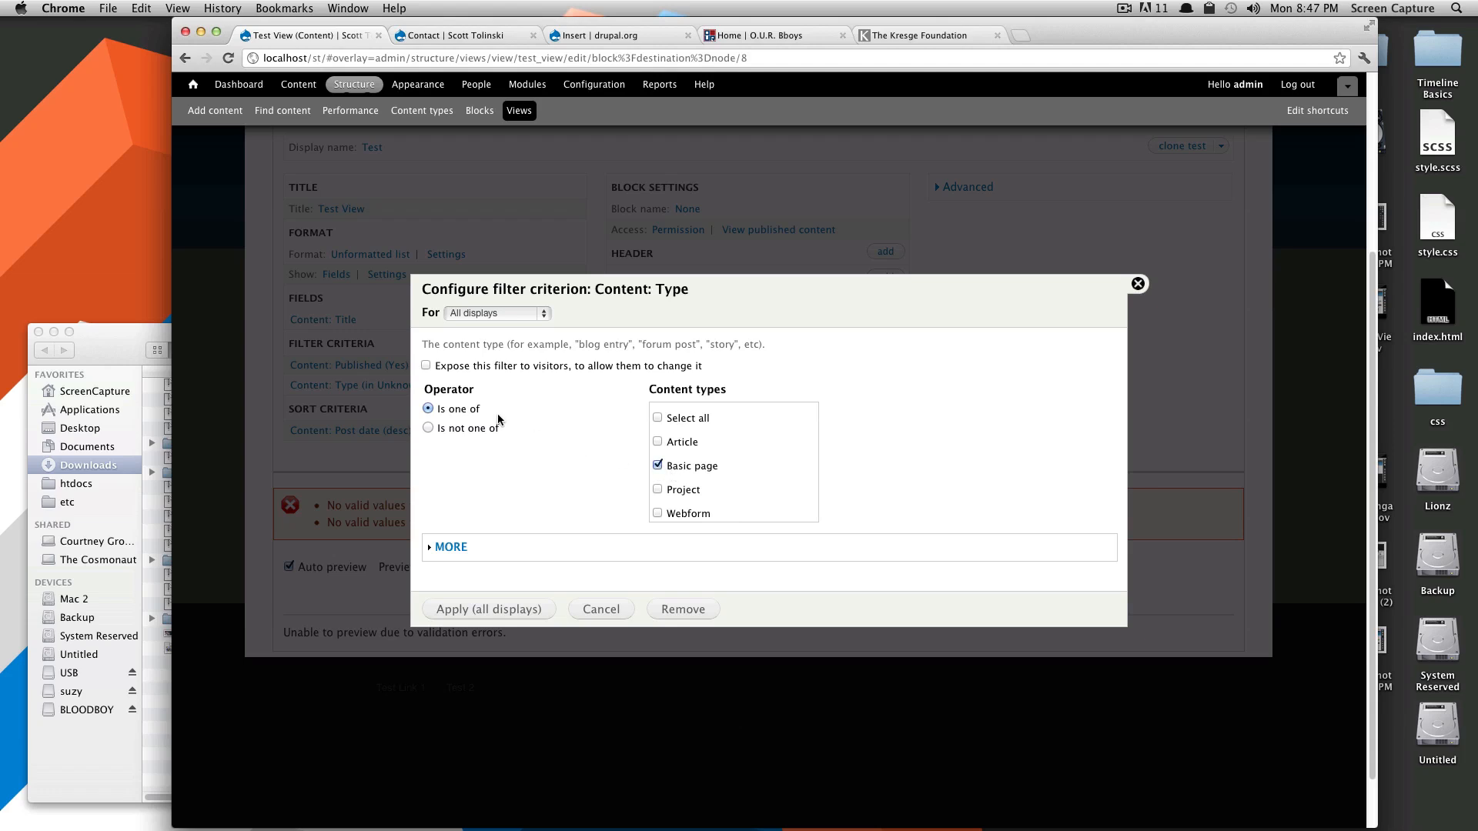
{"action": "mouse_move", "coordinate": [468, 370]}
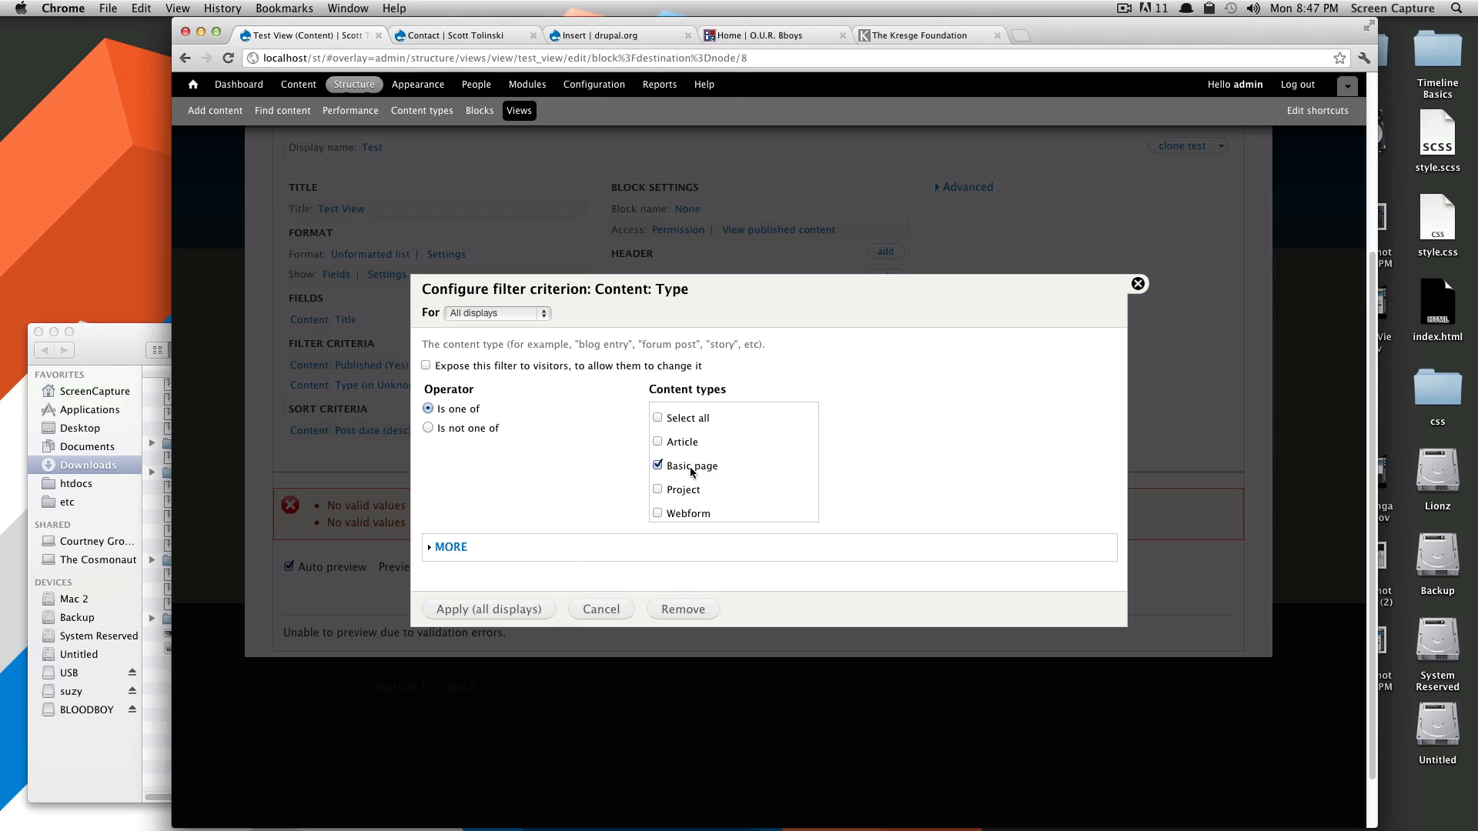
{"action": "left_click", "coordinate": [488, 609]}
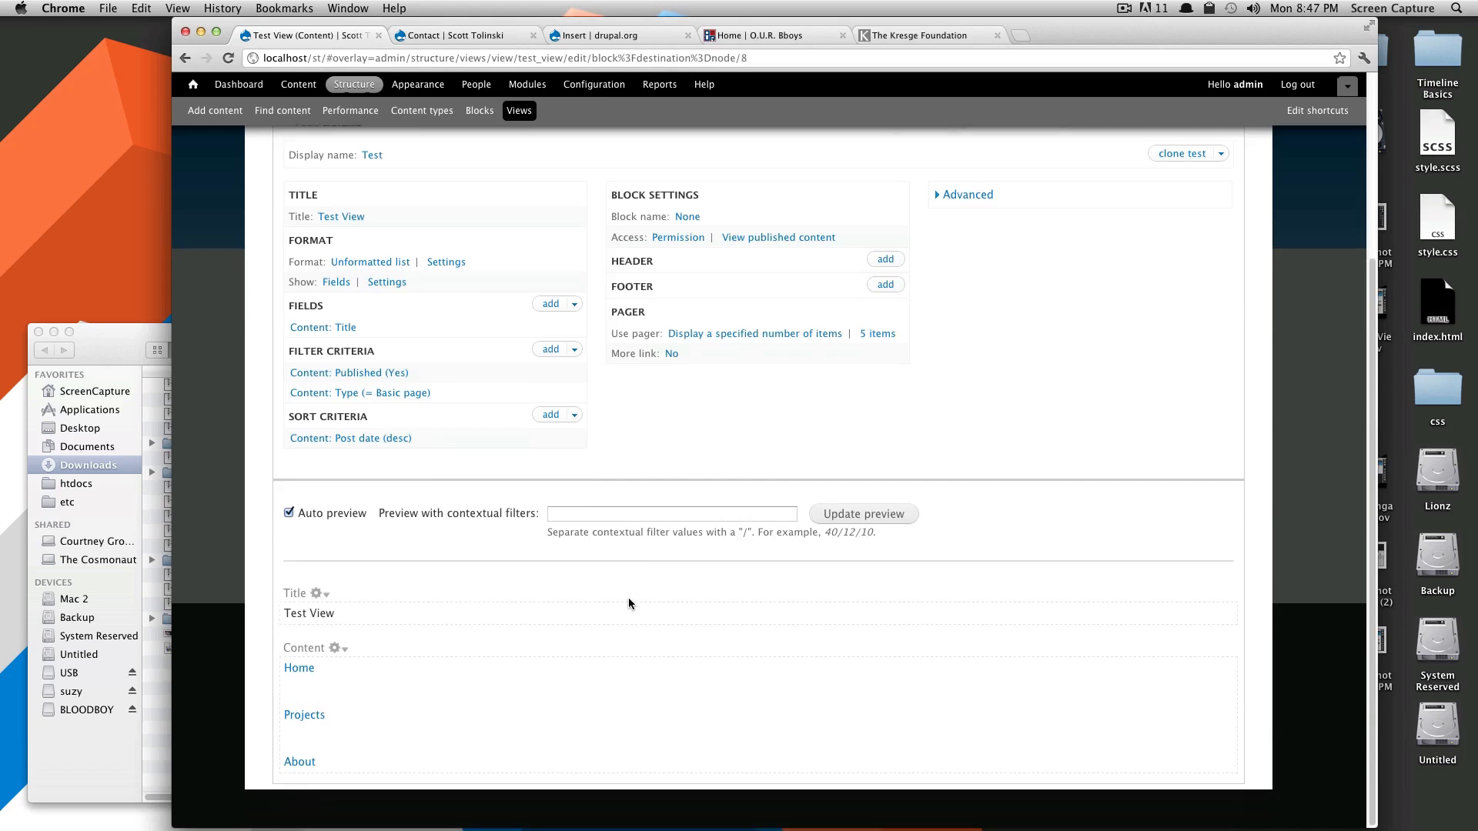
{"action": "mouse_move", "coordinate": [299, 666]}
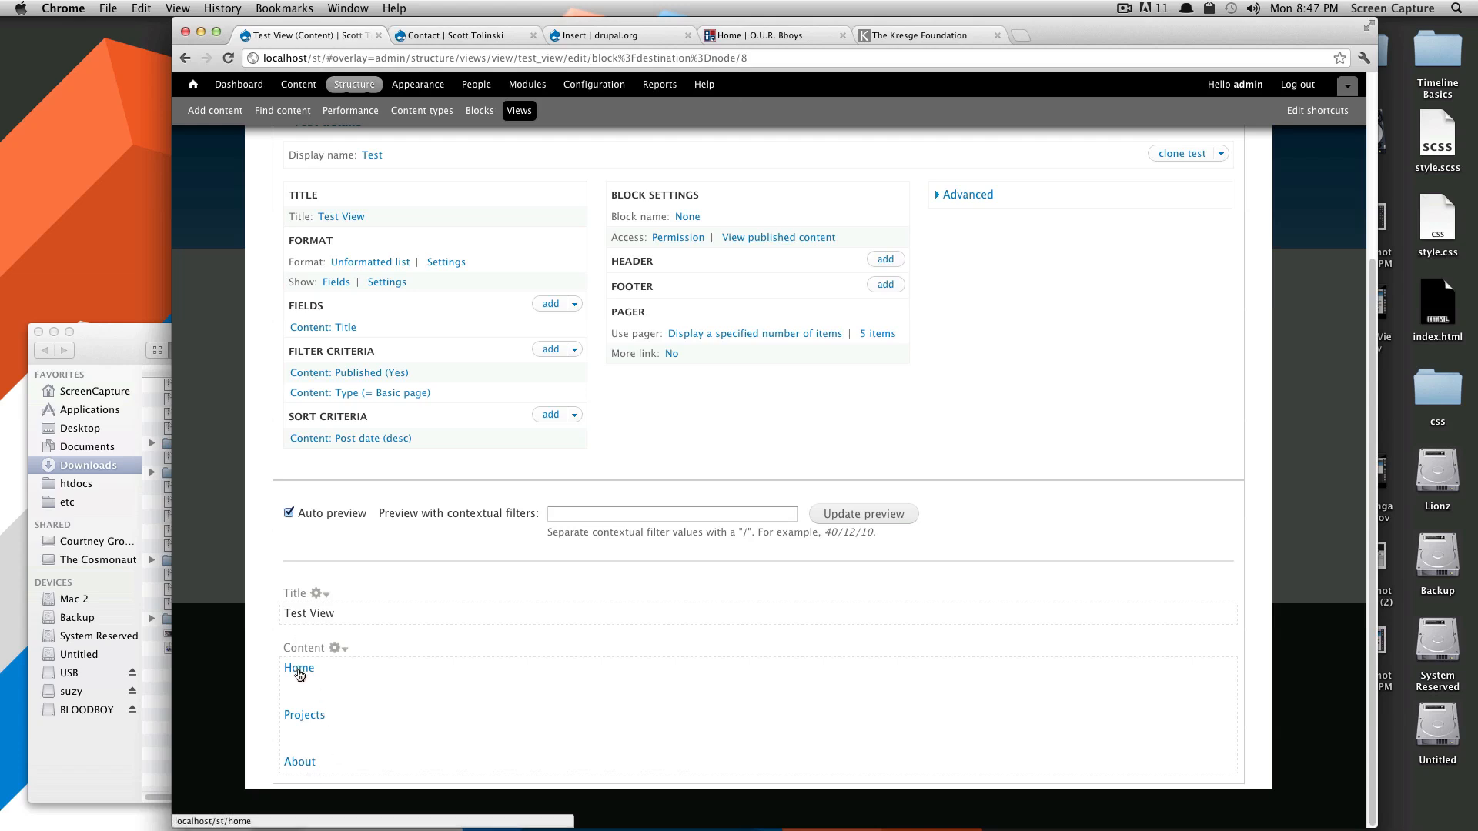
{"action": "mouse_move", "coordinate": [311, 774]}
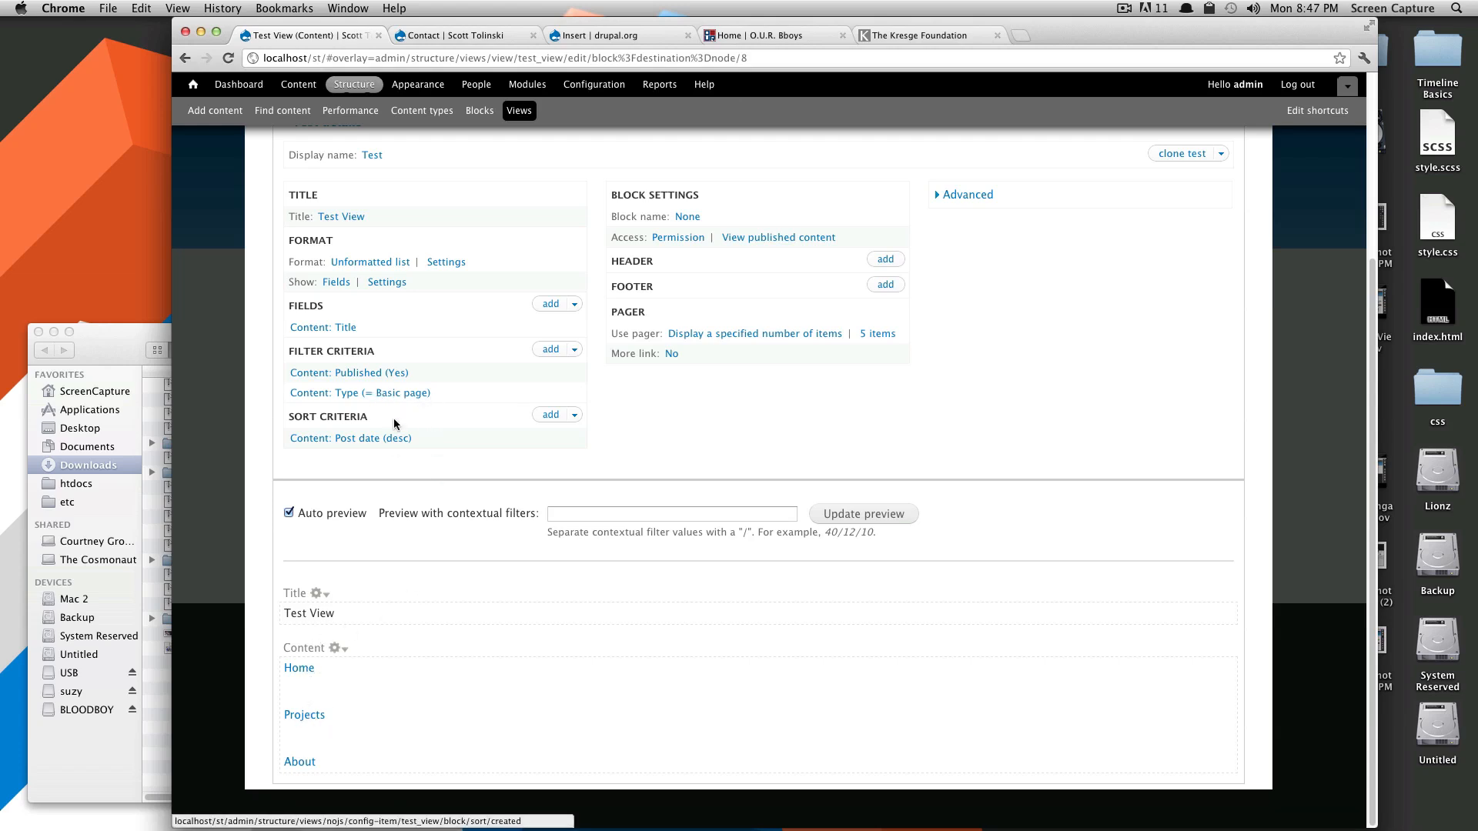
Step: Switch the Content: Type filter from Basic page to Article and apply to all displays
{"action": "left_click", "coordinate": [359, 392]}
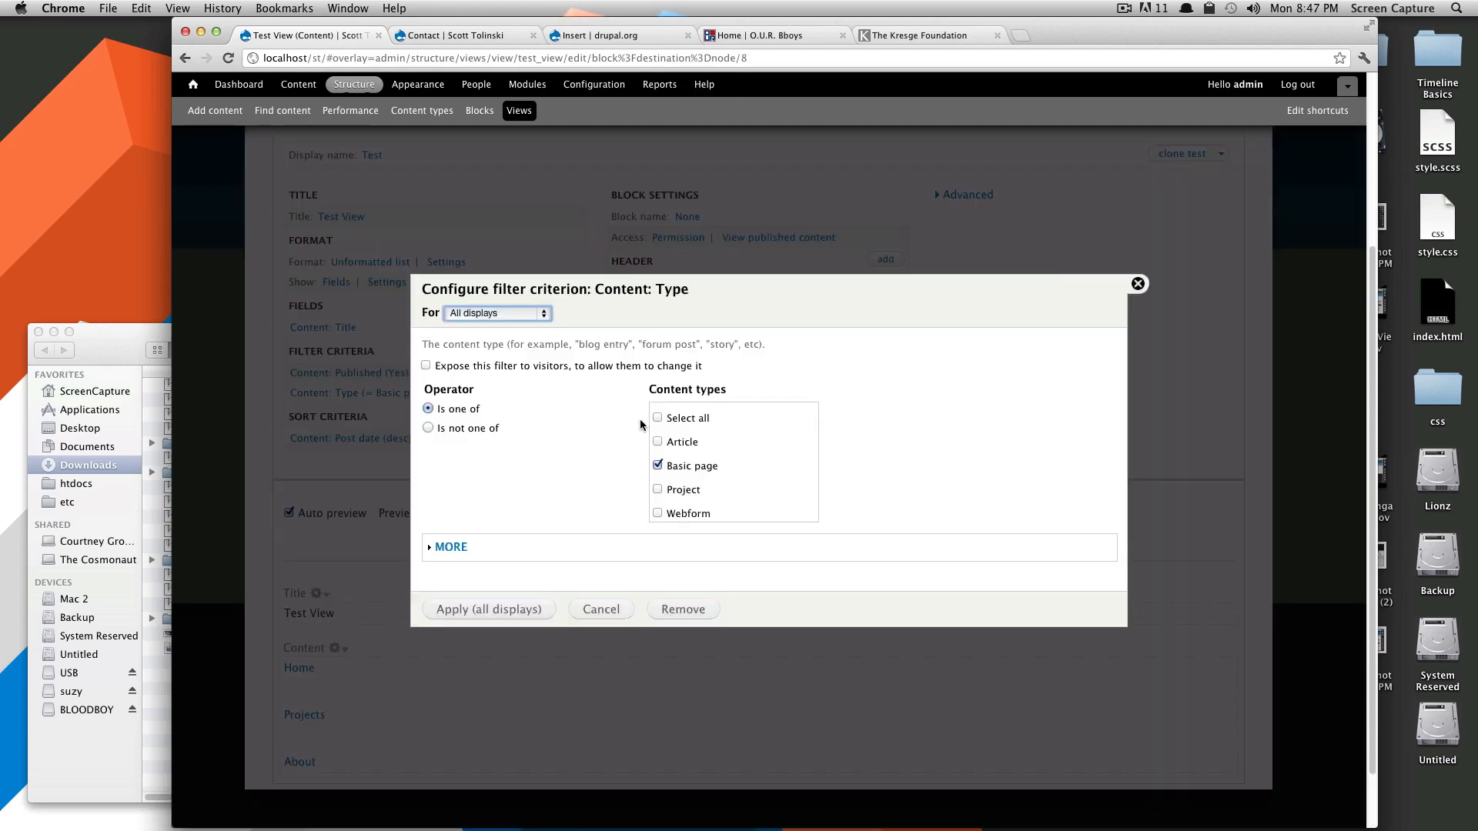
{"action": "left_click", "coordinate": [657, 441]}
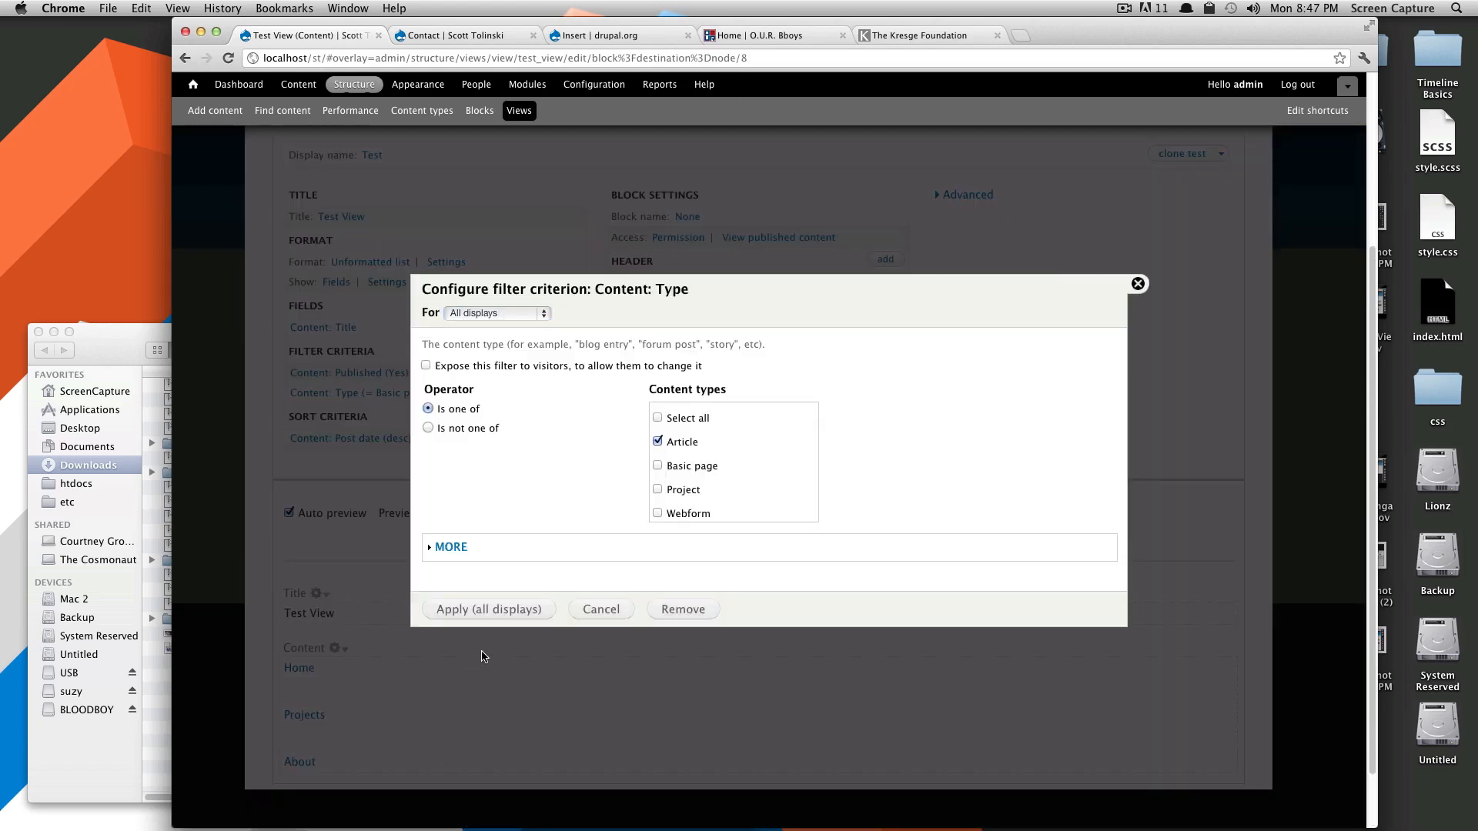
{"action": "left_click", "coordinate": [488, 610]}
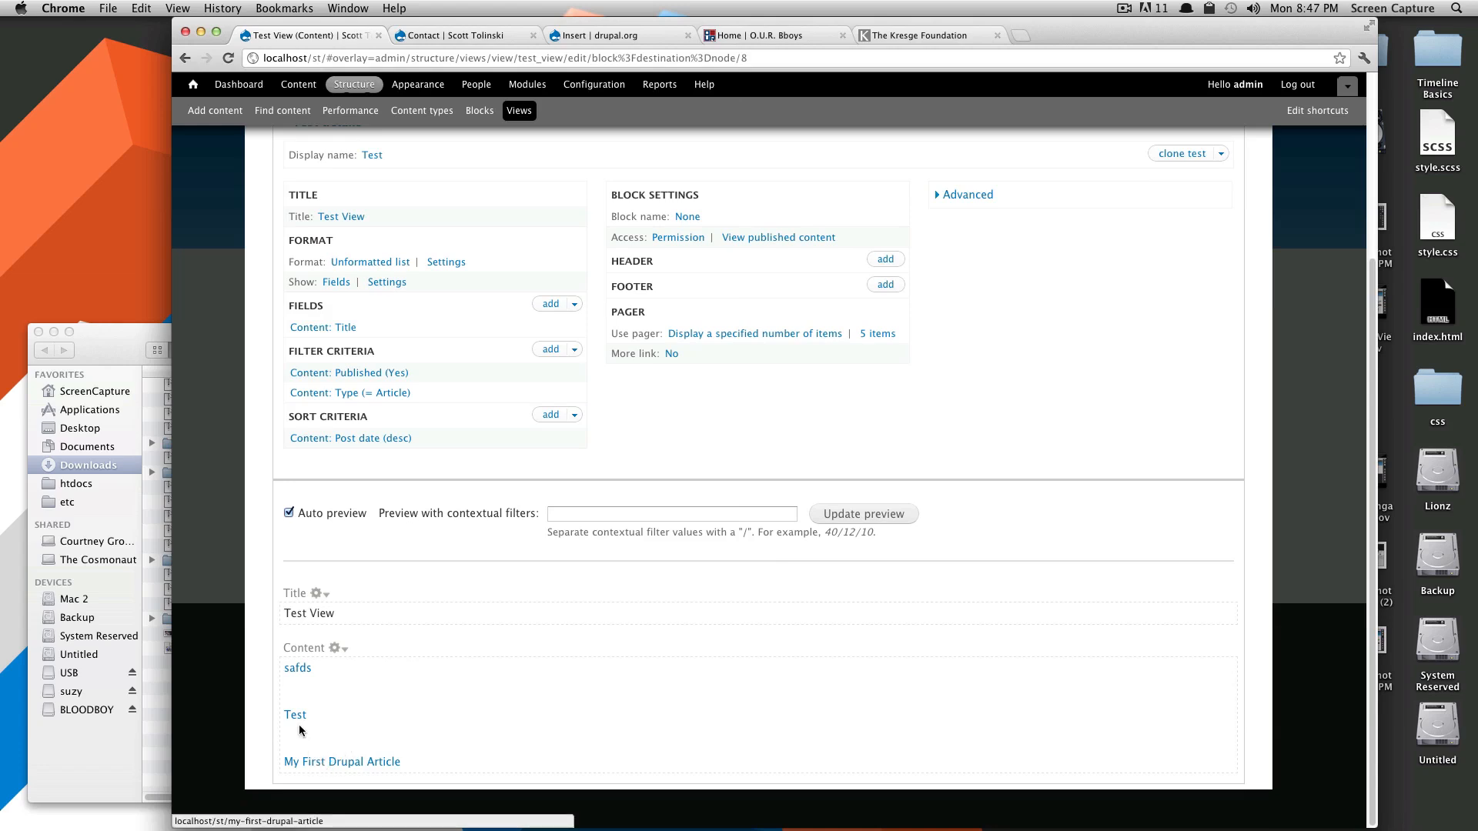
{"action": "mouse_move", "coordinate": [471, 399]}
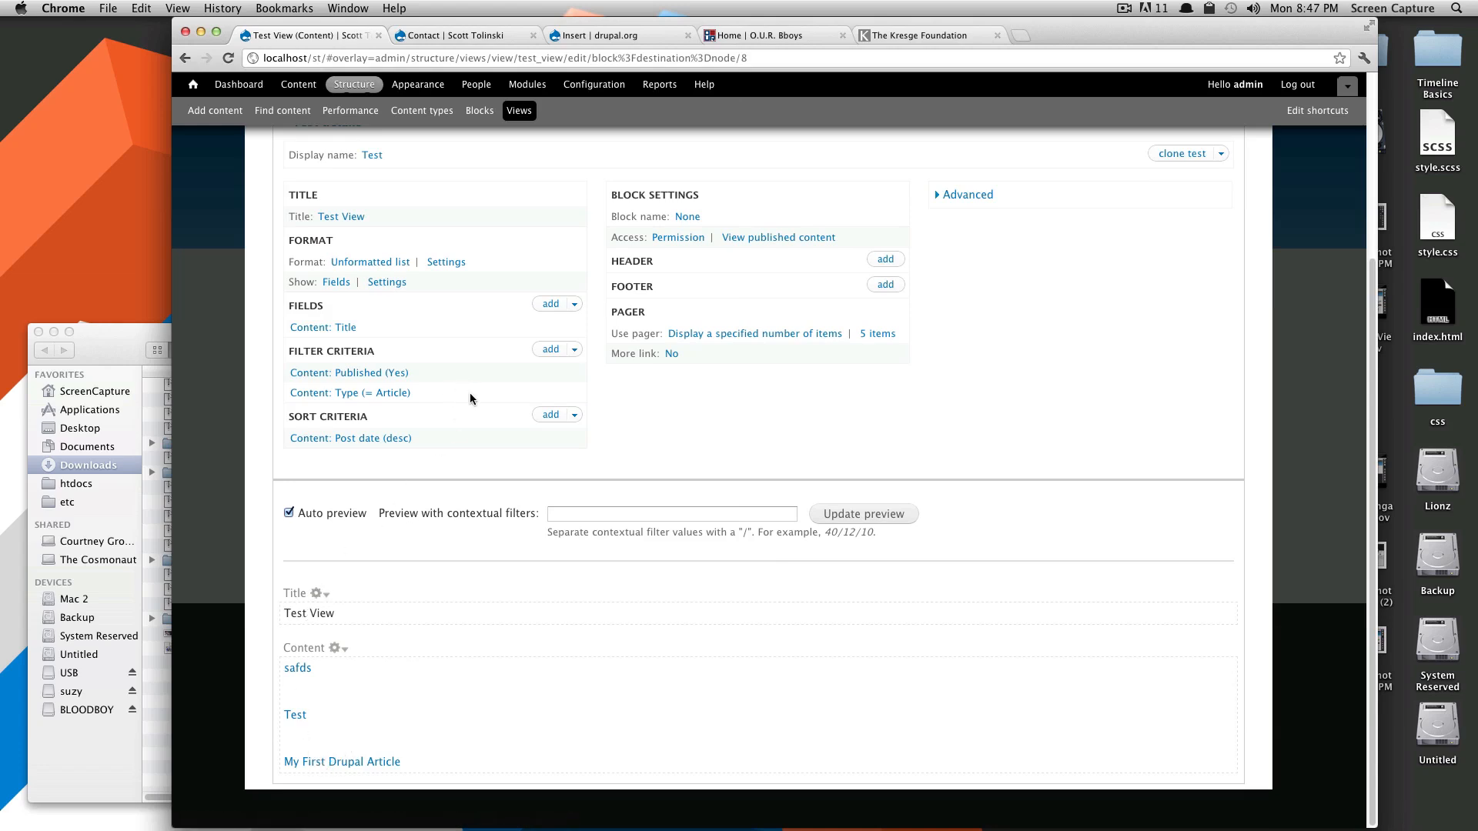
{"action": "mouse_move", "coordinate": [551, 349]}
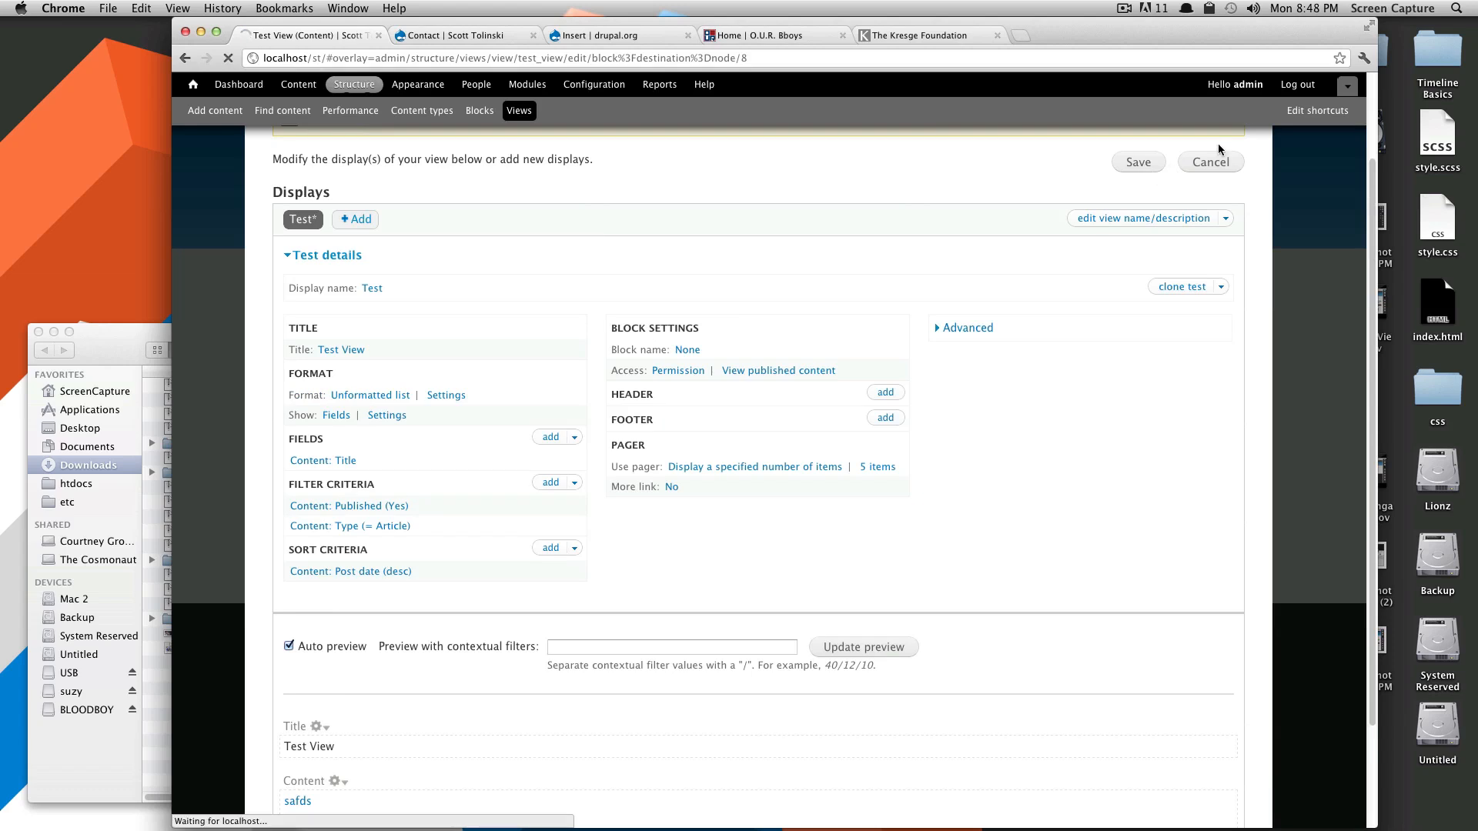
Step: Save the Test View, then bring up the sidebar block's contextual links on the home page
{"action": "left_click", "coordinate": [1136, 162]}
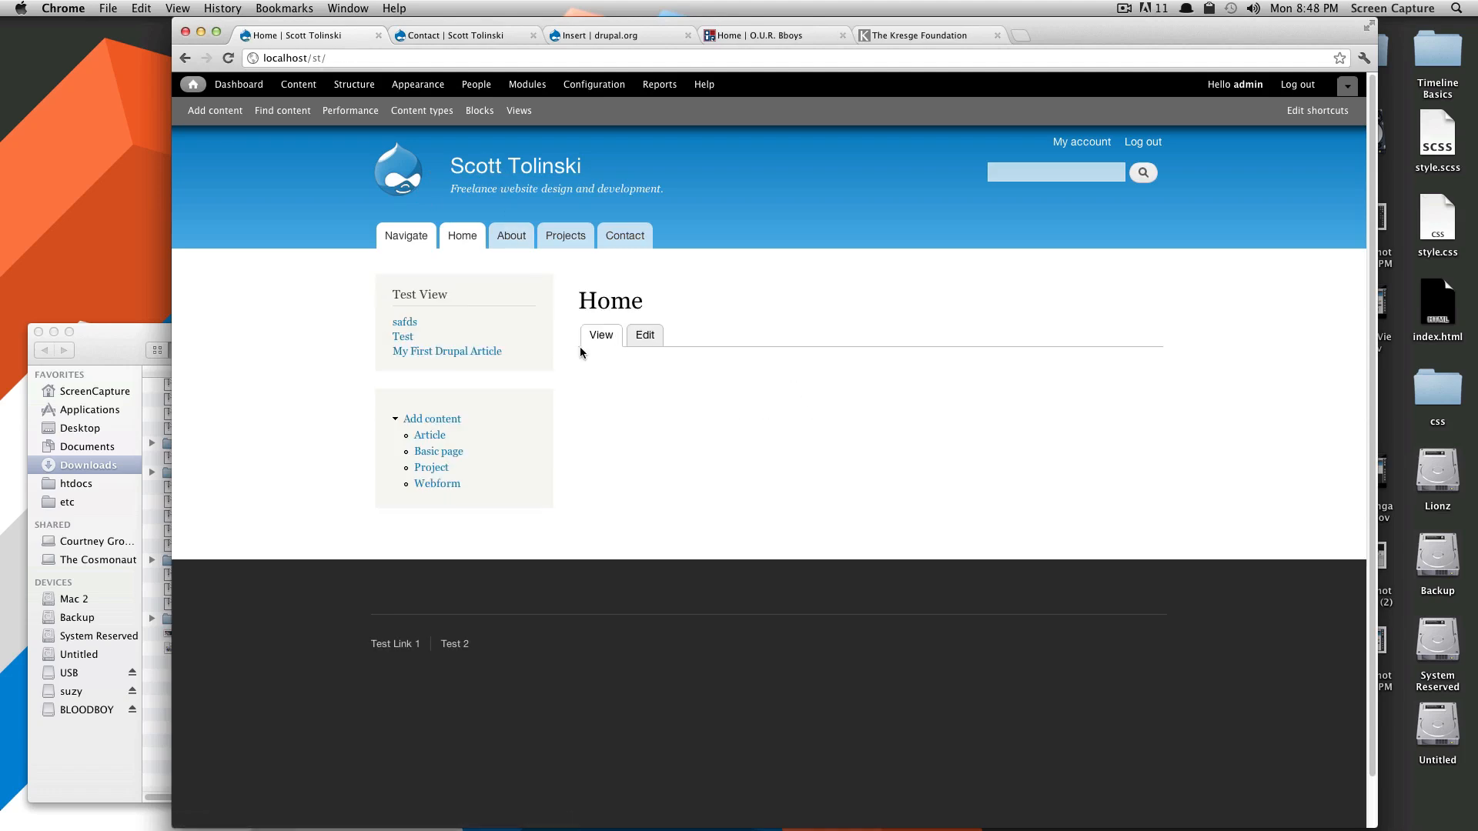
{"action": "mouse_move", "coordinate": [1144, 441]}
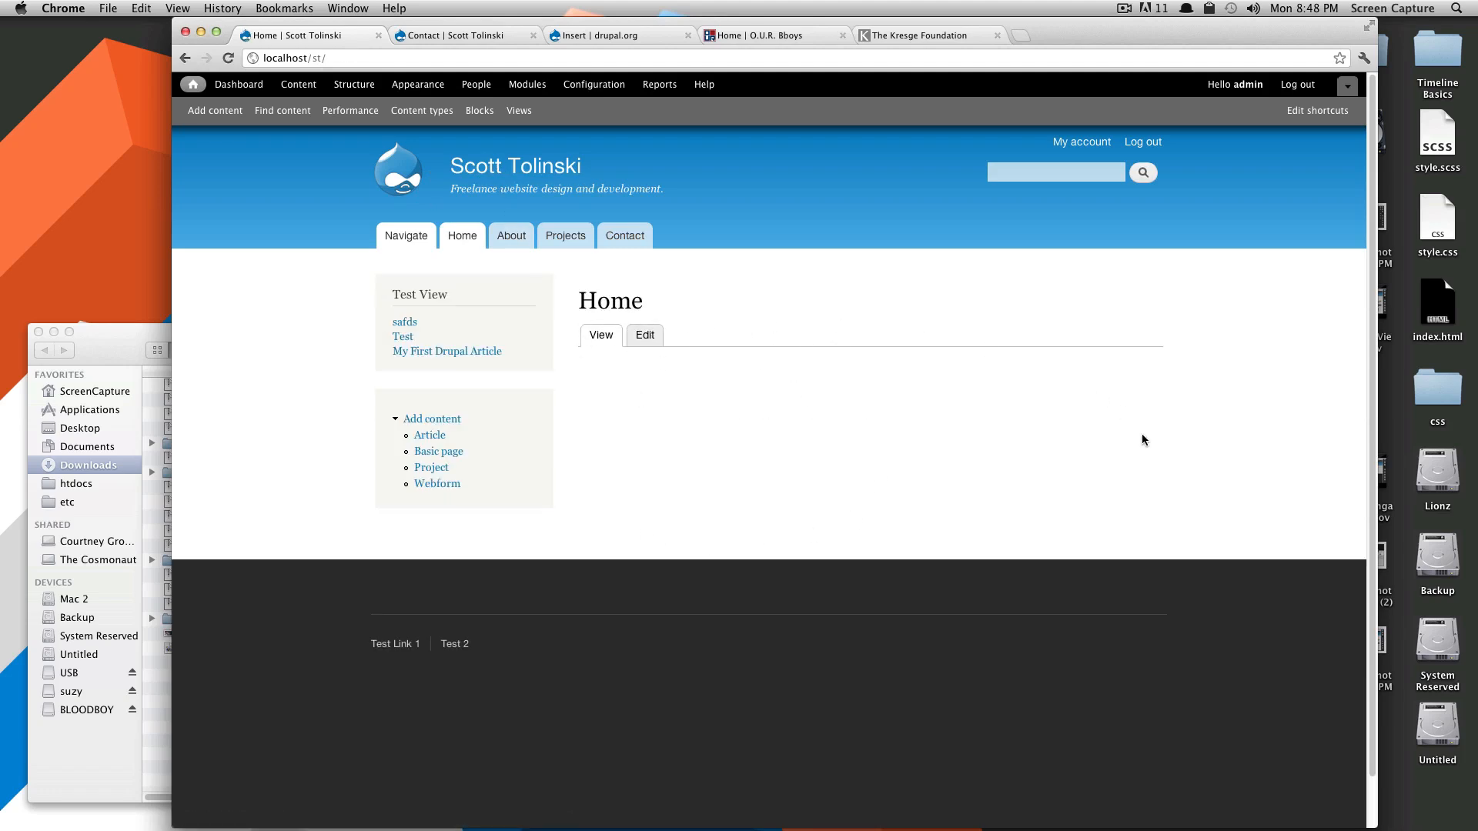
{"action": "mouse_move", "coordinate": [1077, 443]}
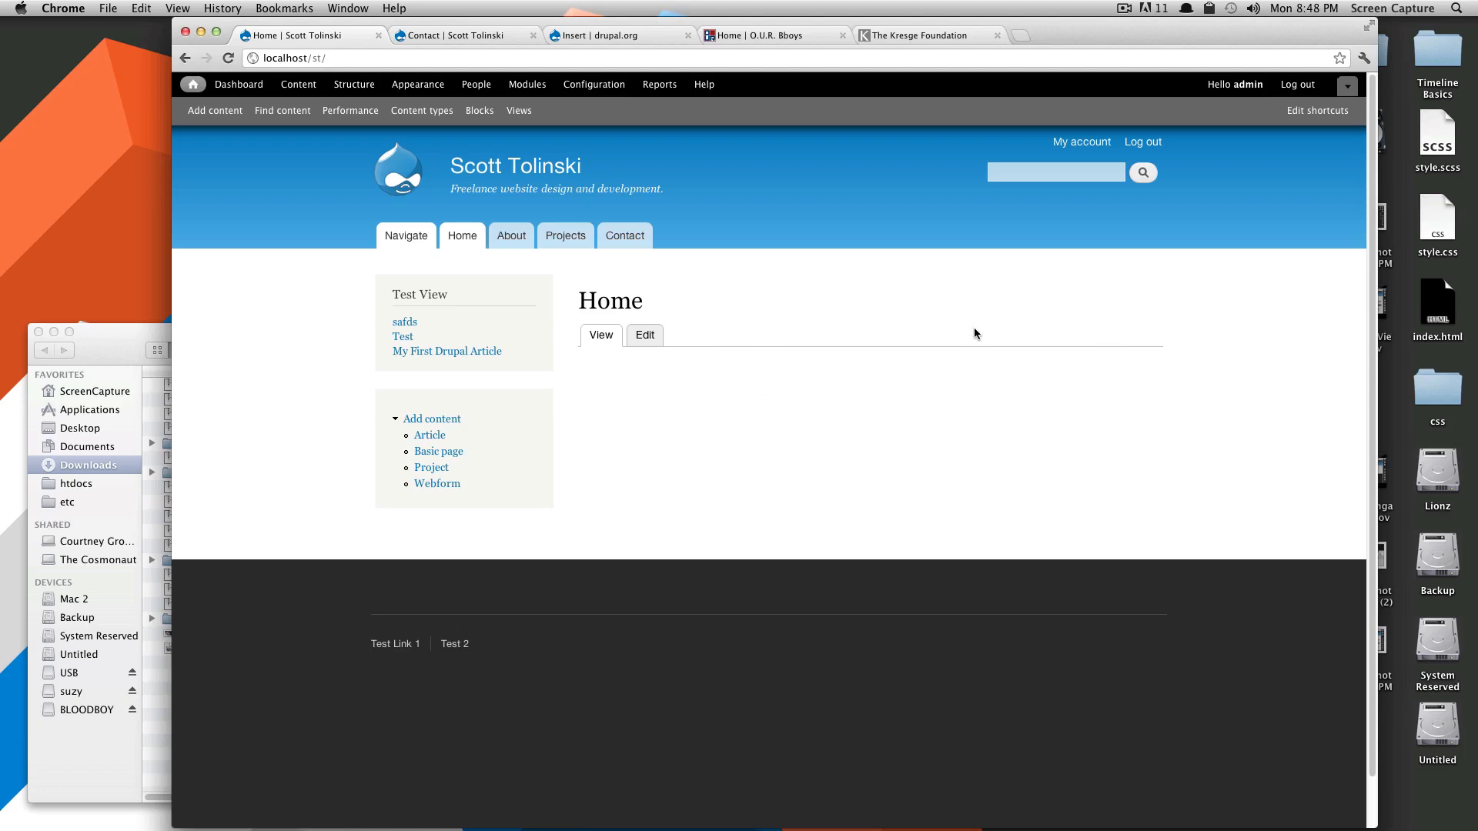
{"action": "mouse_move", "coordinate": [845, 488]}
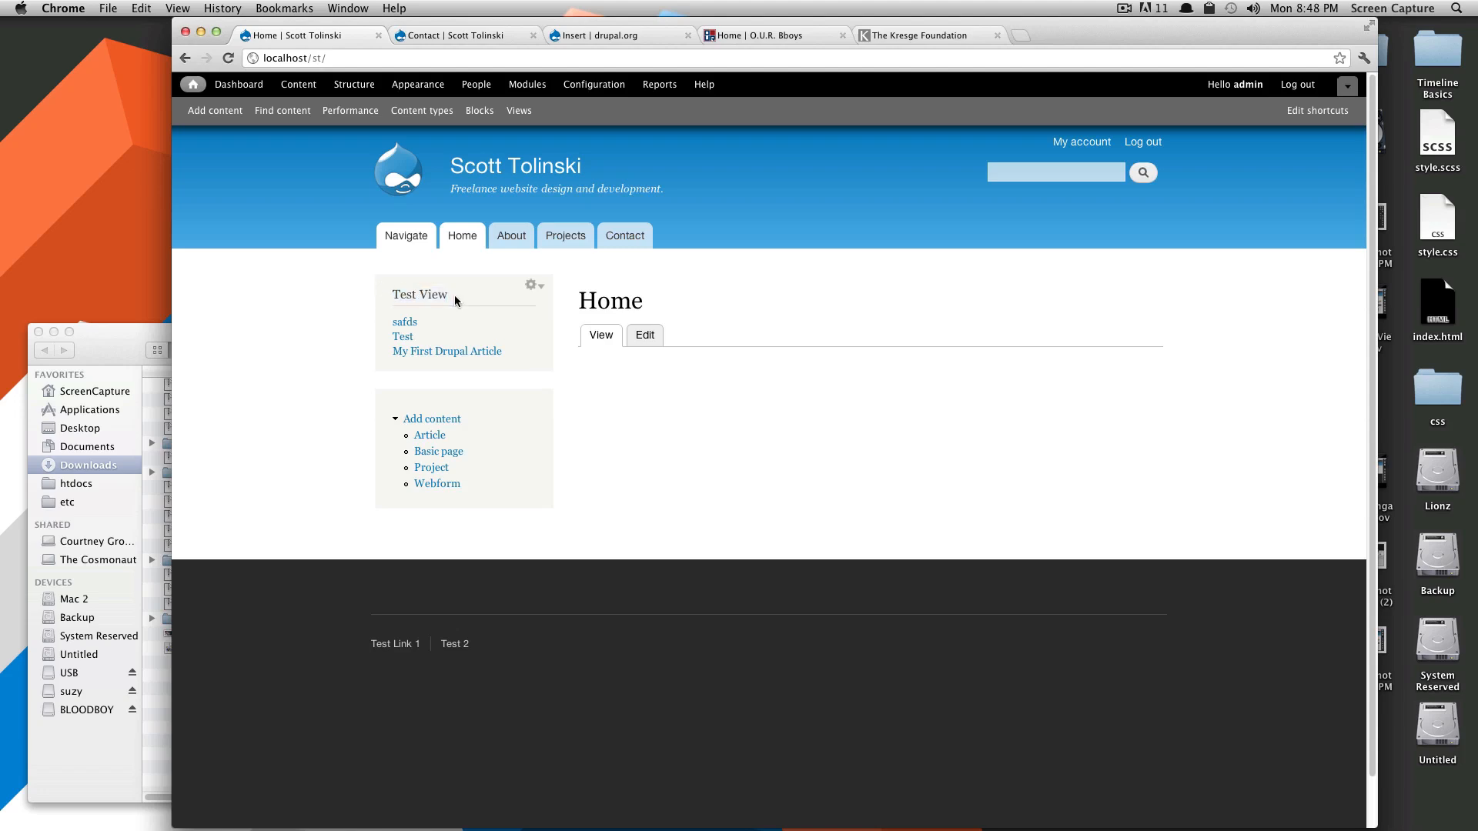
{"action": "mouse_move", "coordinate": [733, 354]}
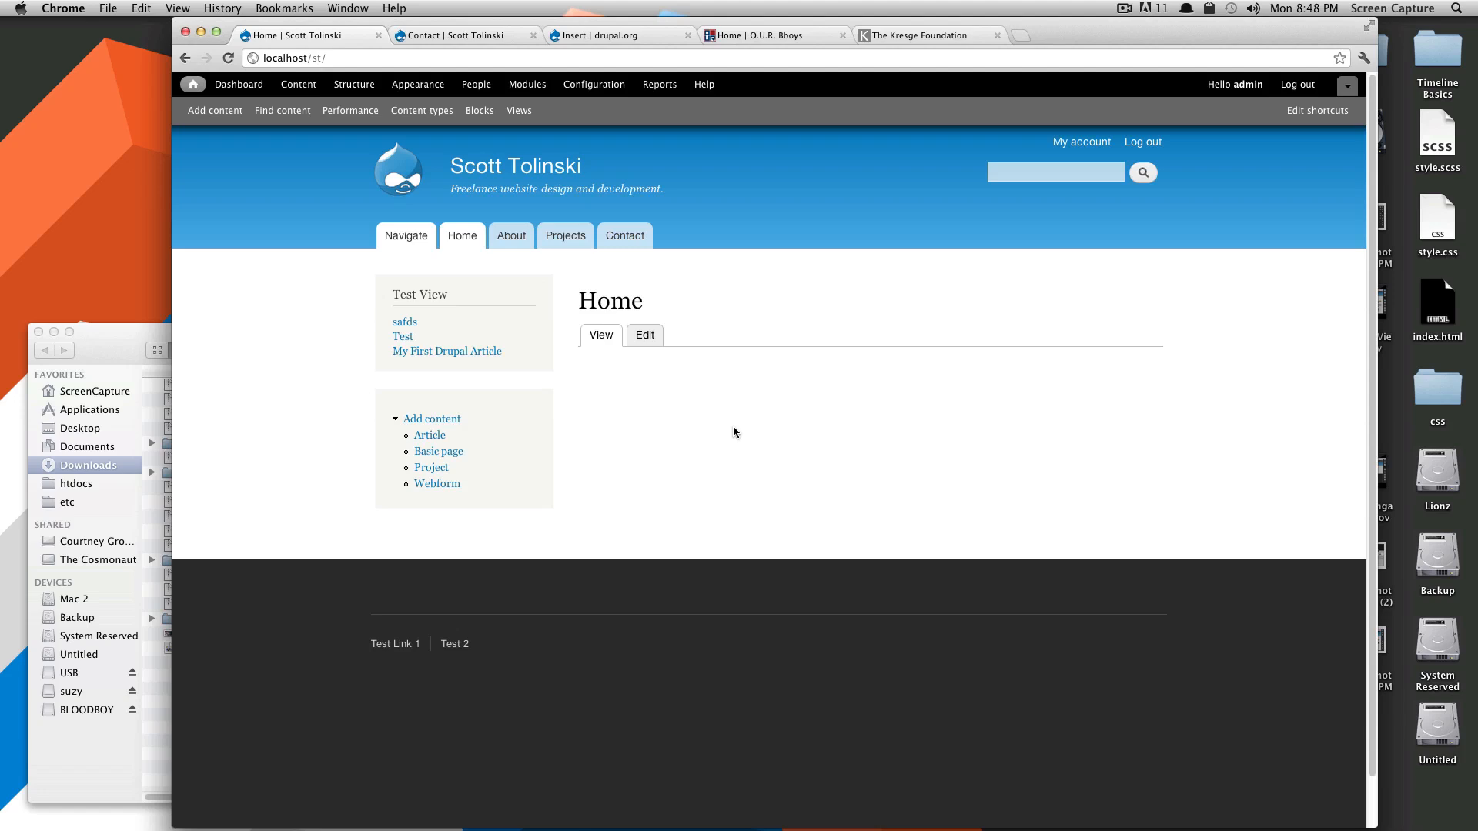
{"action": "mouse_move", "coordinate": [956, 413]}
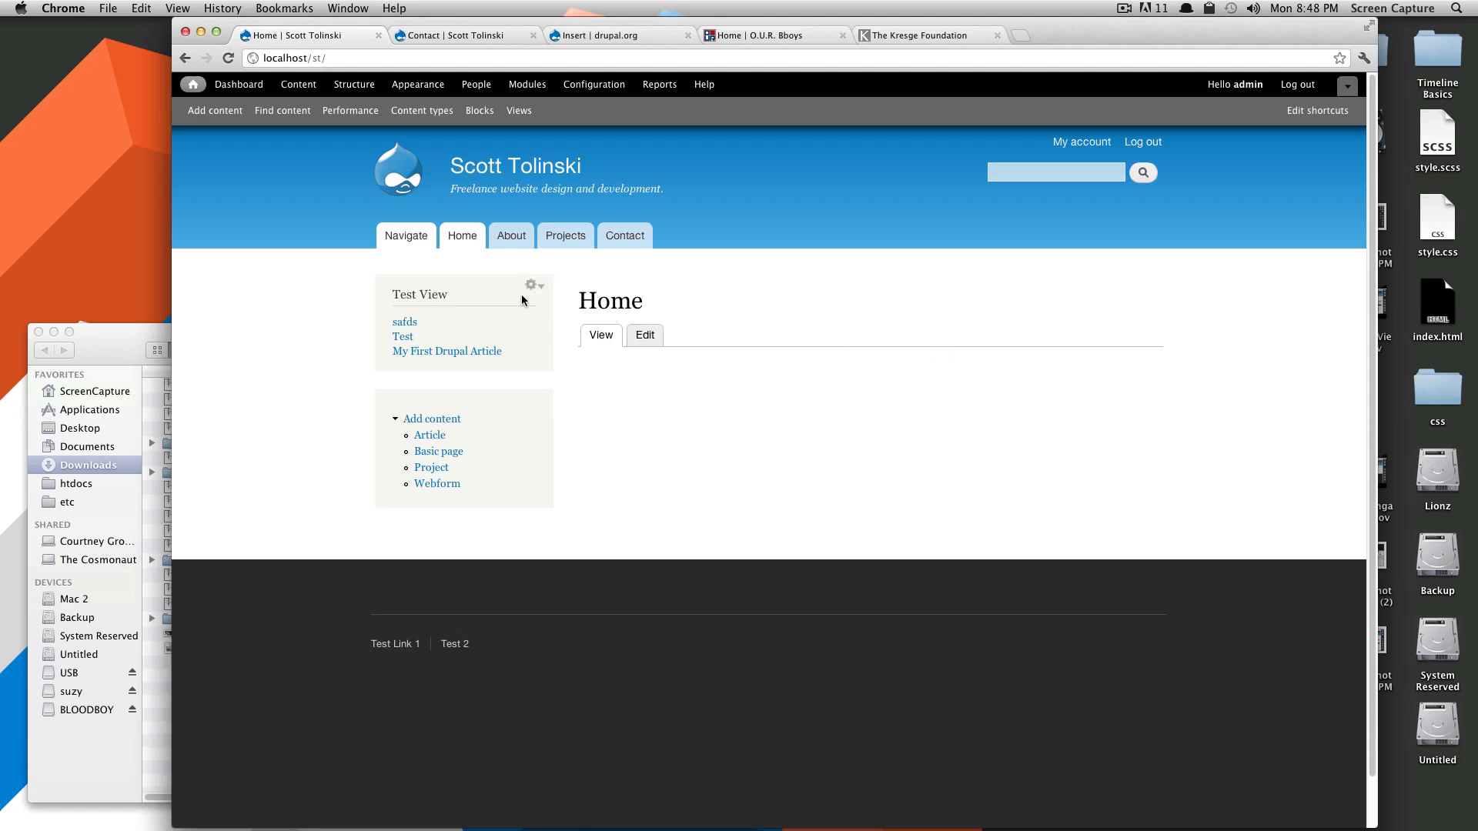
{"action": "left_click", "coordinate": [534, 287]}
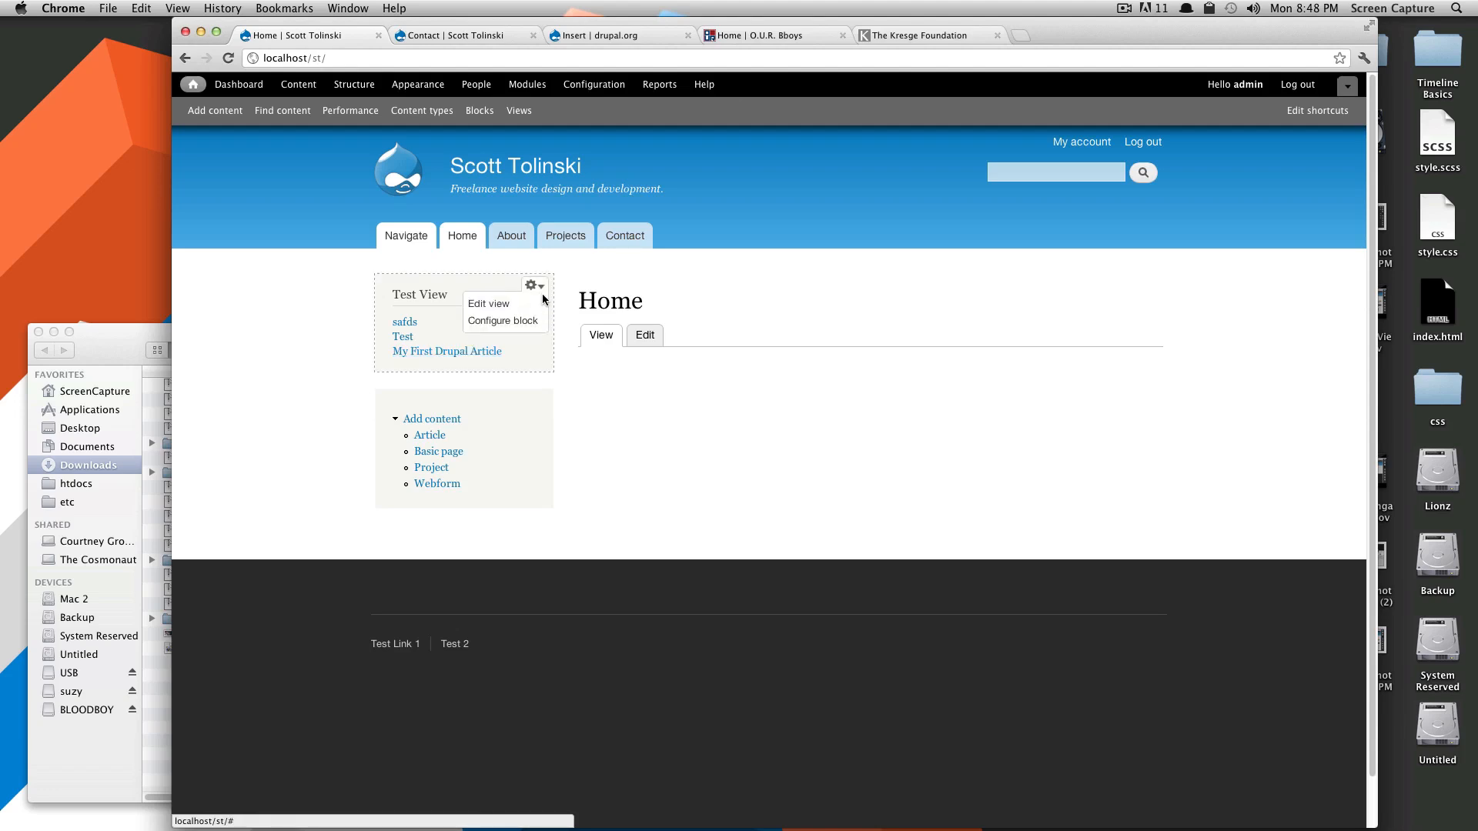
Step: Edit the Test View and add the 'Promoted to front page' filter found by searching 'promo'
{"action": "left_click", "coordinate": [488, 303]}
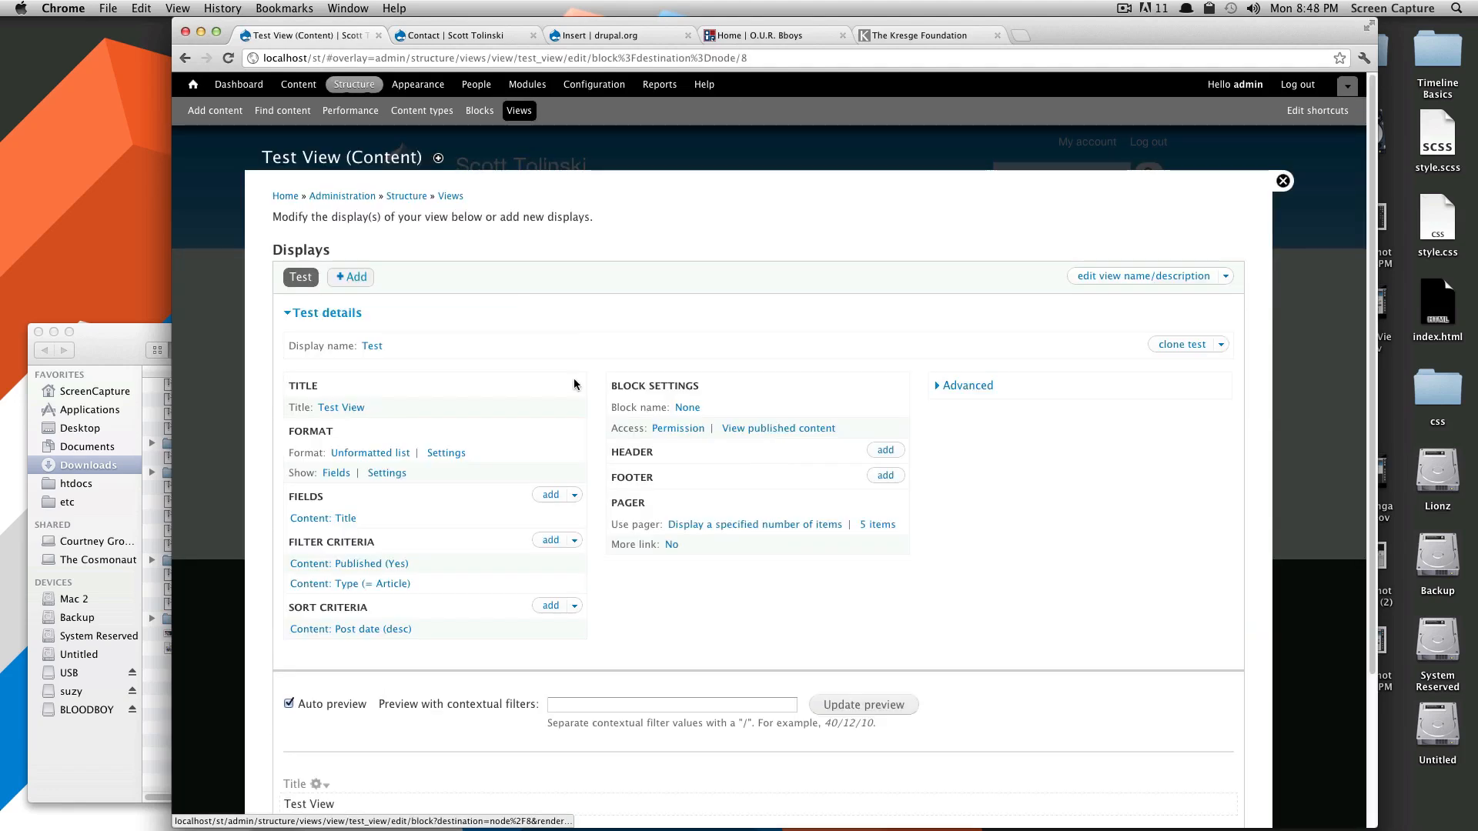
{"action": "left_click", "coordinate": [551, 544]}
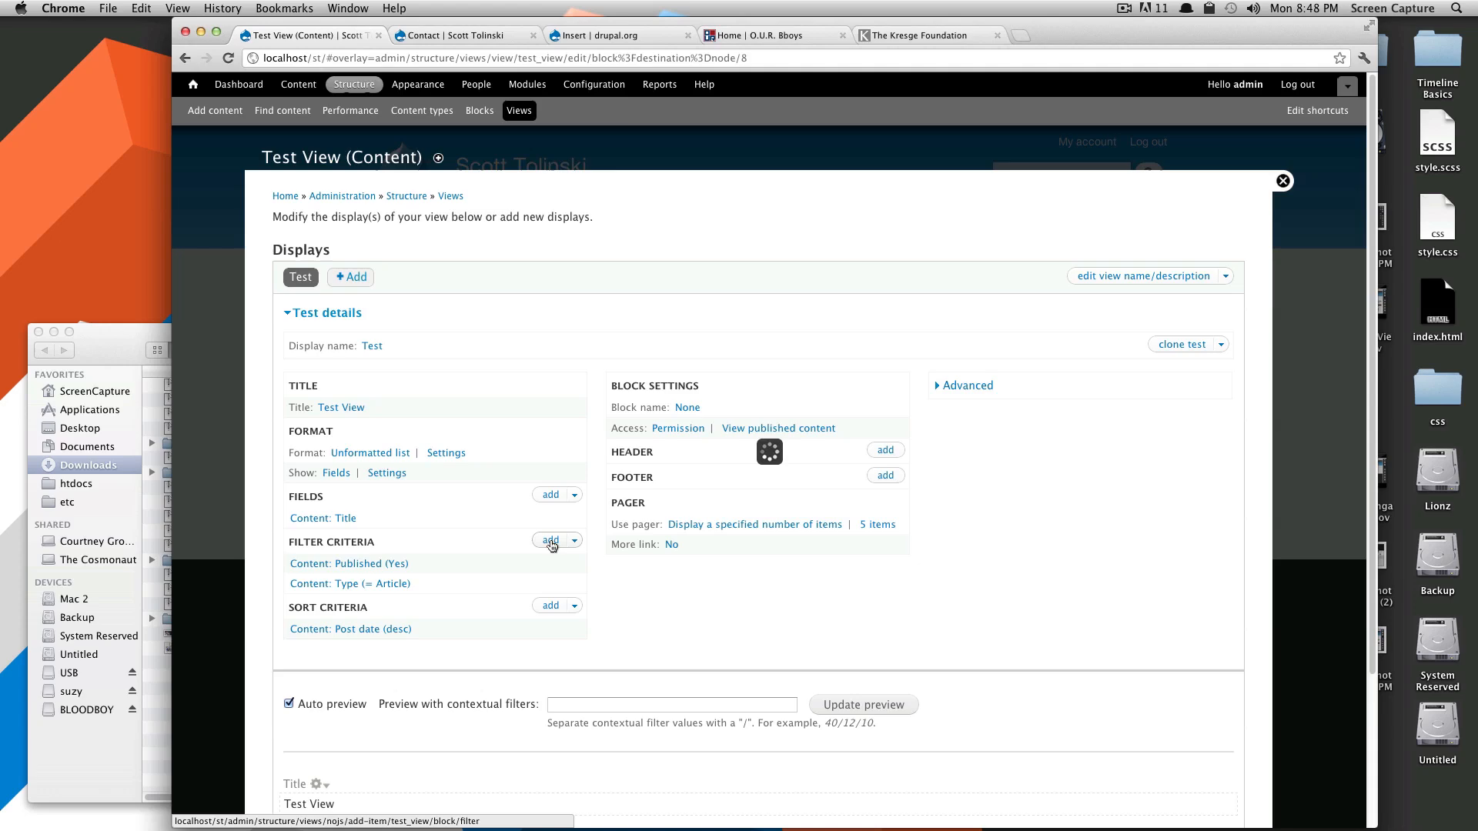
{"action": "left_click", "coordinate": [551, 540]}
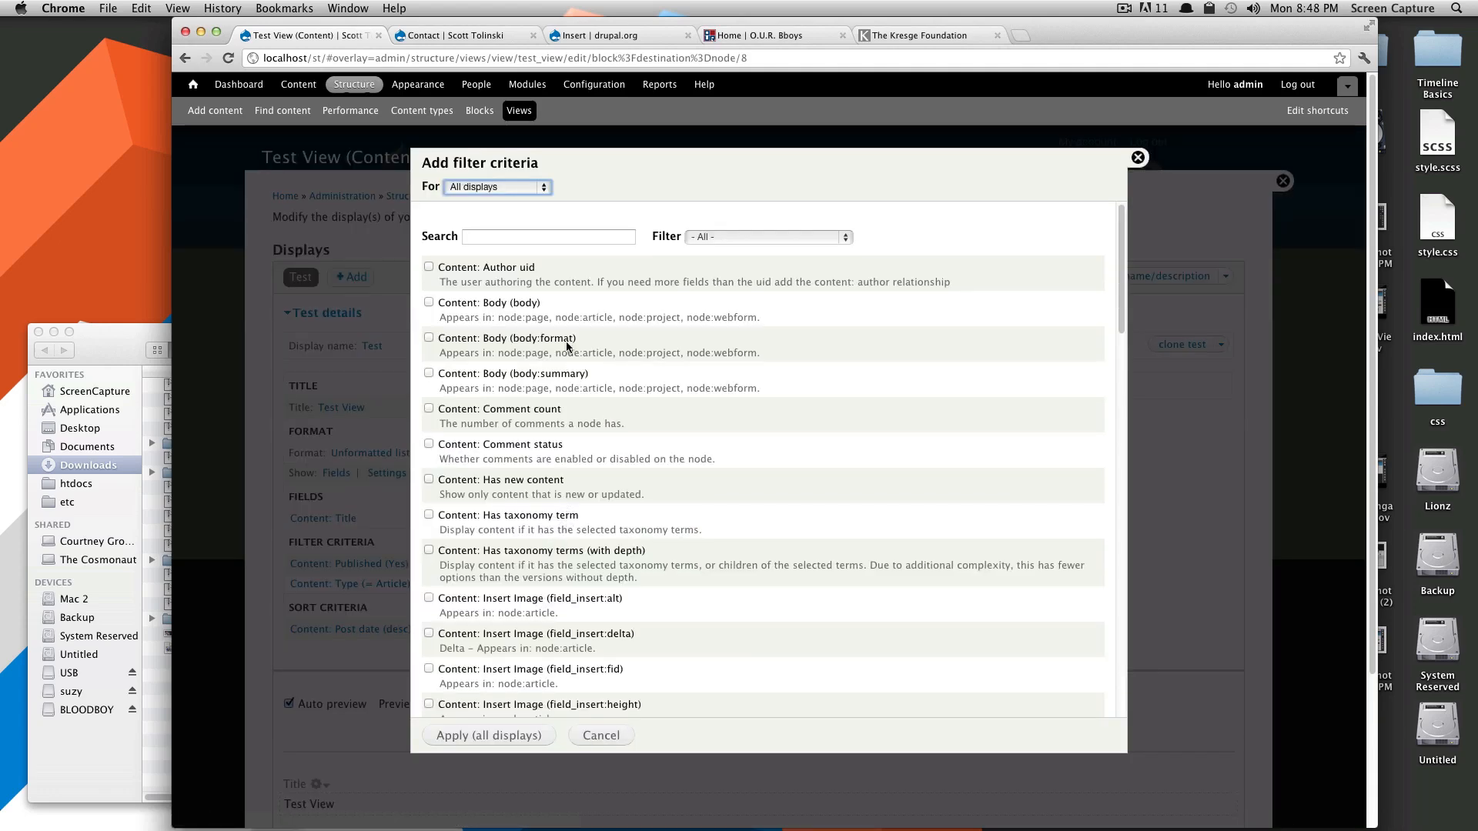
{"action": "left_click", "coordinate": [548, 235]}
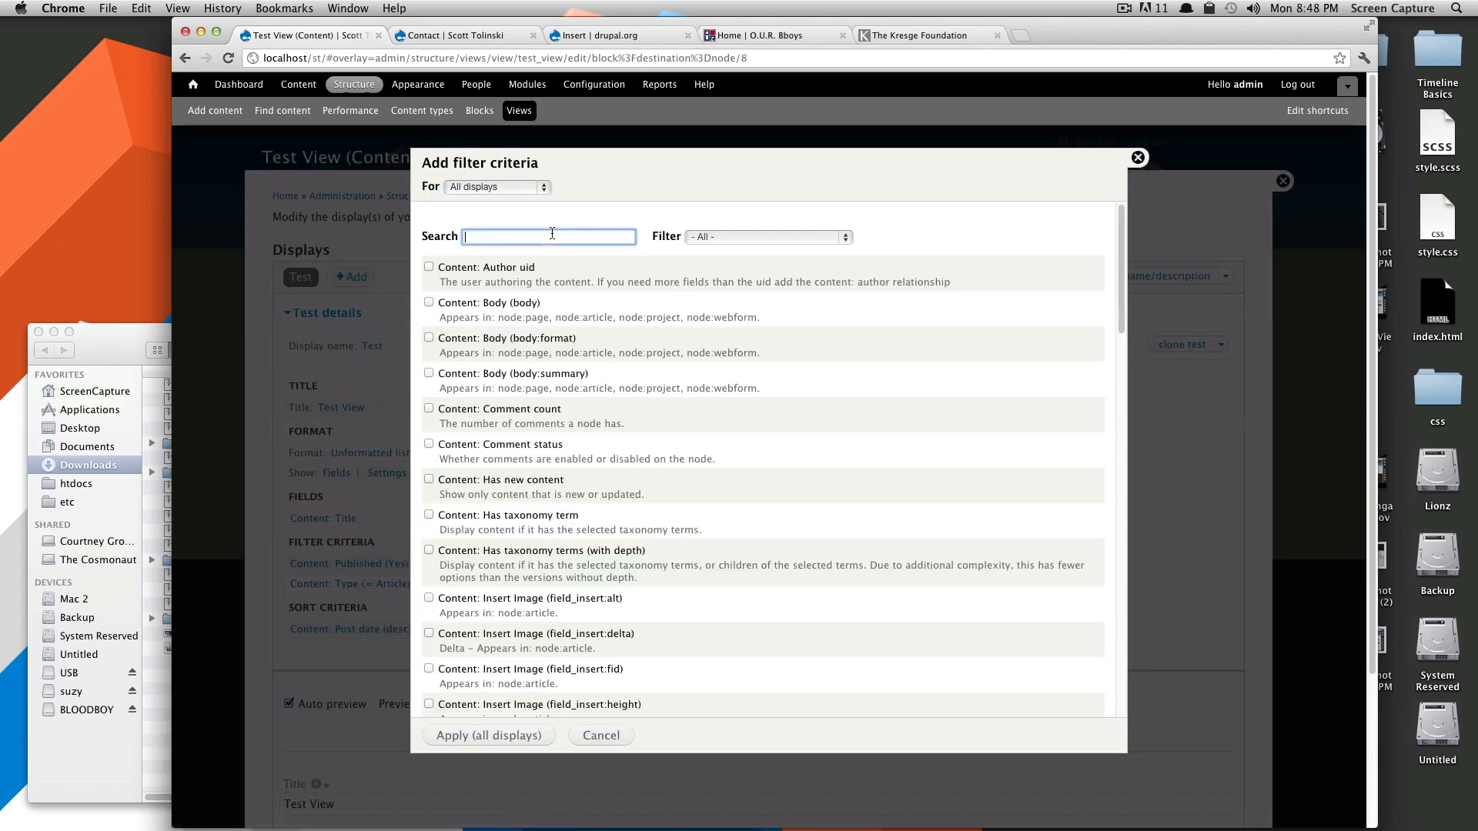
{"action": "type", "text": "promo"}
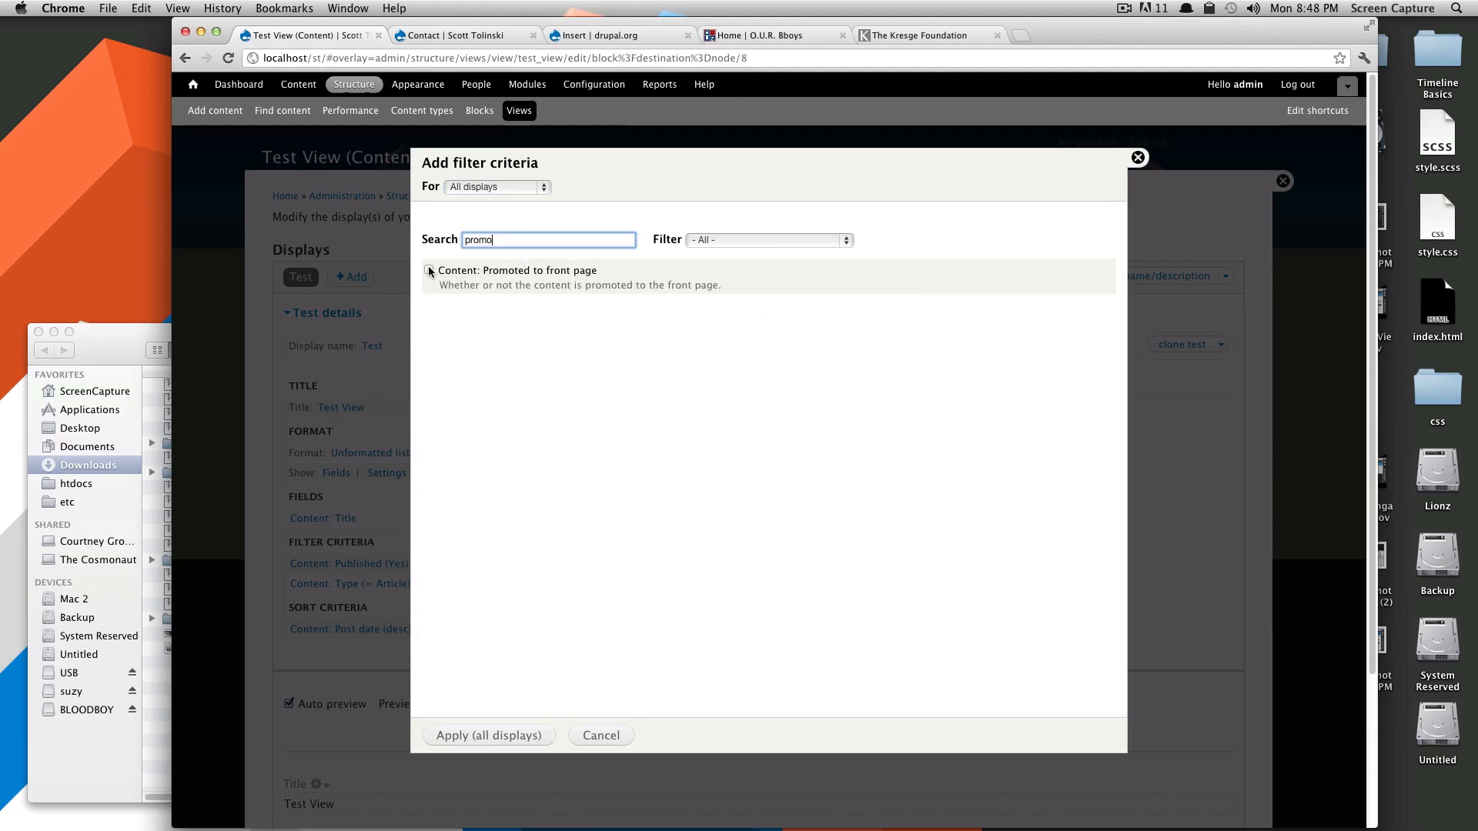
{"action": "left_click", "coordinate": [430, 269]}
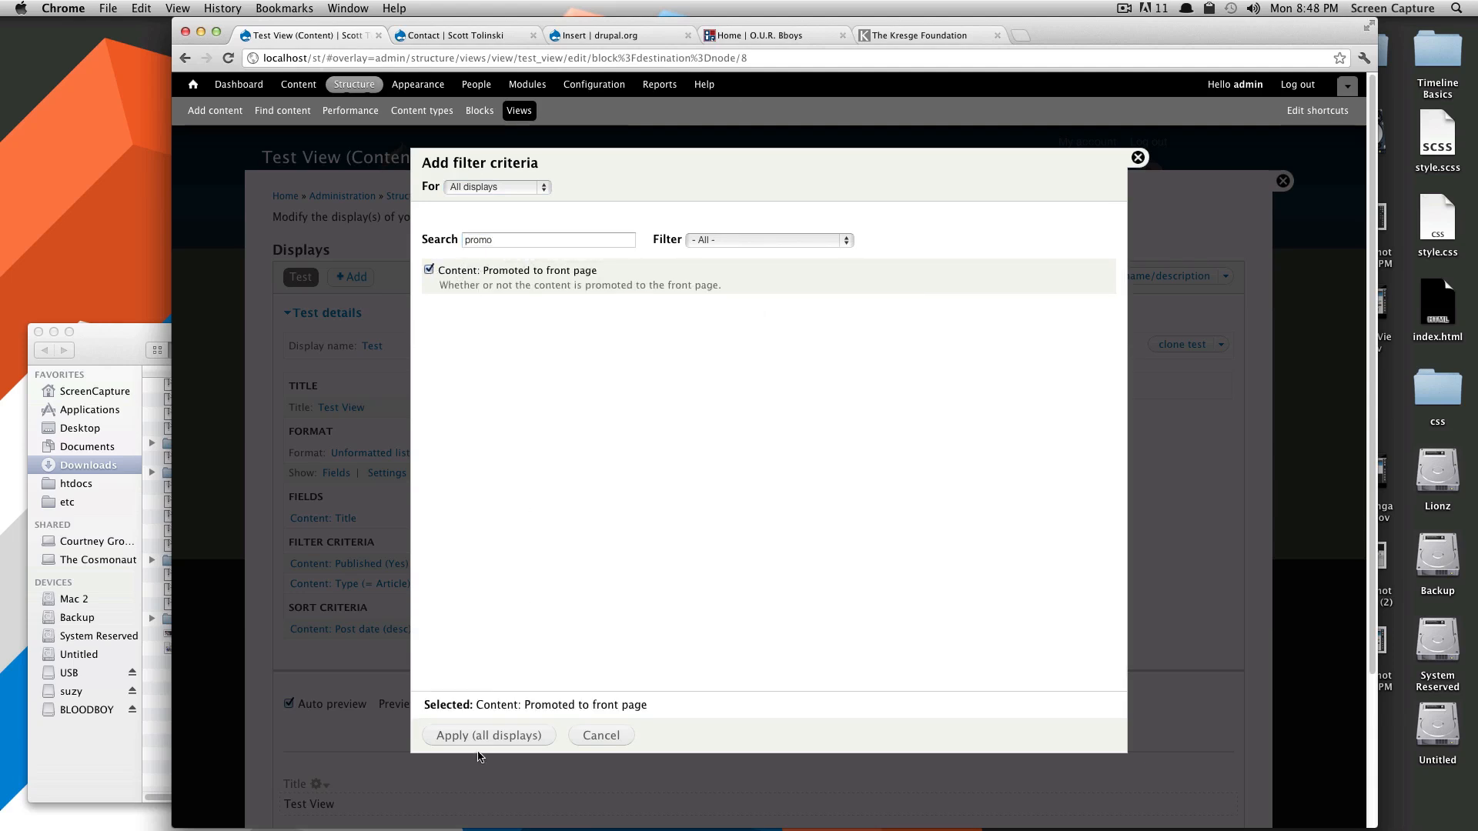
{"action": "left_click", "coordinate": [487, 736]}
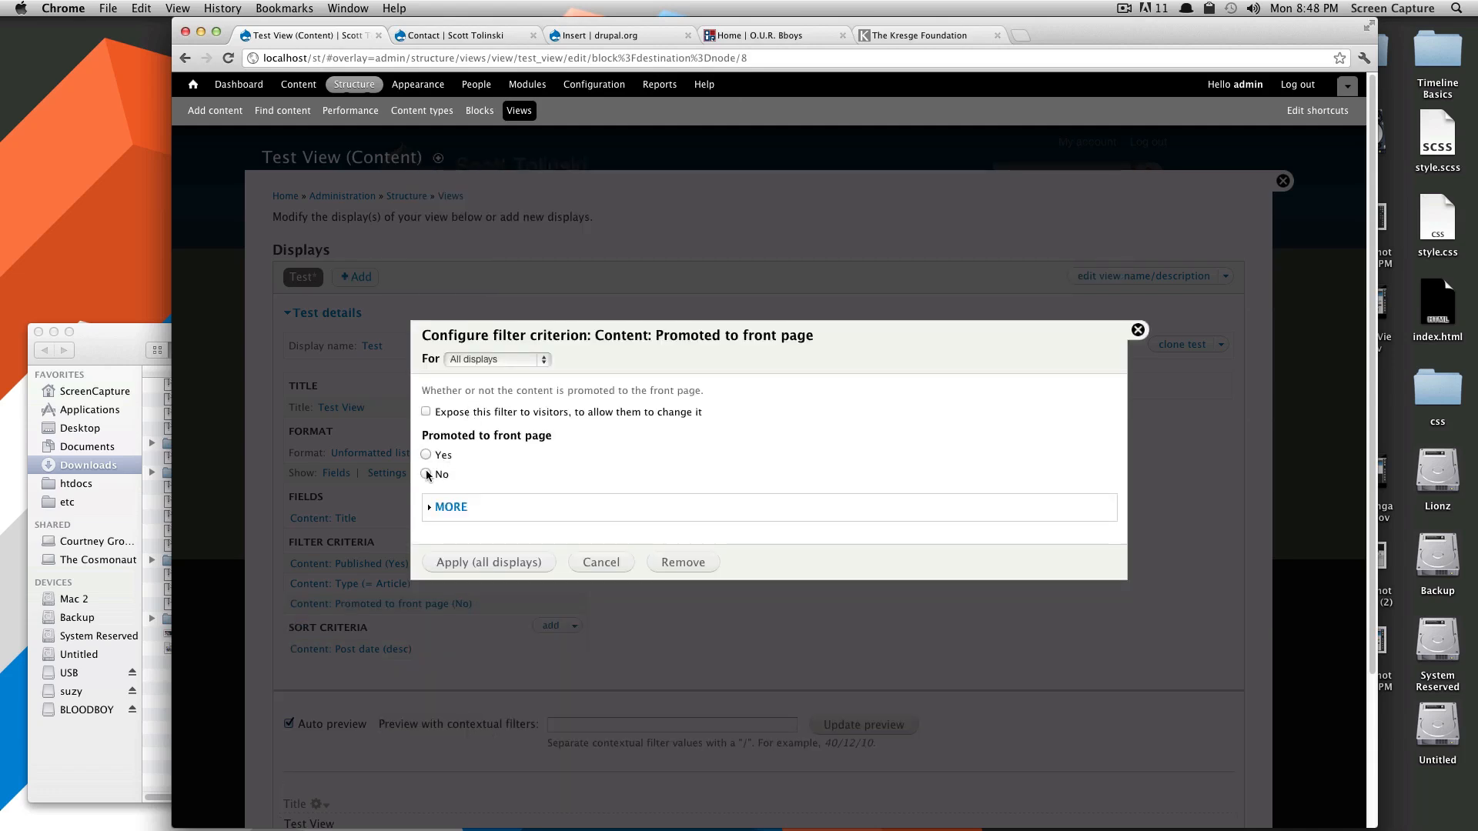
Step: Set the Promoted to front page filter to No and apply it to the view
{"action": "left_click", "coordinate": [426, 474]}
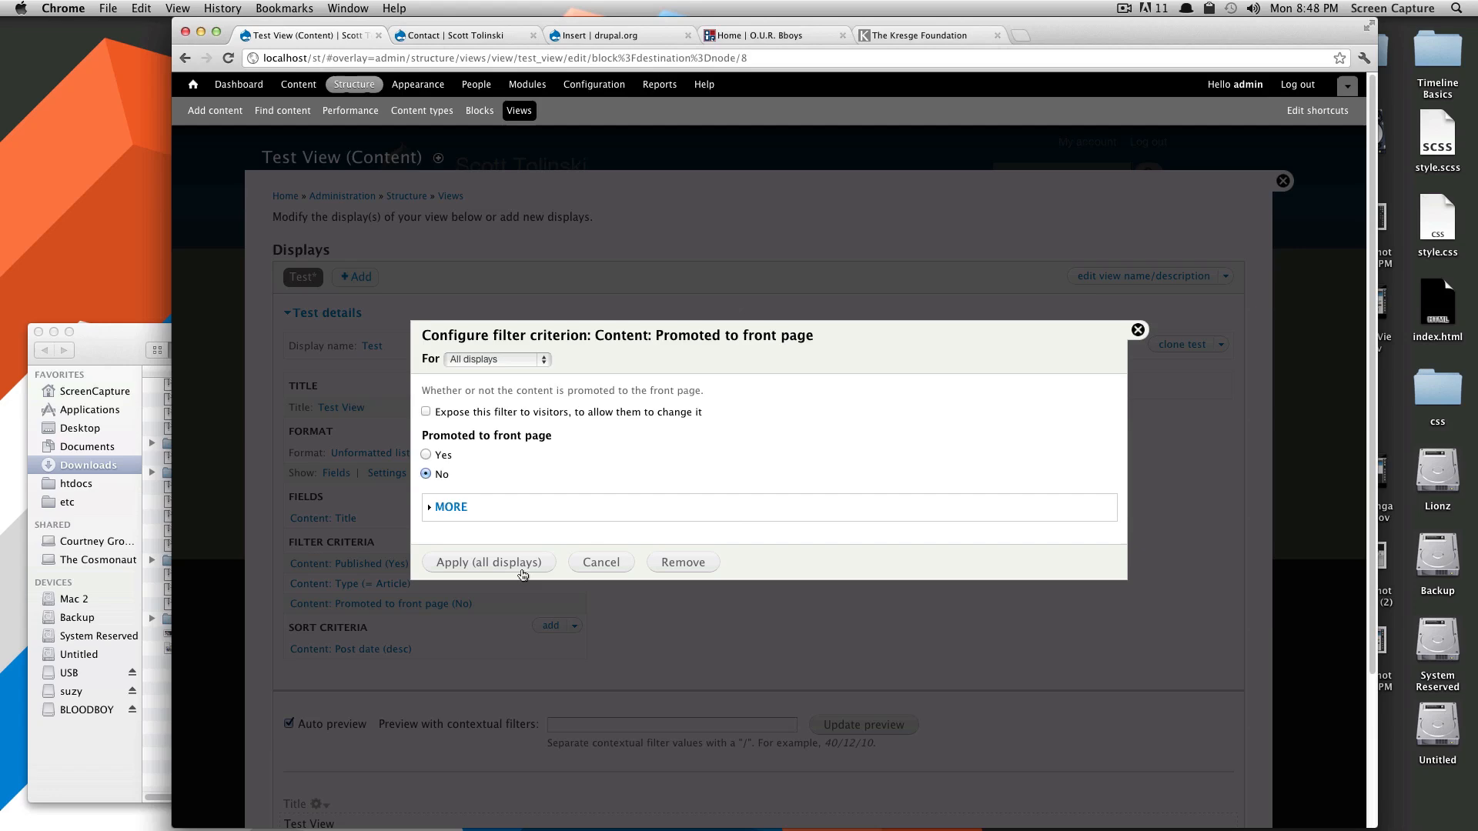
{"action": "left_click", "coordinate": [488, 562]}
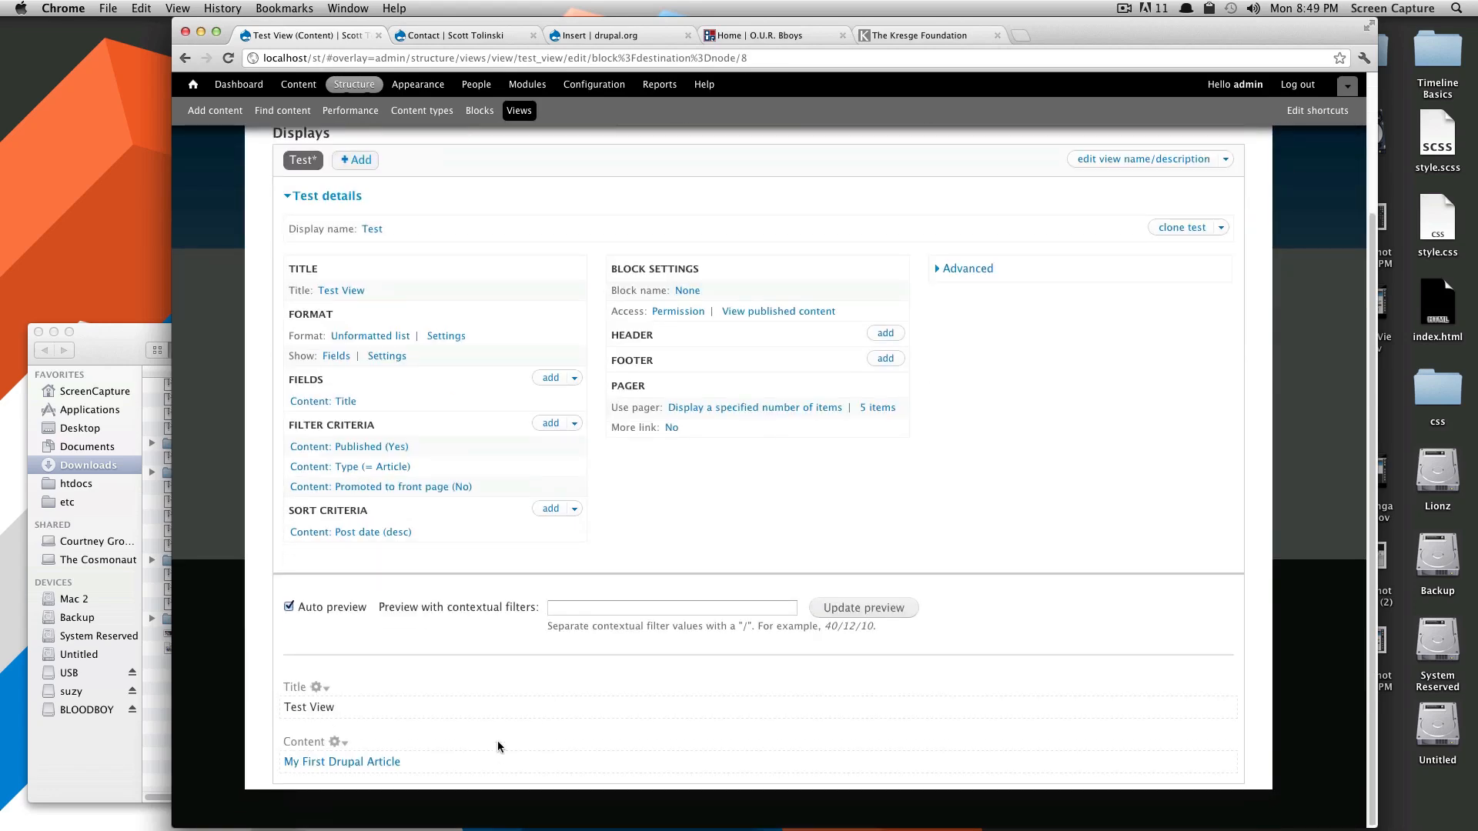
{"action": "mouse_move", "coordinate": [350, 767]}
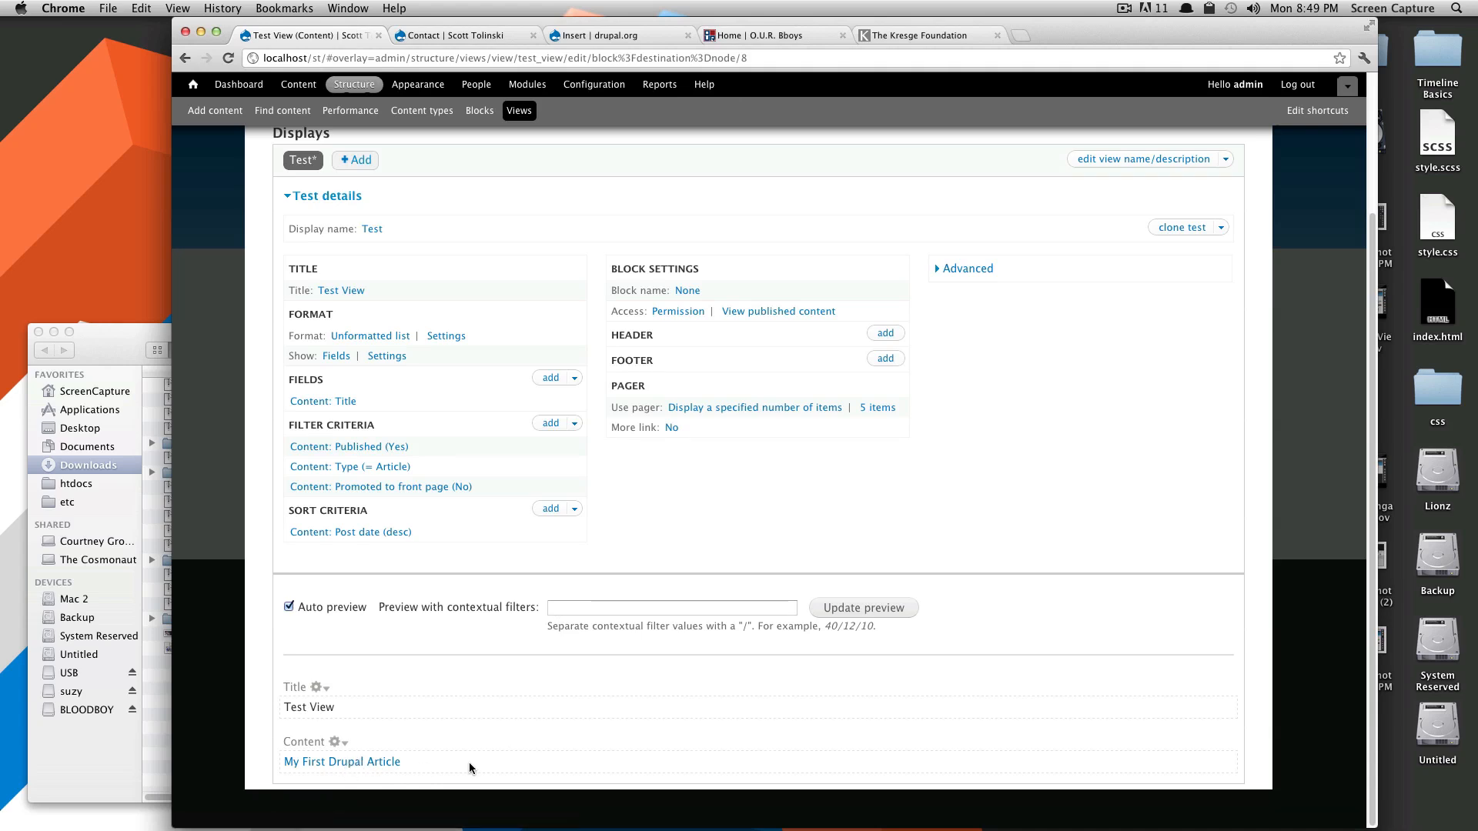
{"action": "mouse_move", "coordinate": [1096, 383]}
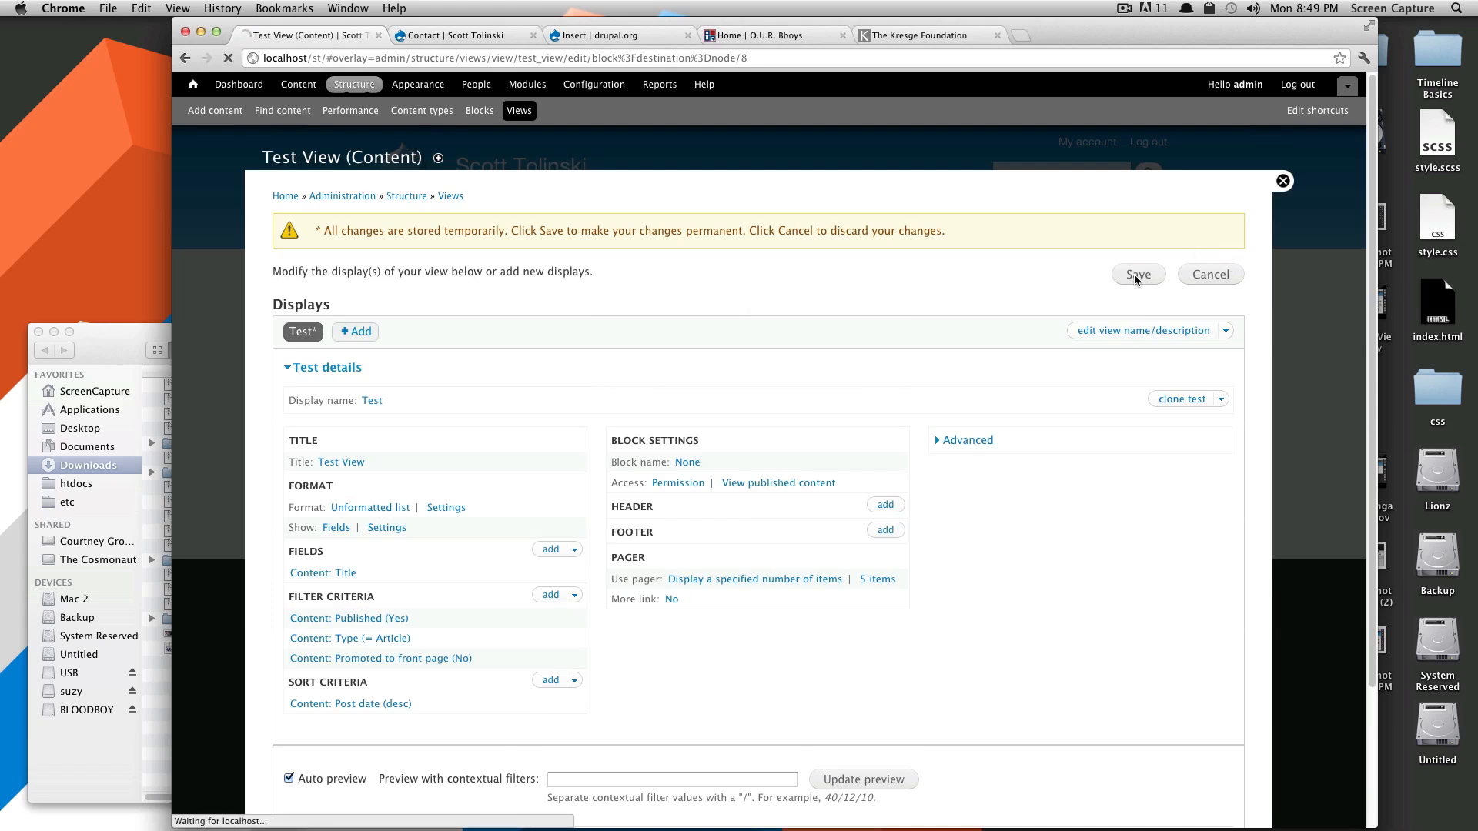
Step: Save the Test View so the sidebar block lists only My First Drupal Article
{"action": "left_click", "coordinate": [1136, 274]}
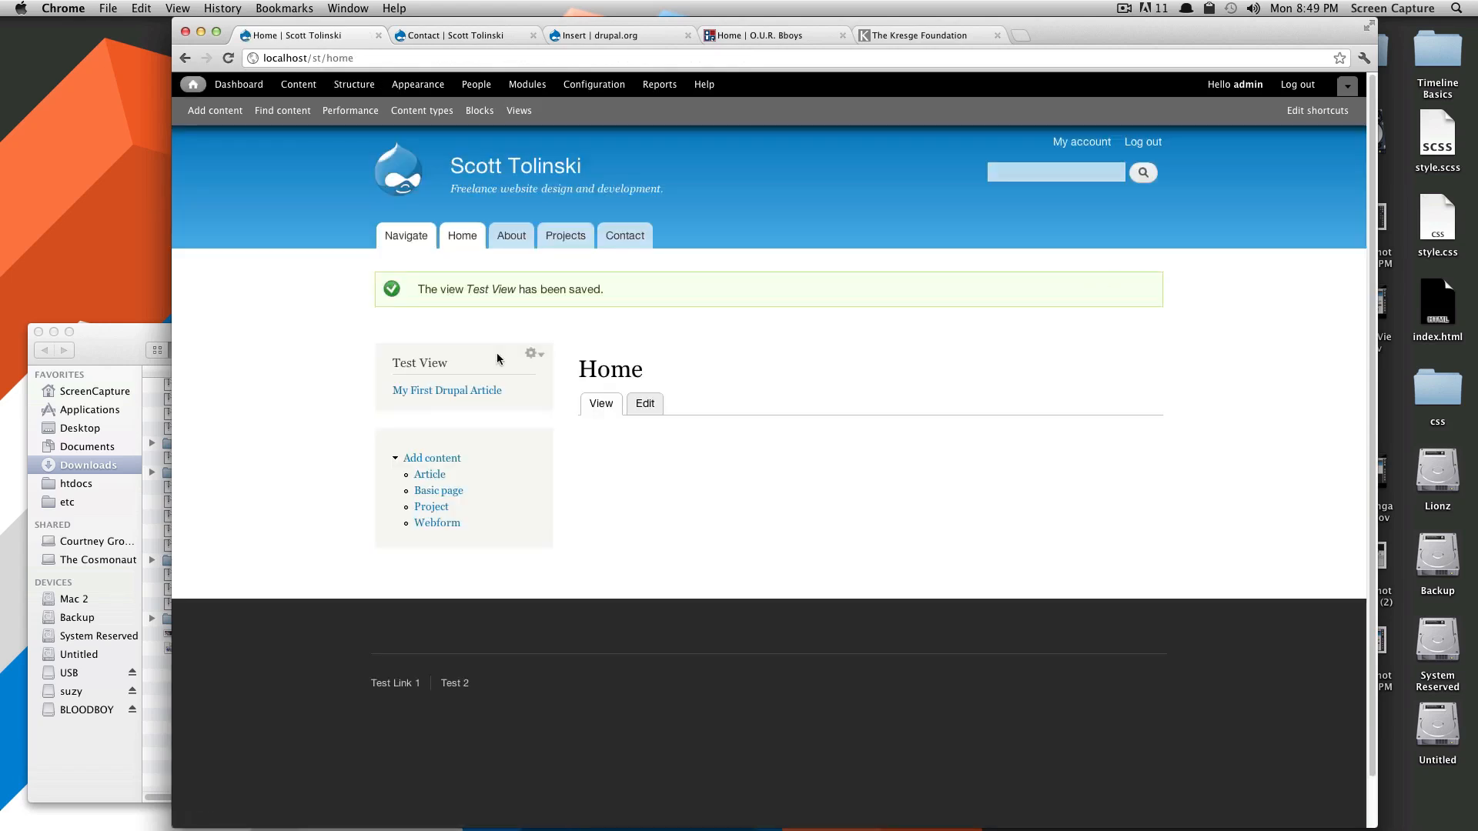
{"action": "mouse_move", "coordinate": [447, 390]}
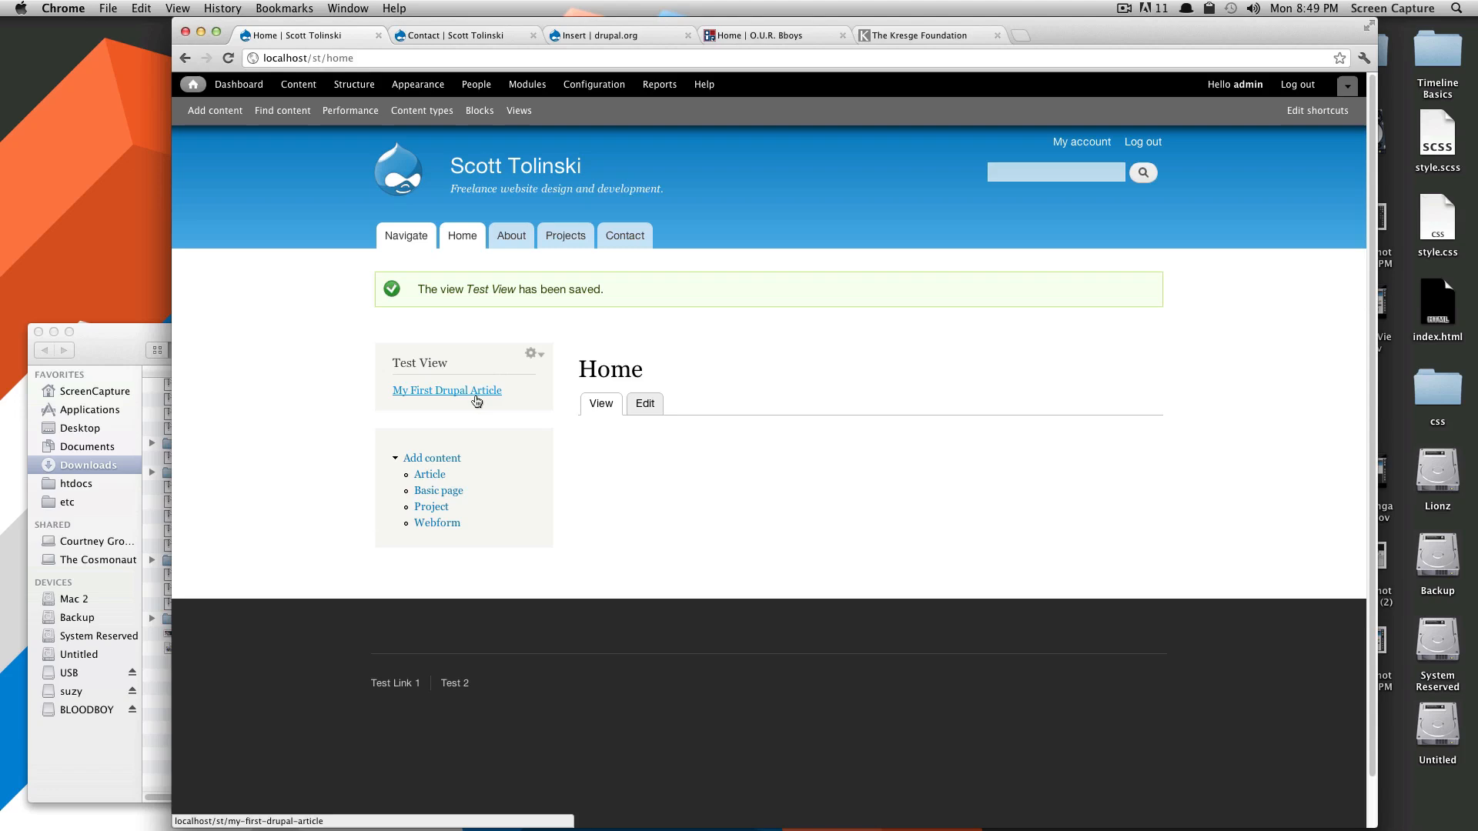
{"action": "mouse_move", "coordinate": [505, 356]}
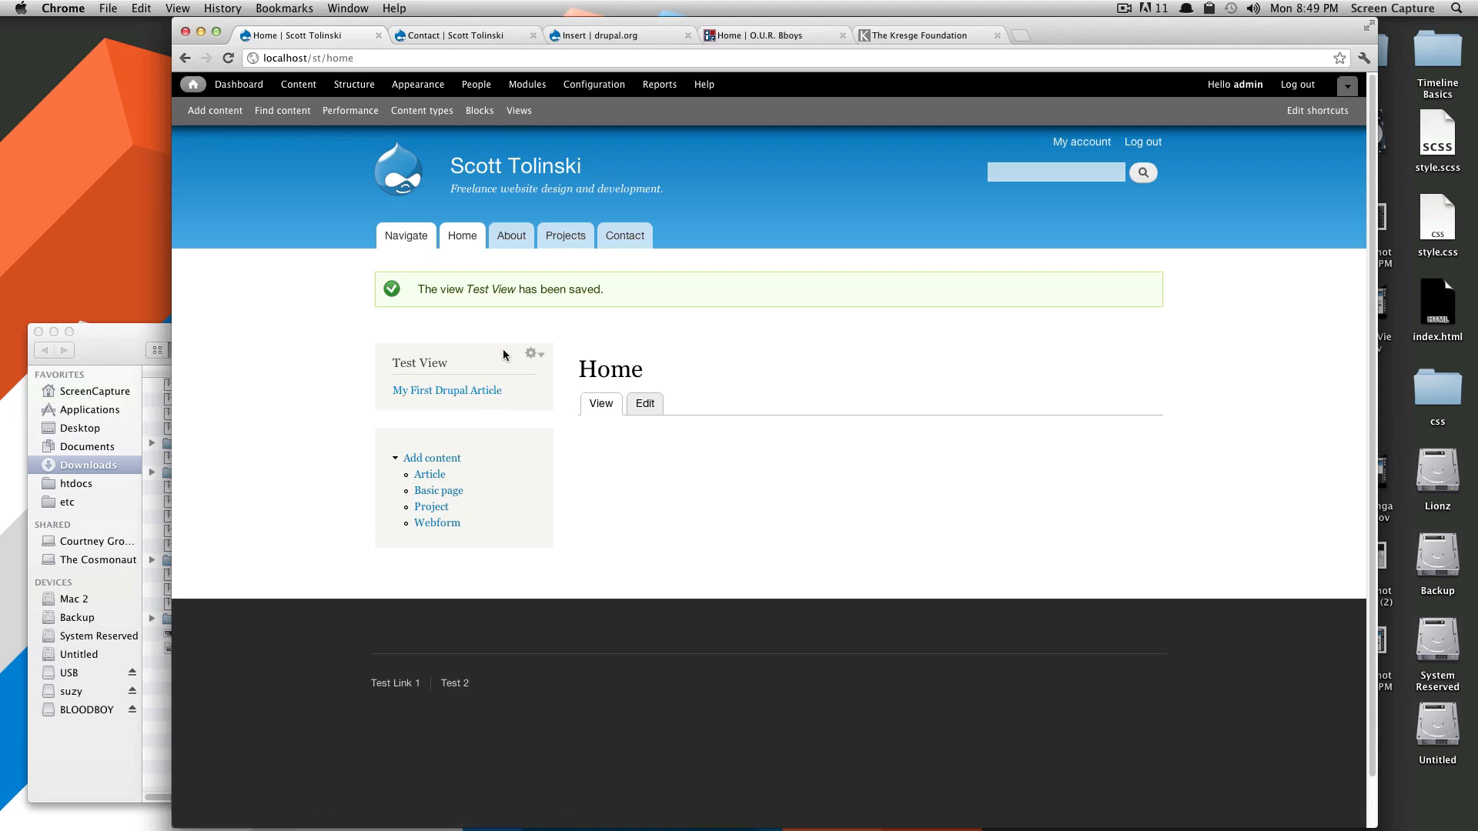
{"action": "mouse_move", "coordinate": [417, 83]}
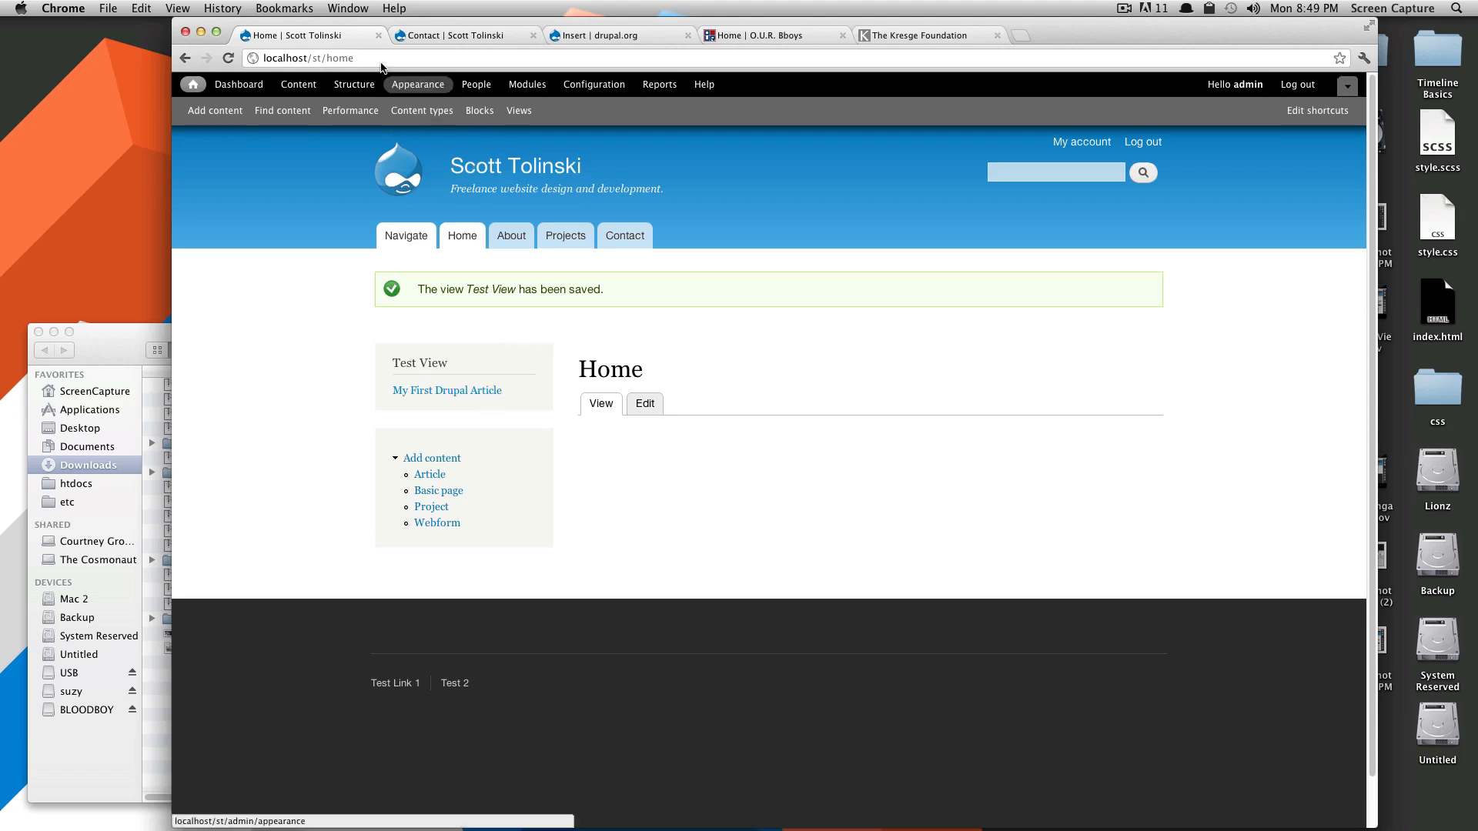
Step: Edit the safds article, uncheck 'Promoted to front page' in Publishing options, and save
{"action": "left_click", "coordinate": [298, 83]}
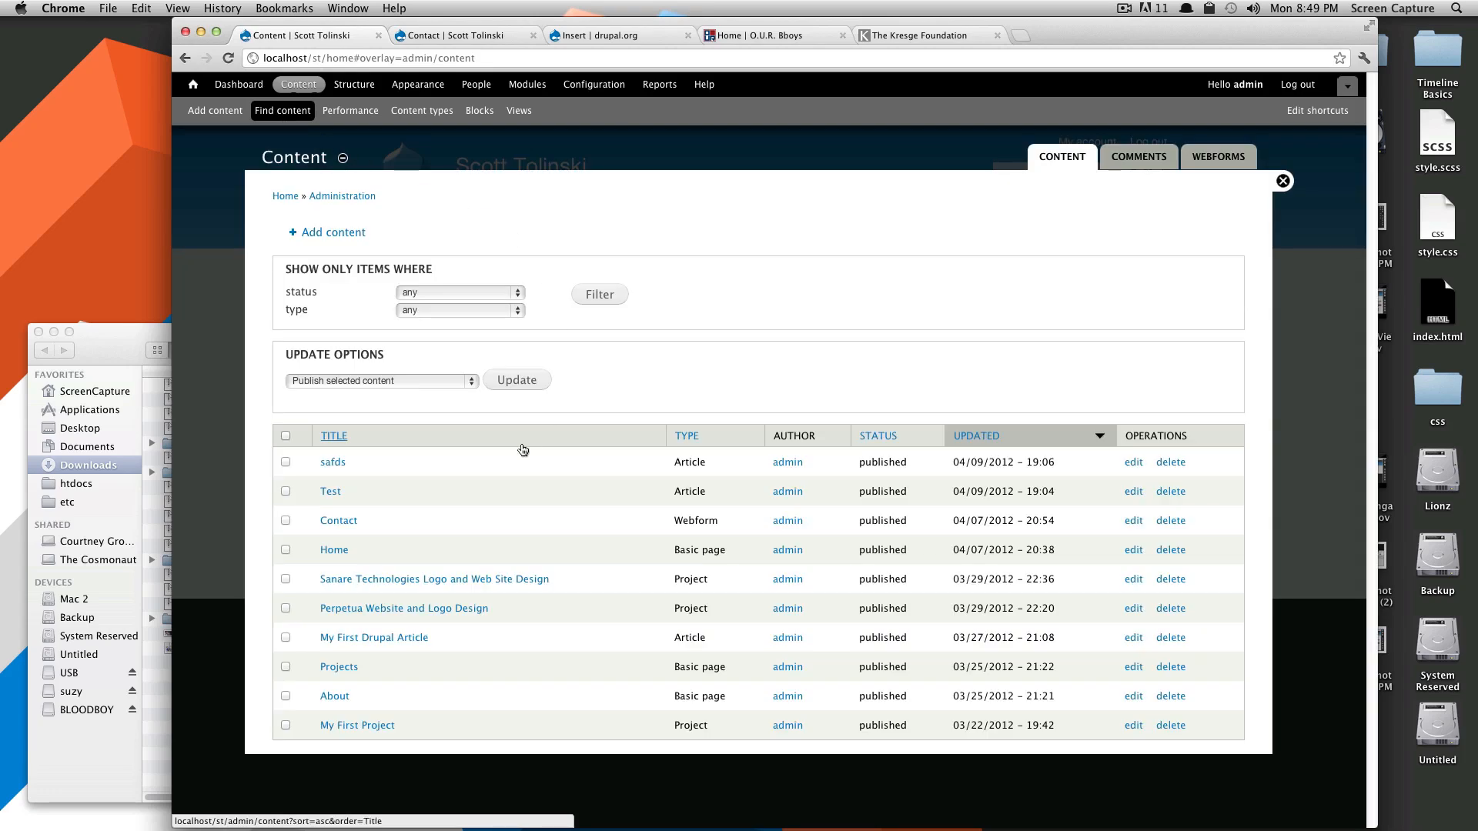
{"action": "left_click", "coordinate": [332, 462]}
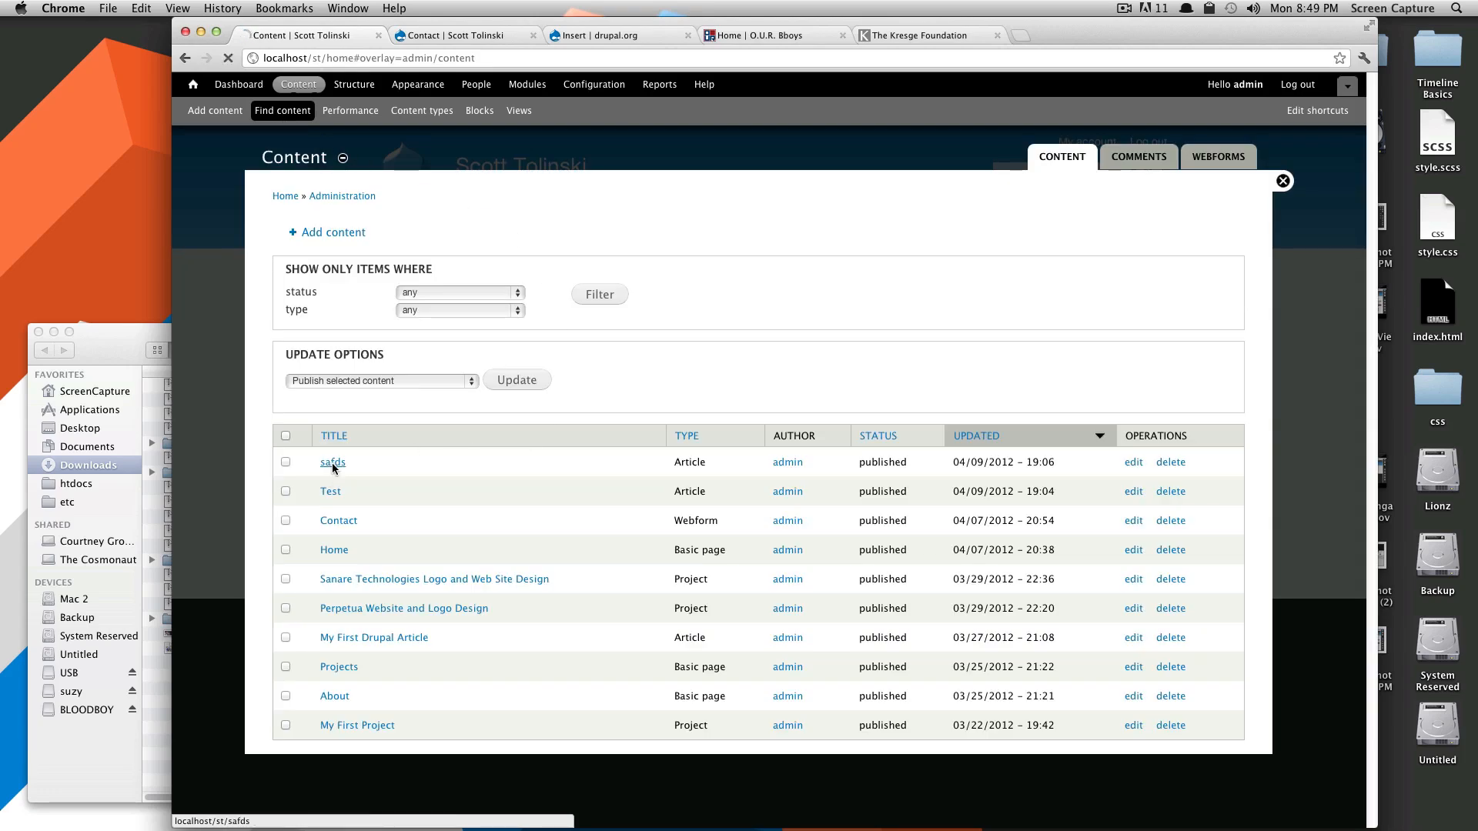
{"action": "left_click", "coordinate": [333, 463]}
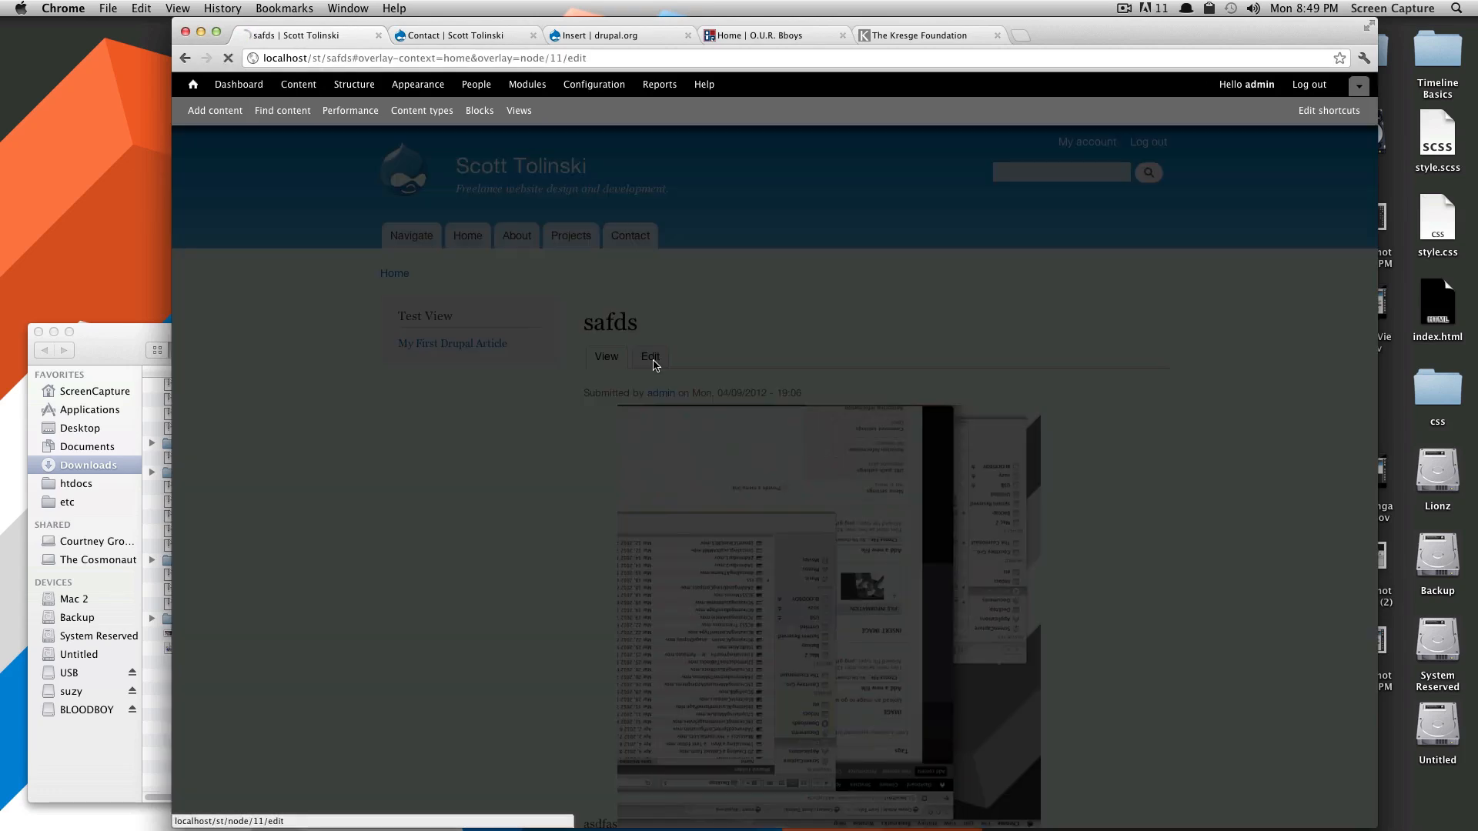
{"action": "left_click", "coordinate": [650, 355]}
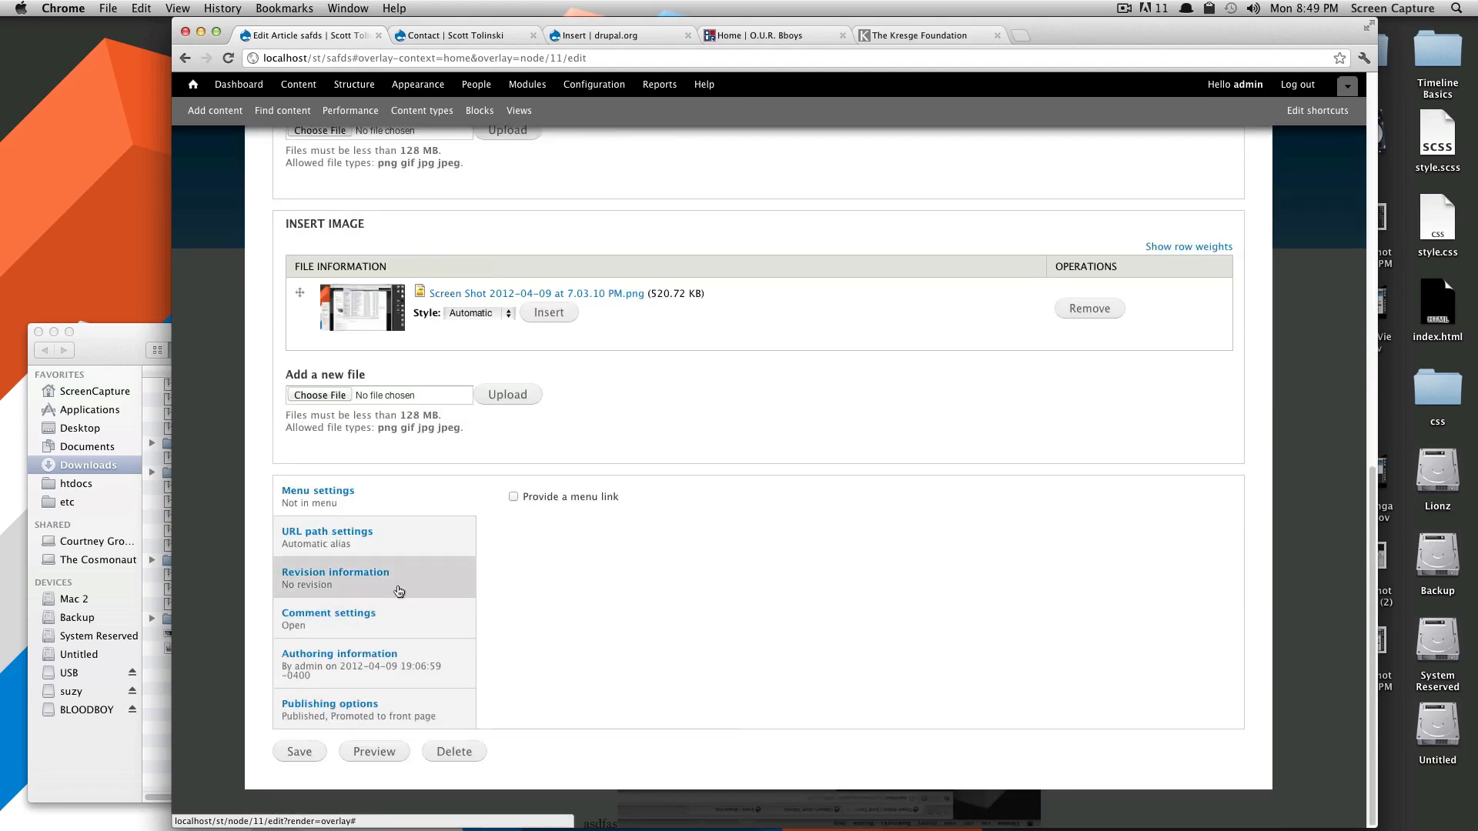
{"action": "left_click", "coordinate": [330, 704]}
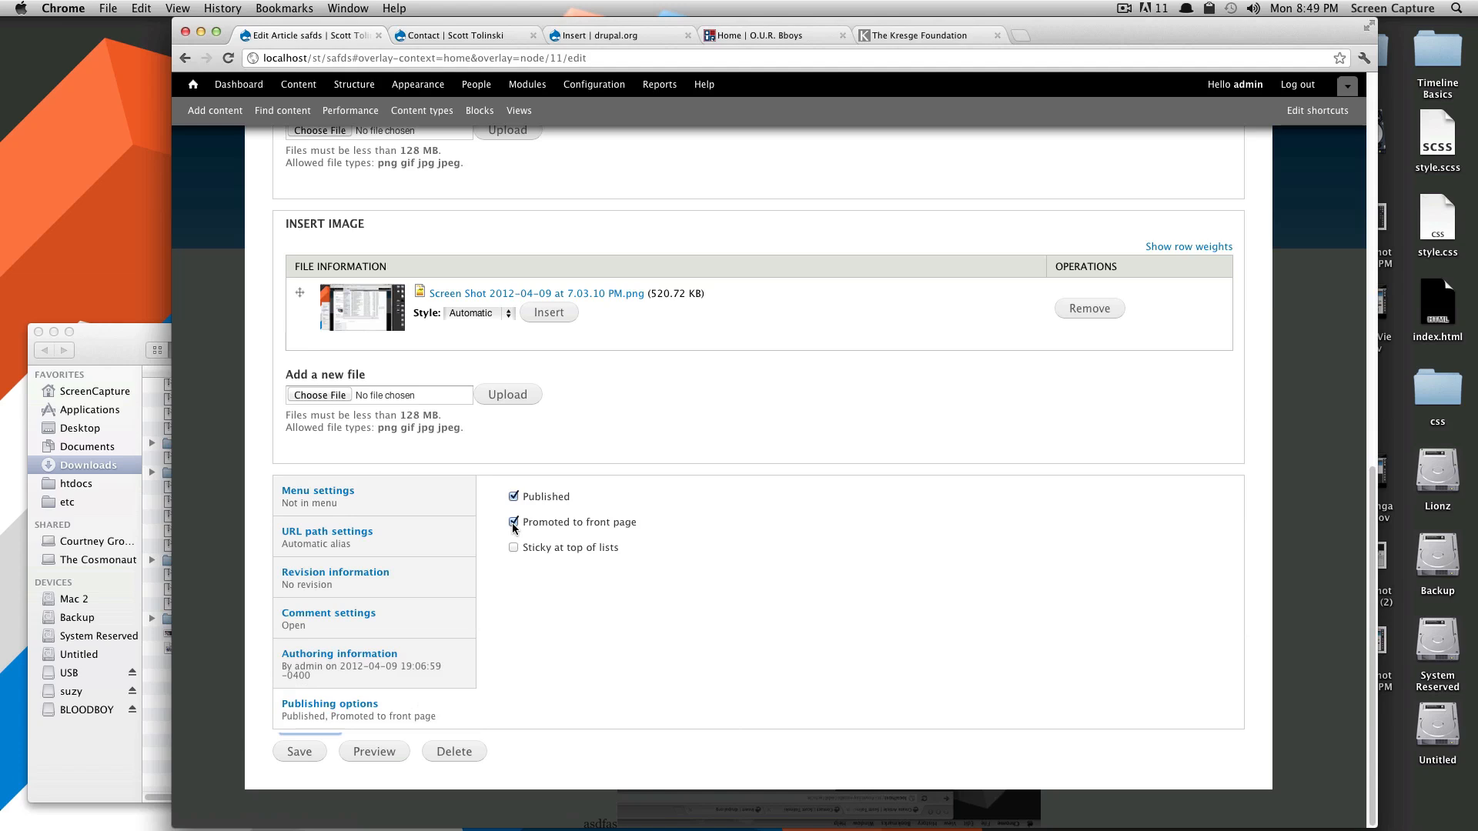
{"action": "left_click", "coordinate": [299, 751]}
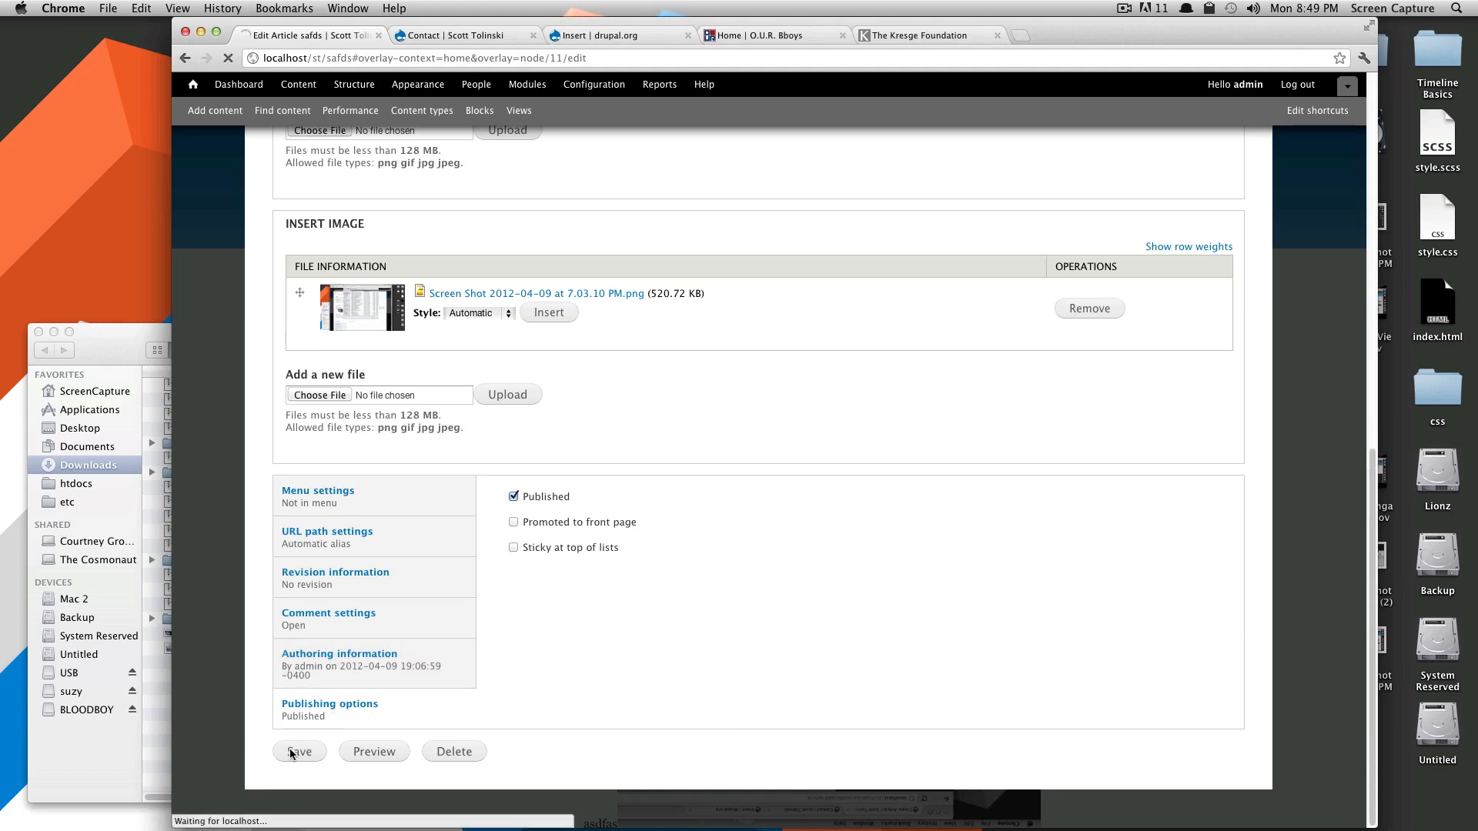
{"action": "left_click", "coordinate": [299, 751]}
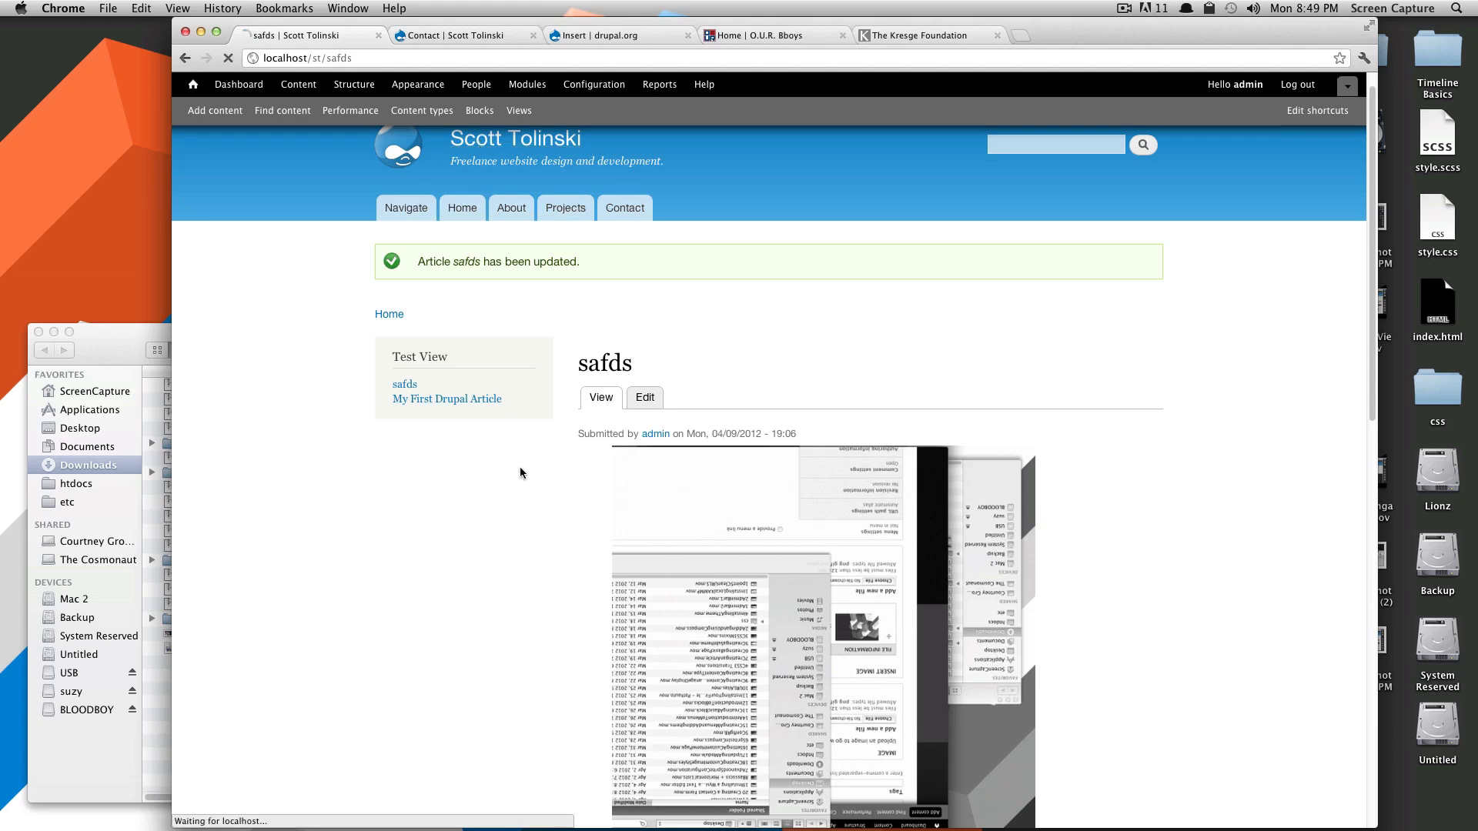
Step: Return to the home page, then switch to the Kresge Foundation site tab
{"action": "left_click", "coordinate": [462, 208]}
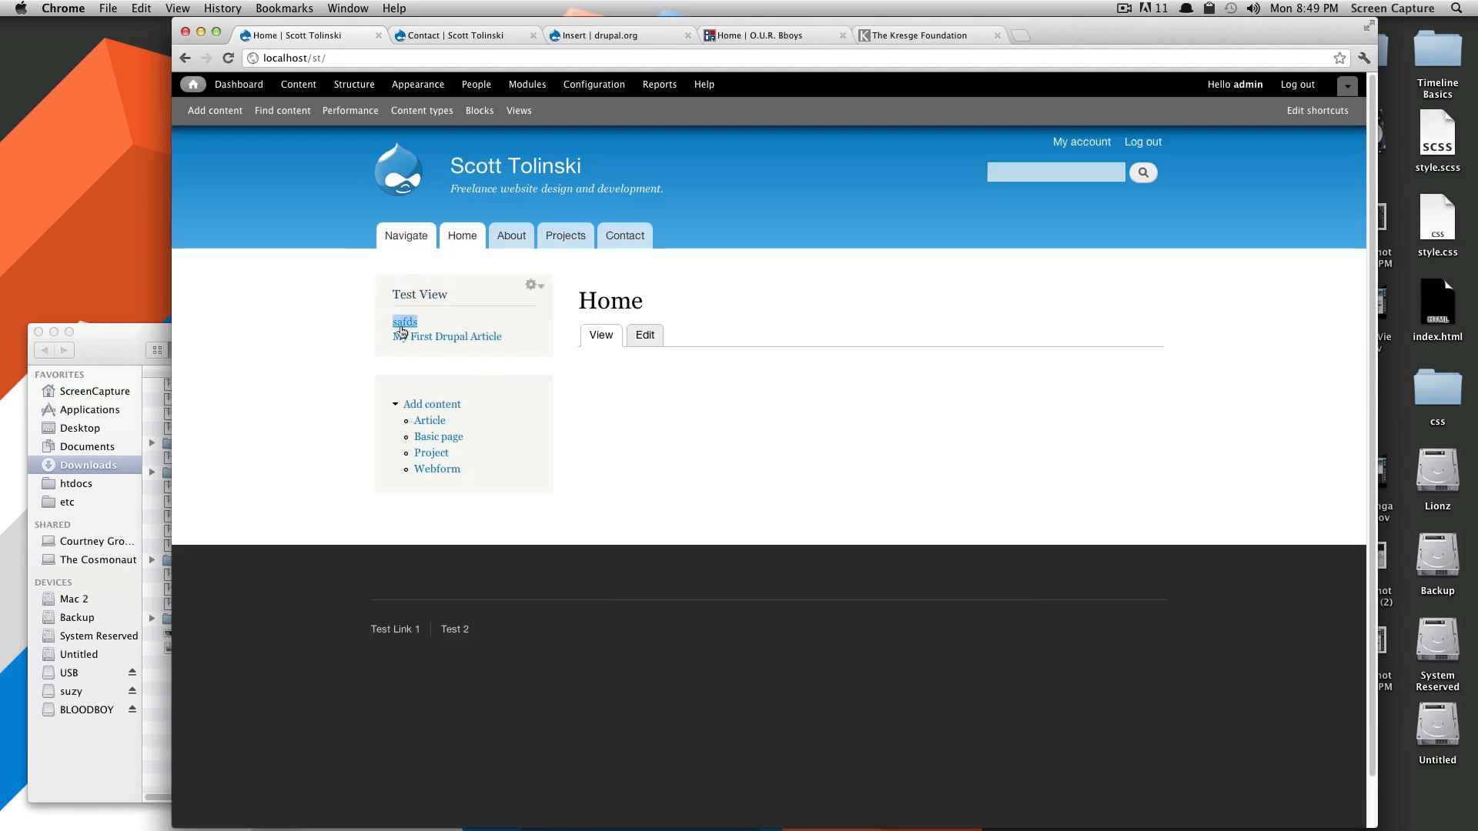
{"action": "mouse_move", "coordinate": [446, 337]}
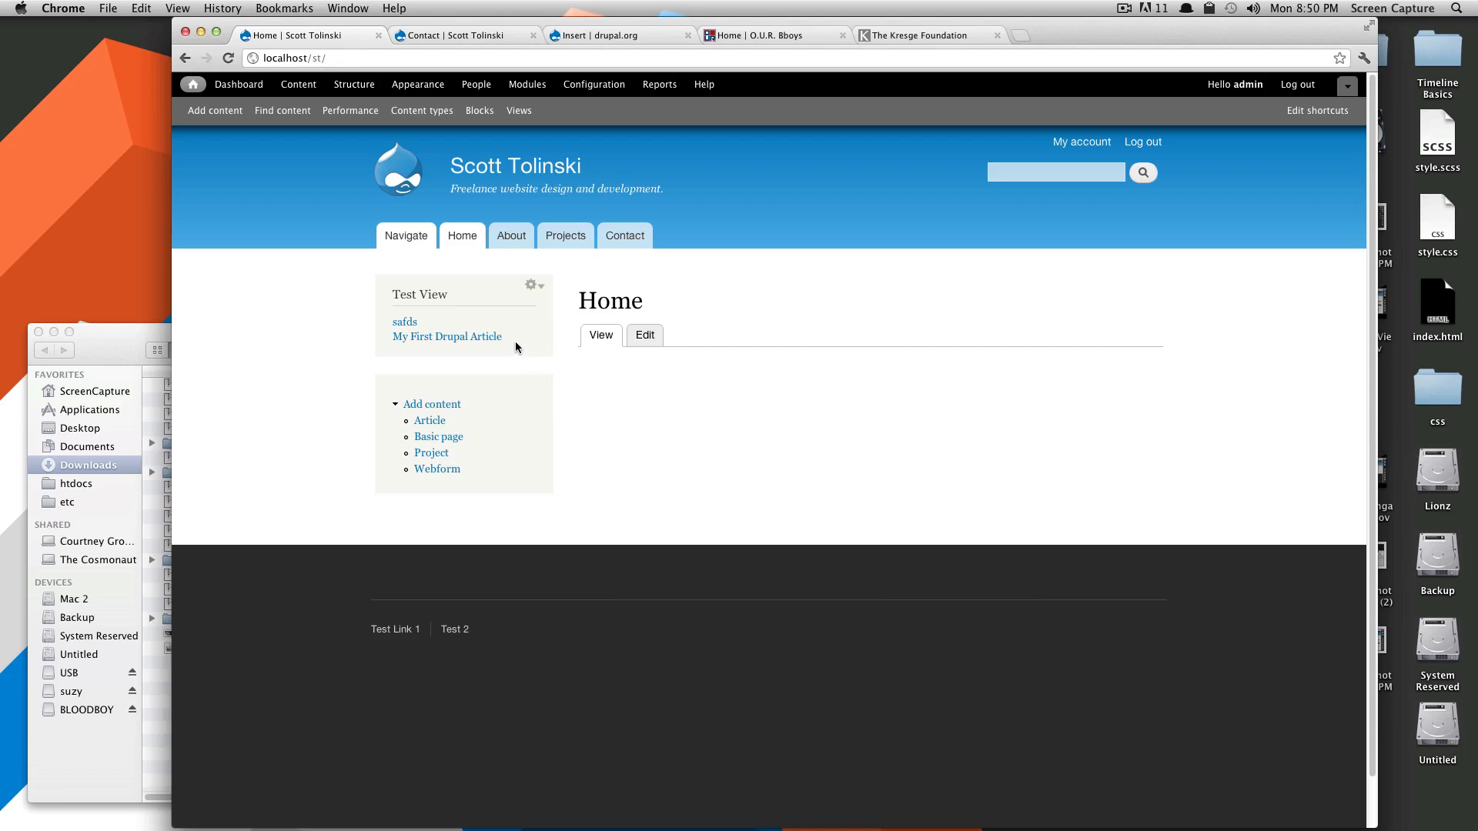
{"action": "mouse_move", "coordinate": [543, 341]}
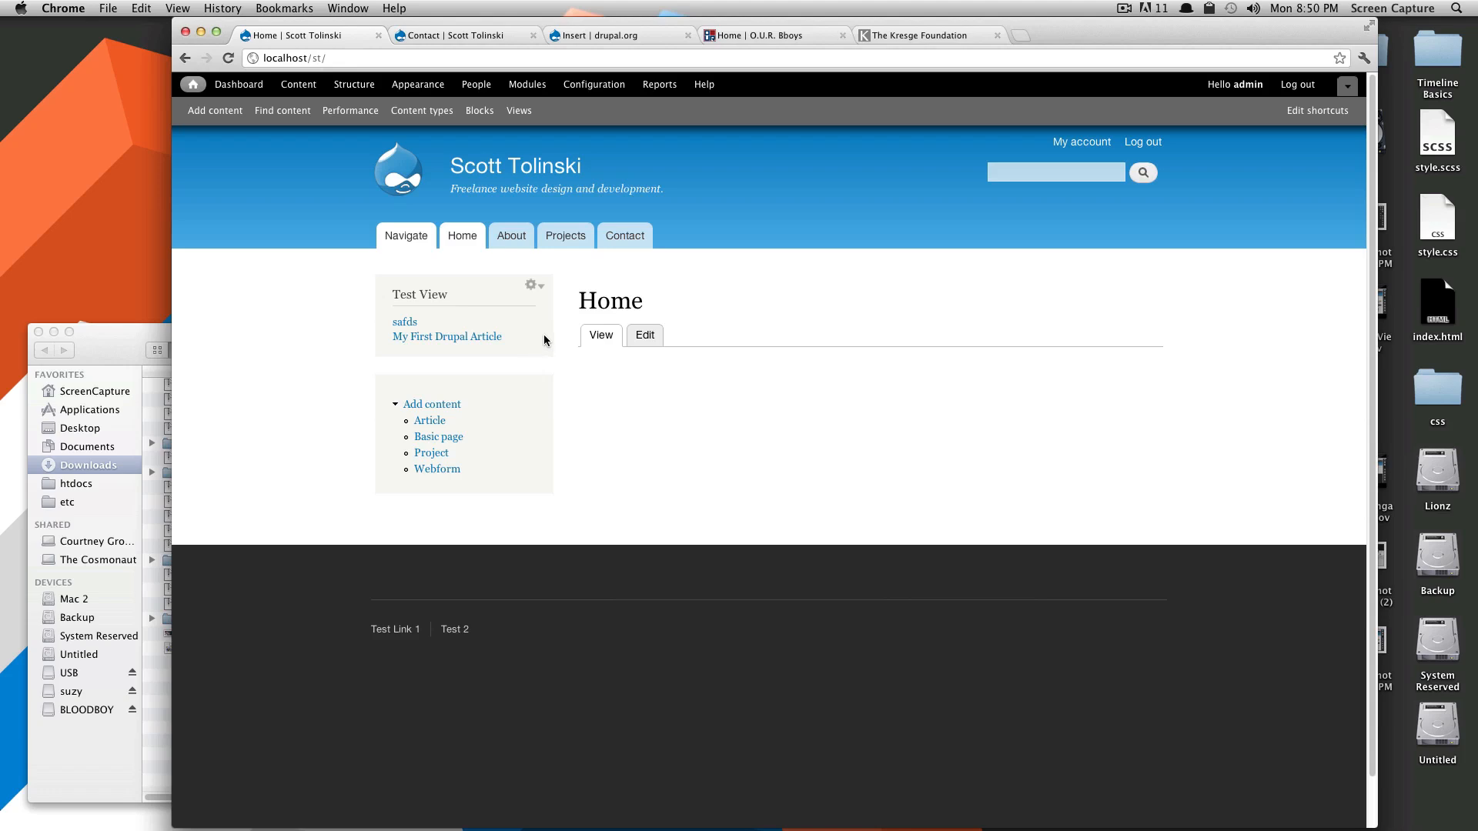
{"action": "left_click", "coordinate": [926, 36]}
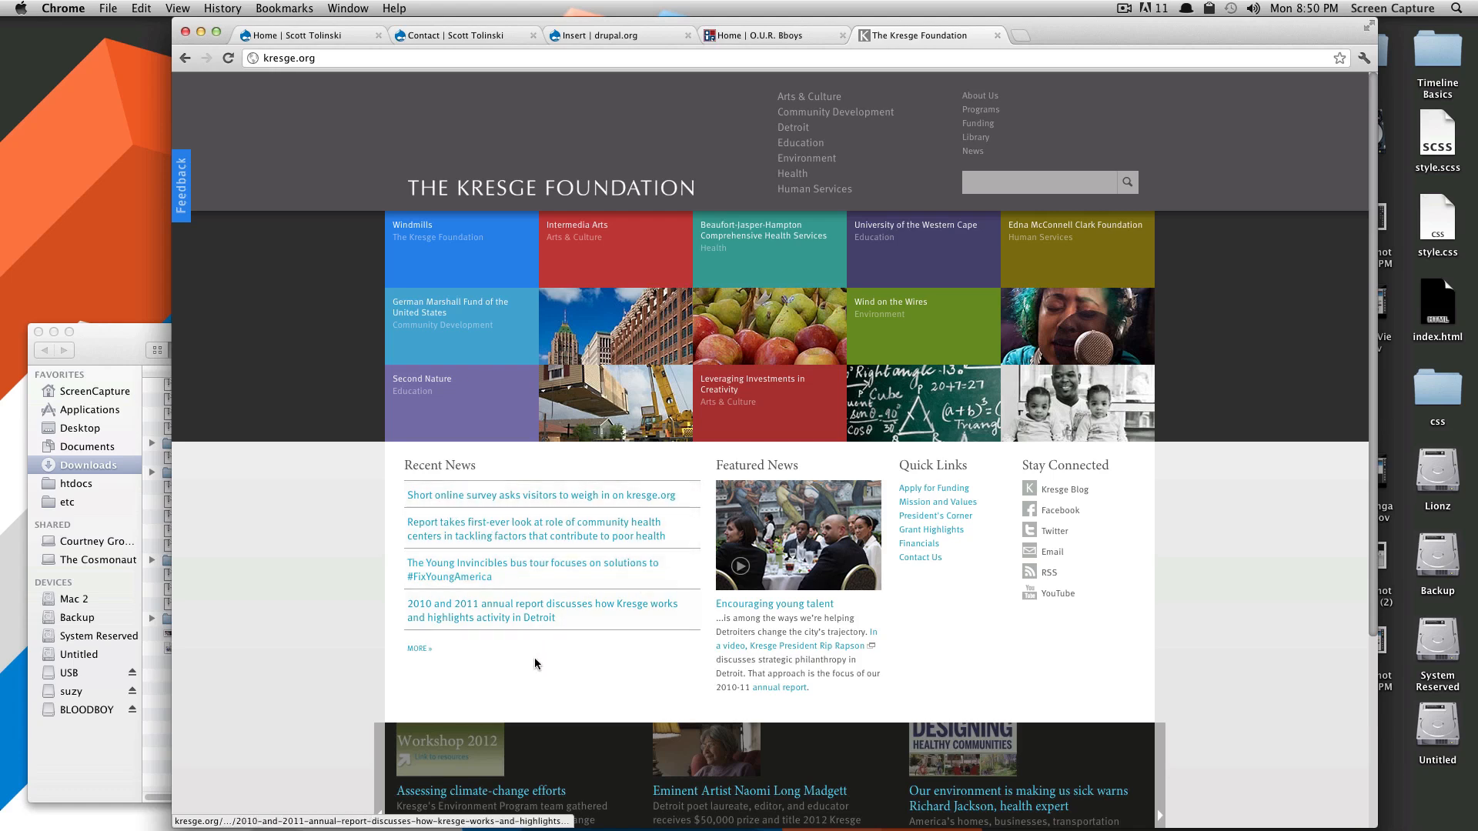
{"action": "mouse_move", "coordinate": [449, 511]}
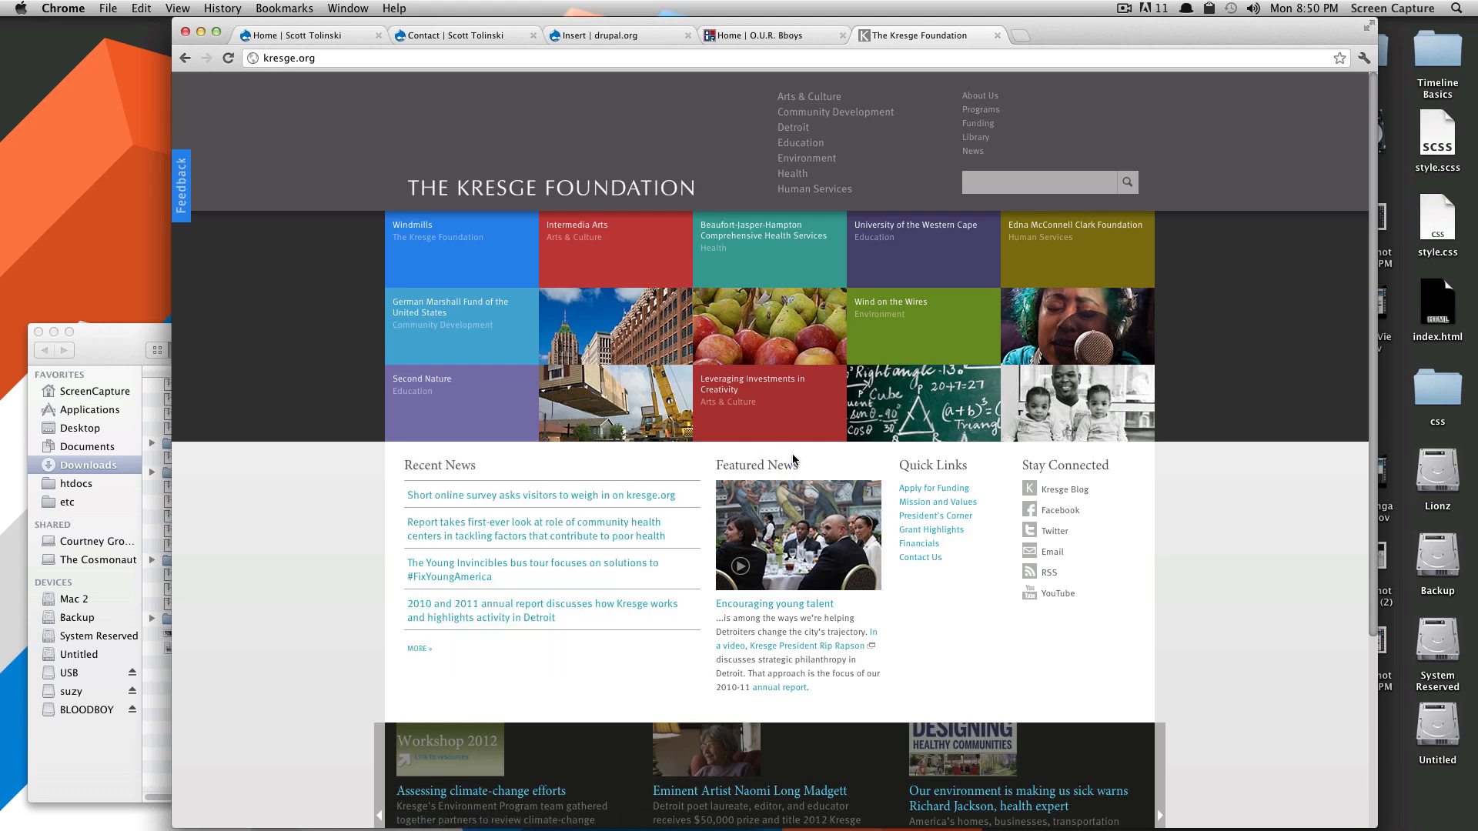
{"action": "mouse_move", "coordinate": [763, 462]}
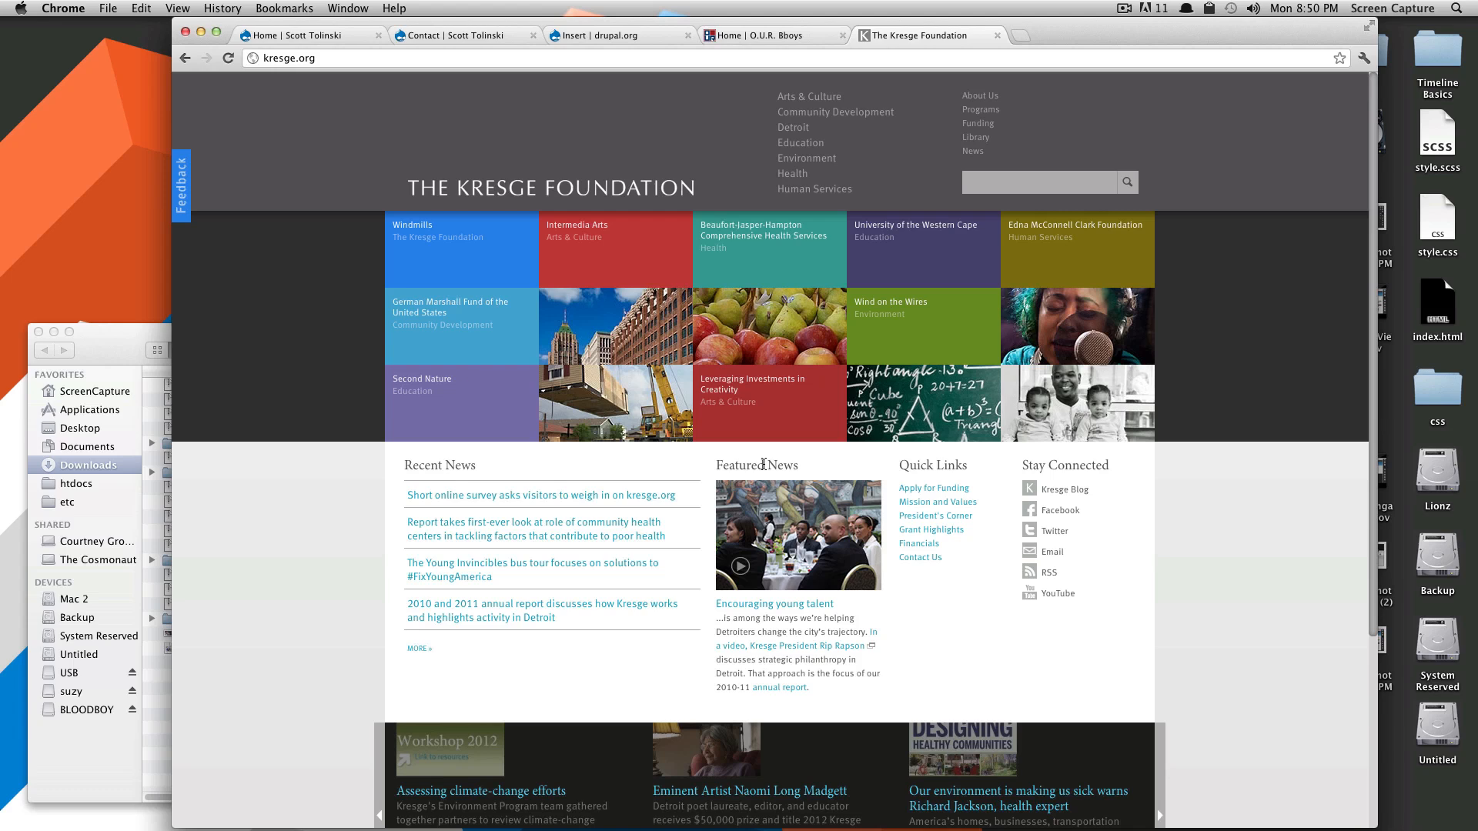
Step: Look over the Recent News listing, then return to the Drupal site's home page
{"action": "double_click", "coordinate": [439, 465]}
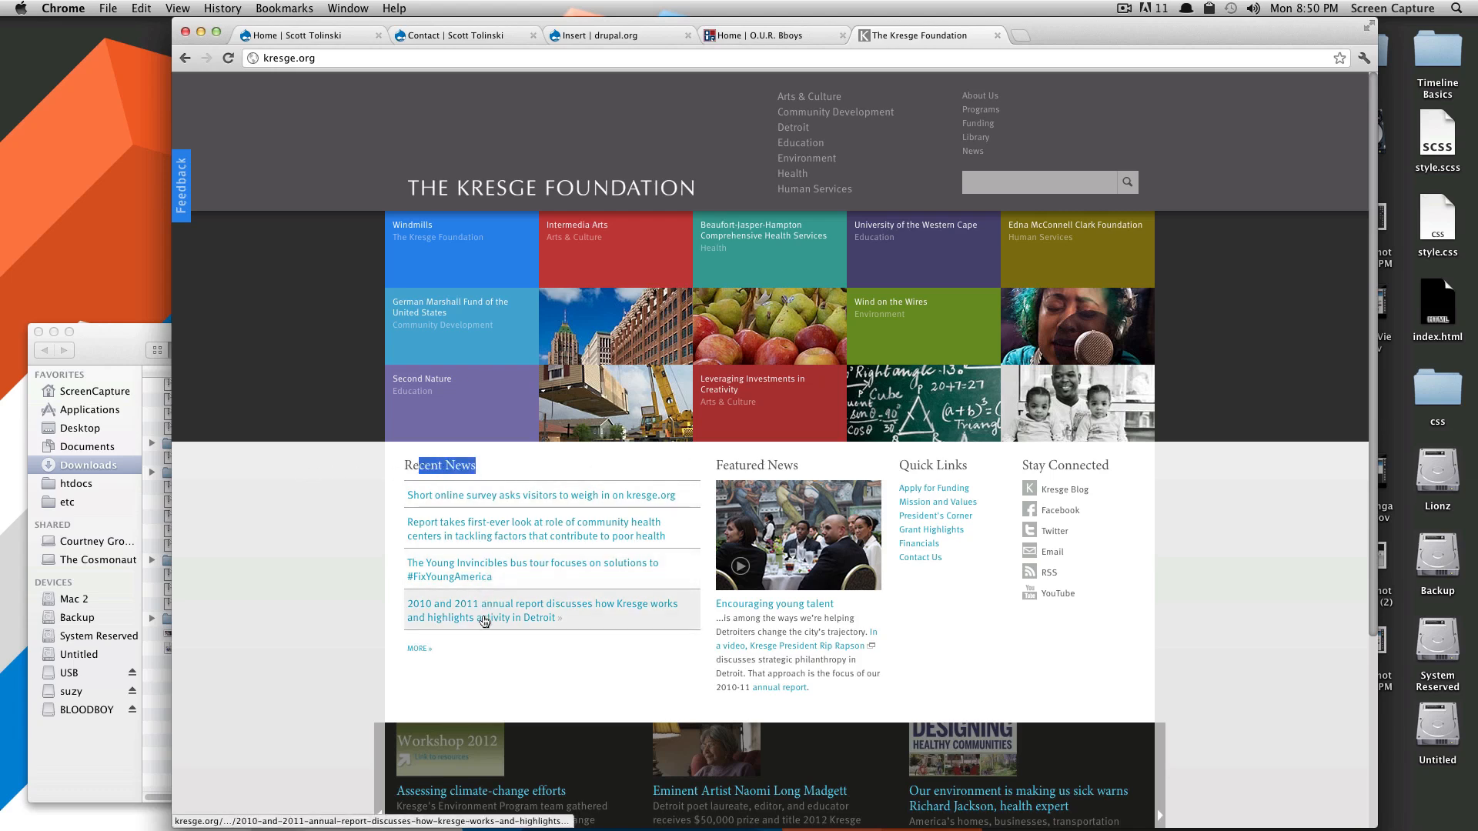
{"action": "mouse_move", "coordinate": [759, 545]}
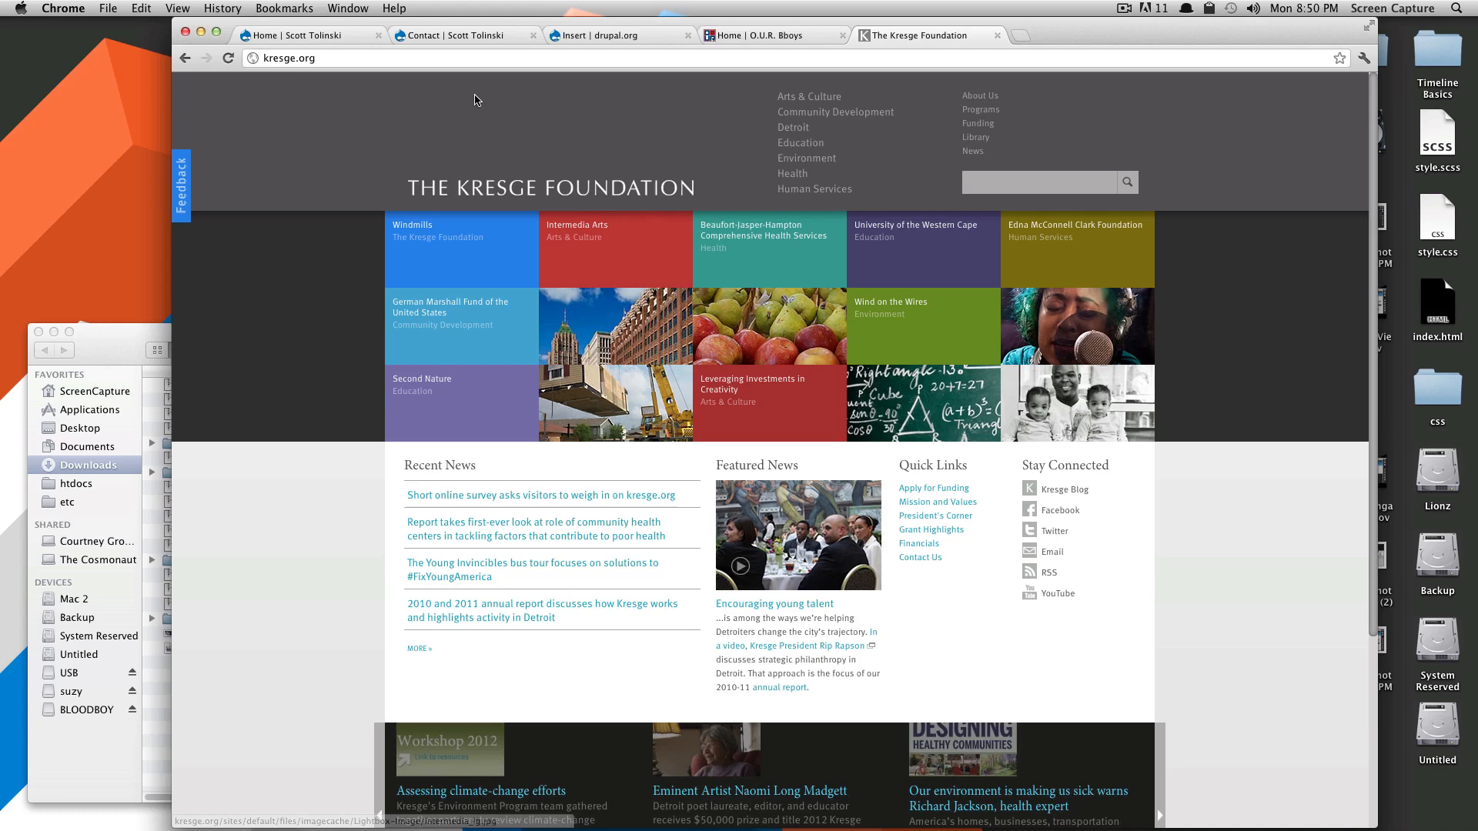
{"action": "left_click", "coordinate": [311, 35]}
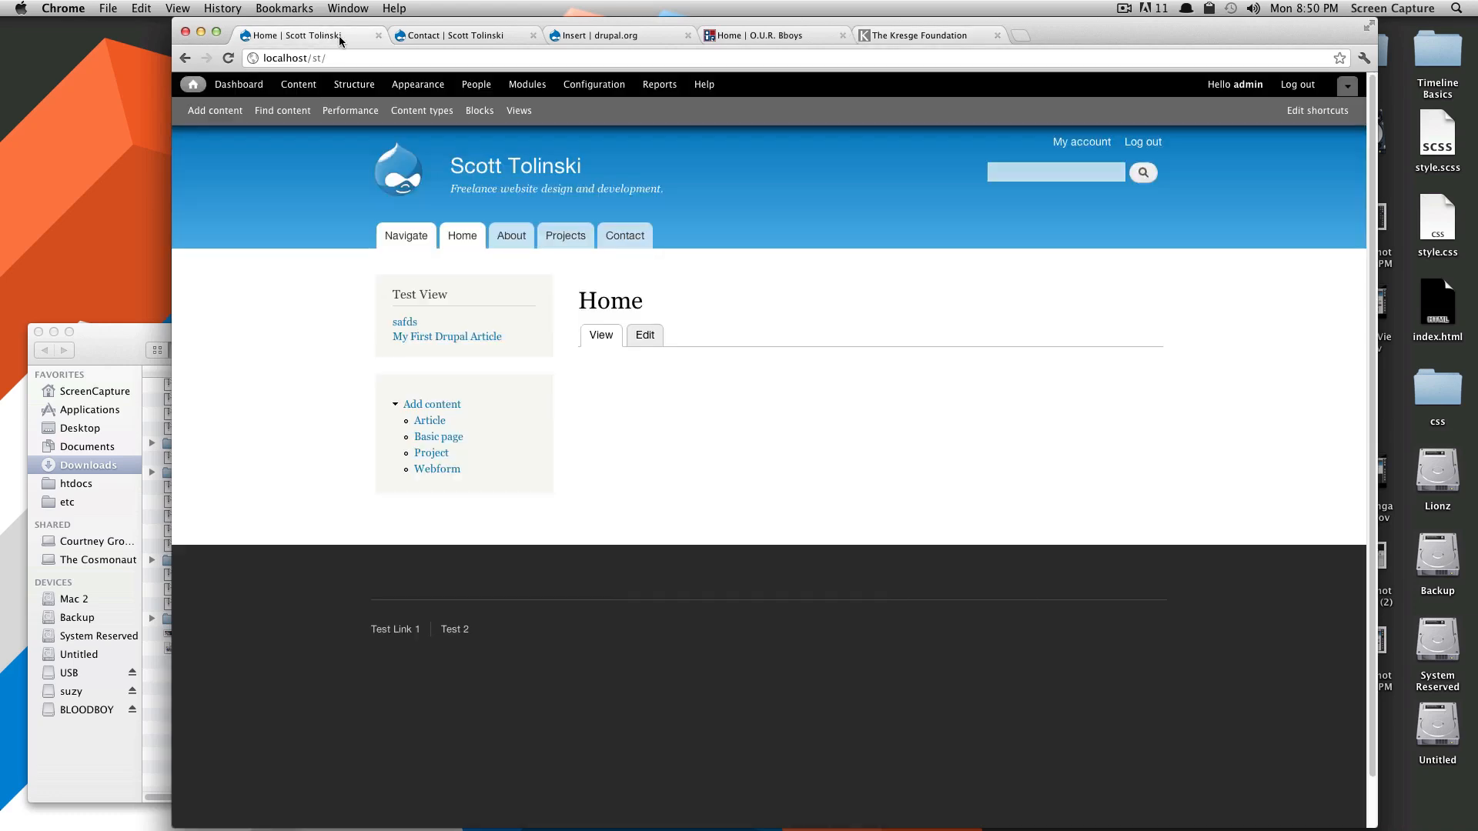
Step: Edit Test View from its block gear menu and show the Add filter criteria list
{"action": "left_click", "coordinate": [623, 236]}
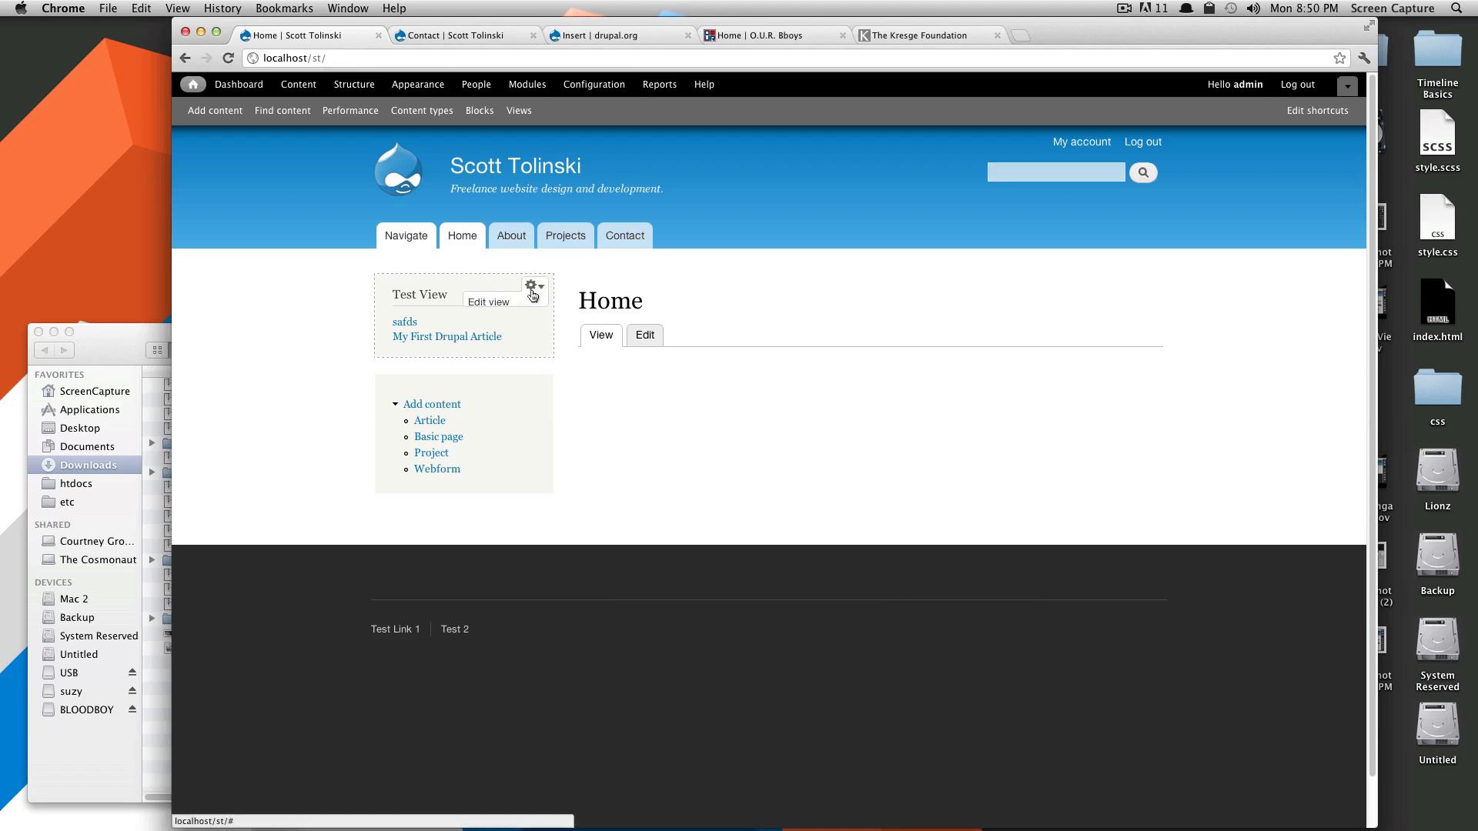
{"action": "left_click", "coordinate": [488, 301]}
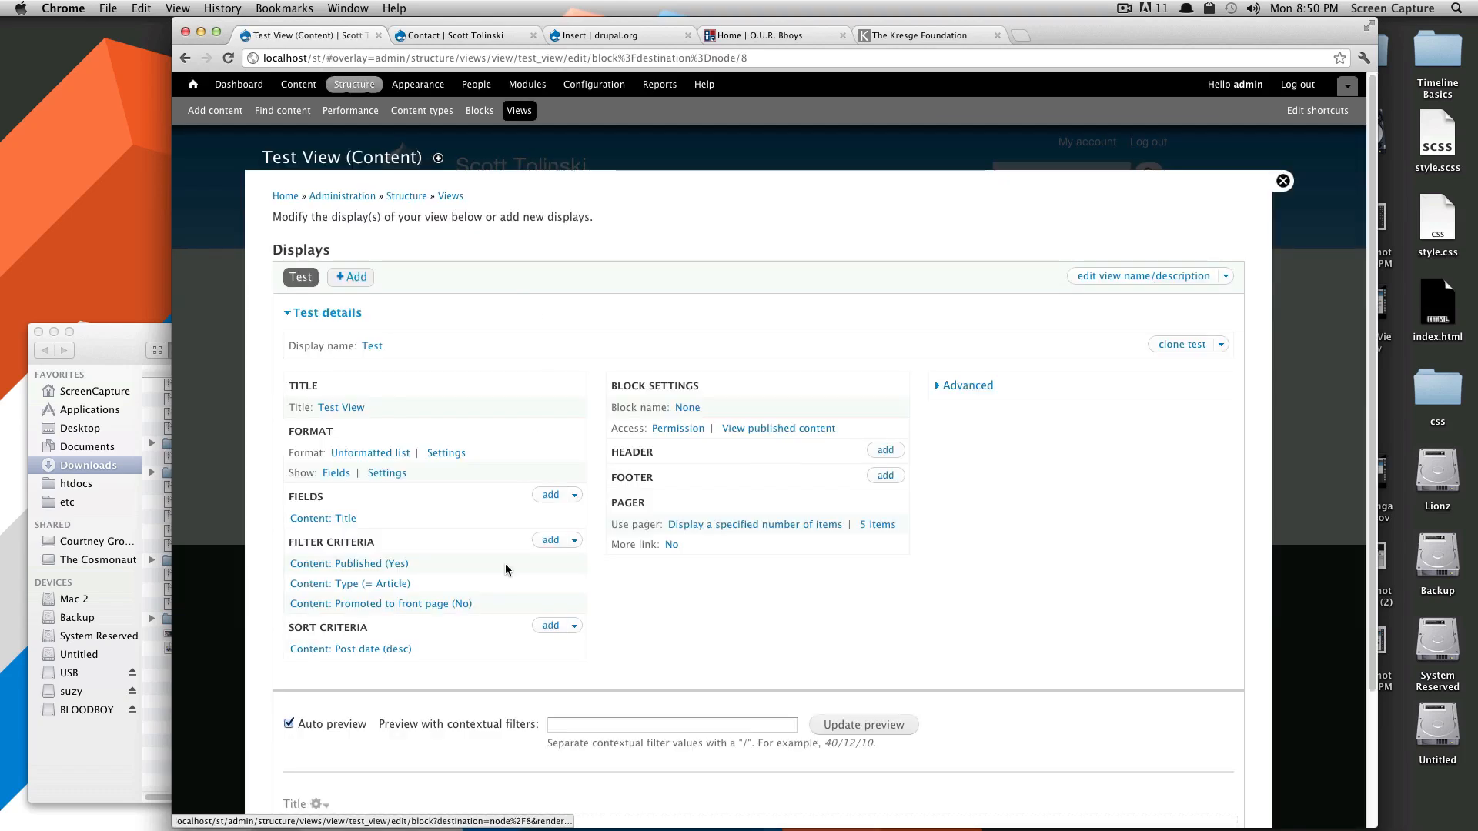
{"action": "left_click", "coordinate": [551, 540]}
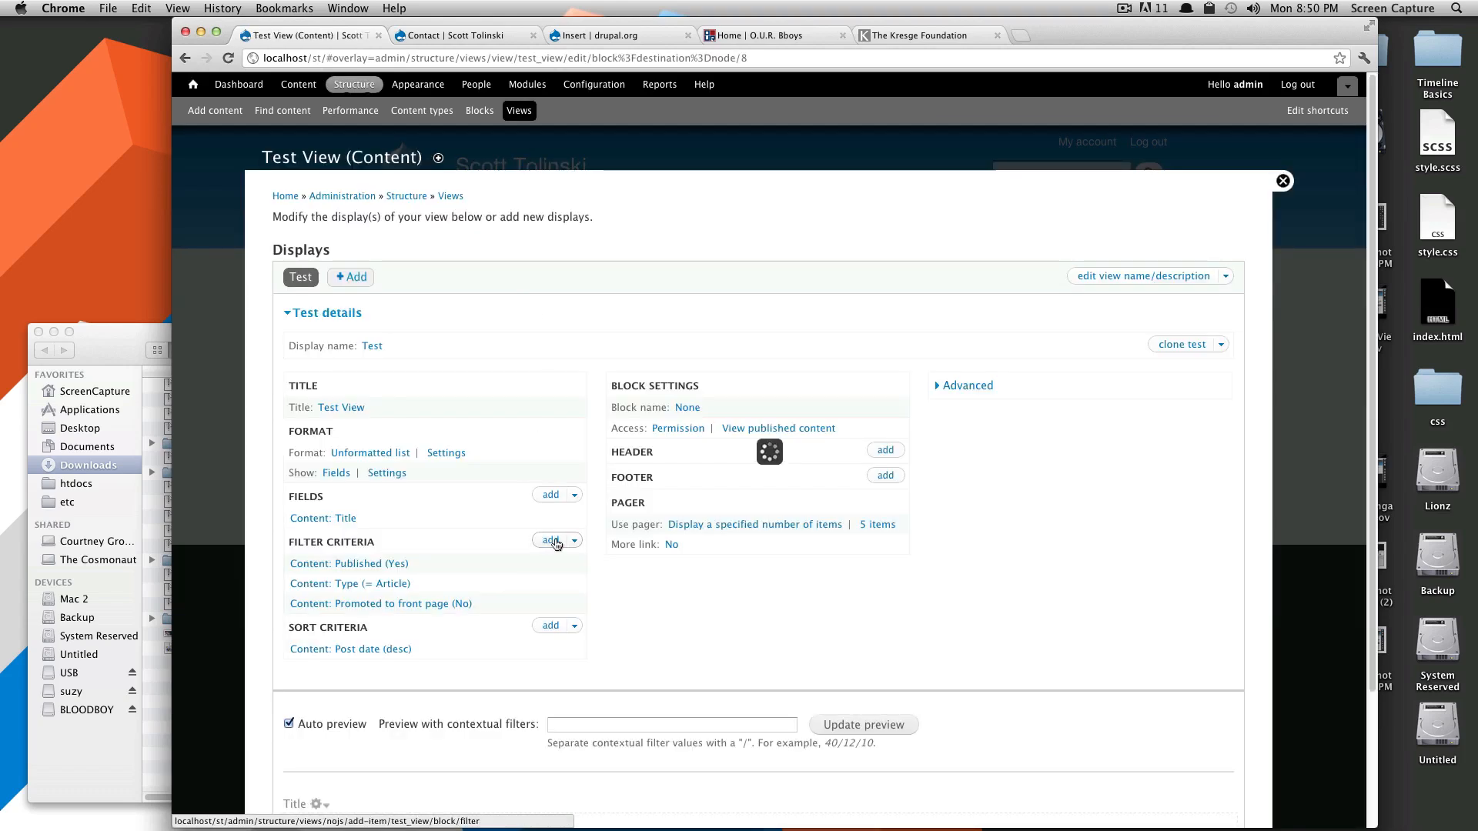
{"action": "left_click", "coordinate": [551, 541]}
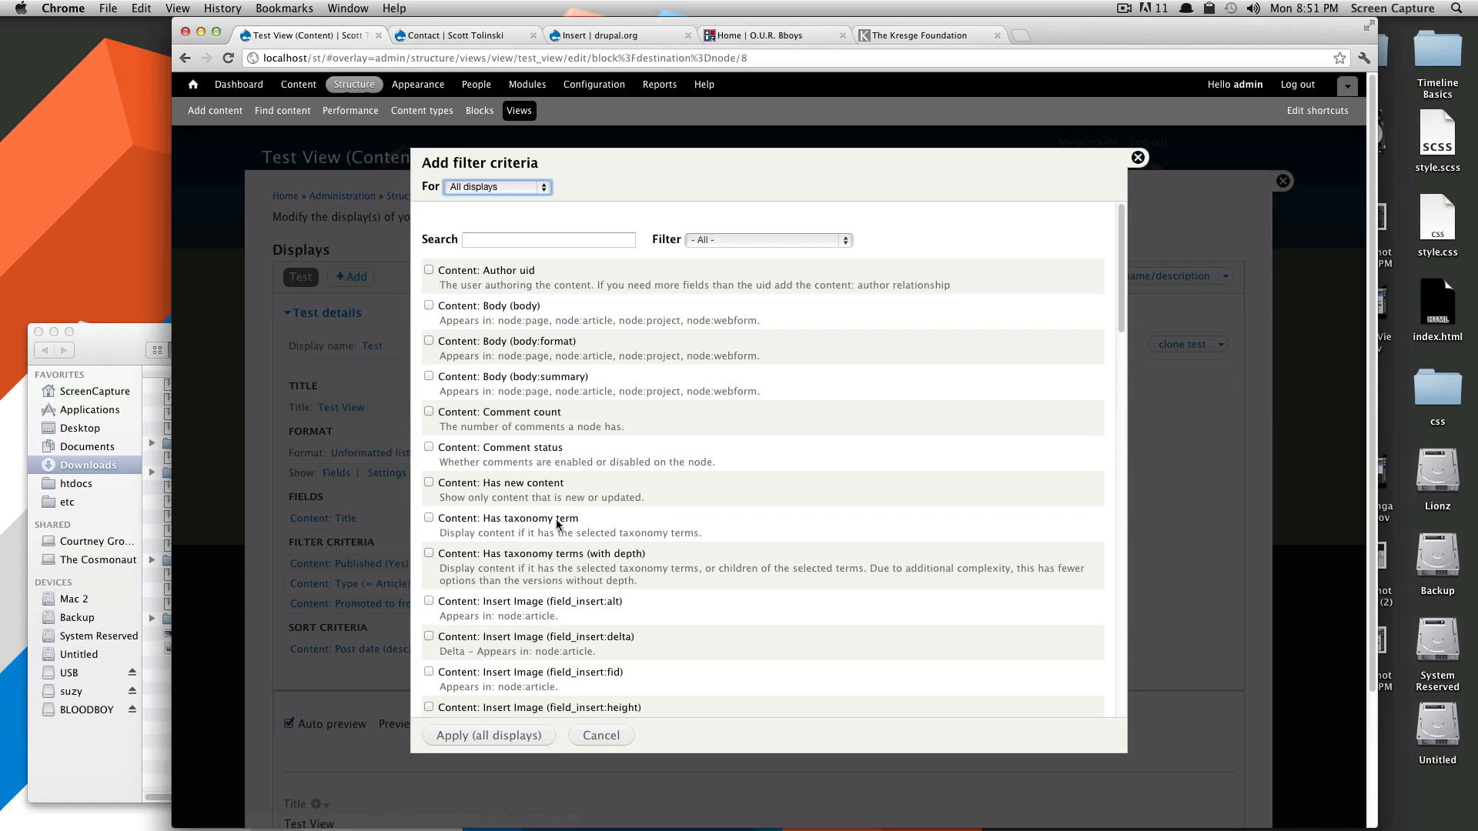
{"action": "scroll", "scroll_direction": "down", "scroll_amount": 3}
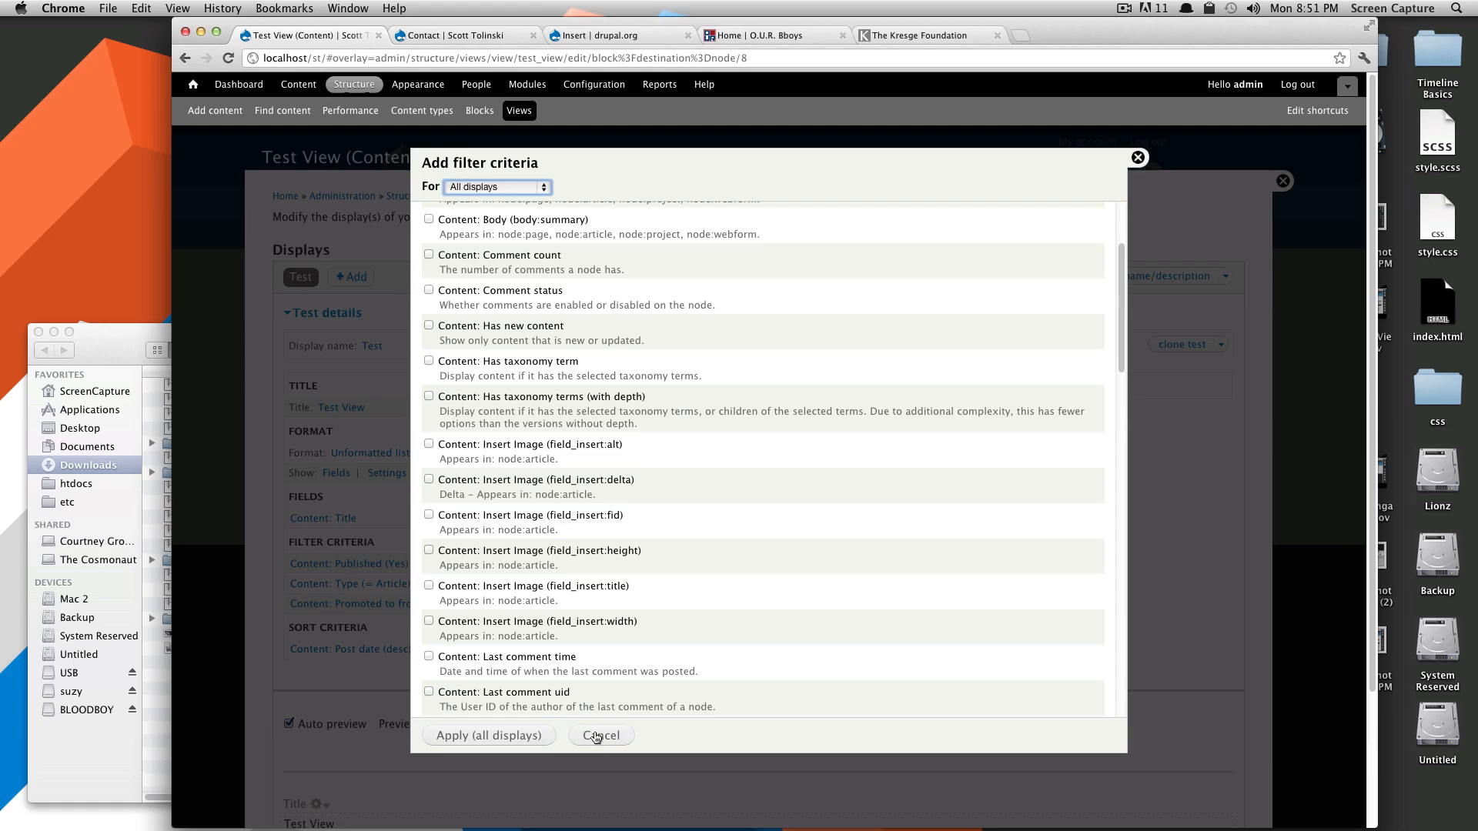